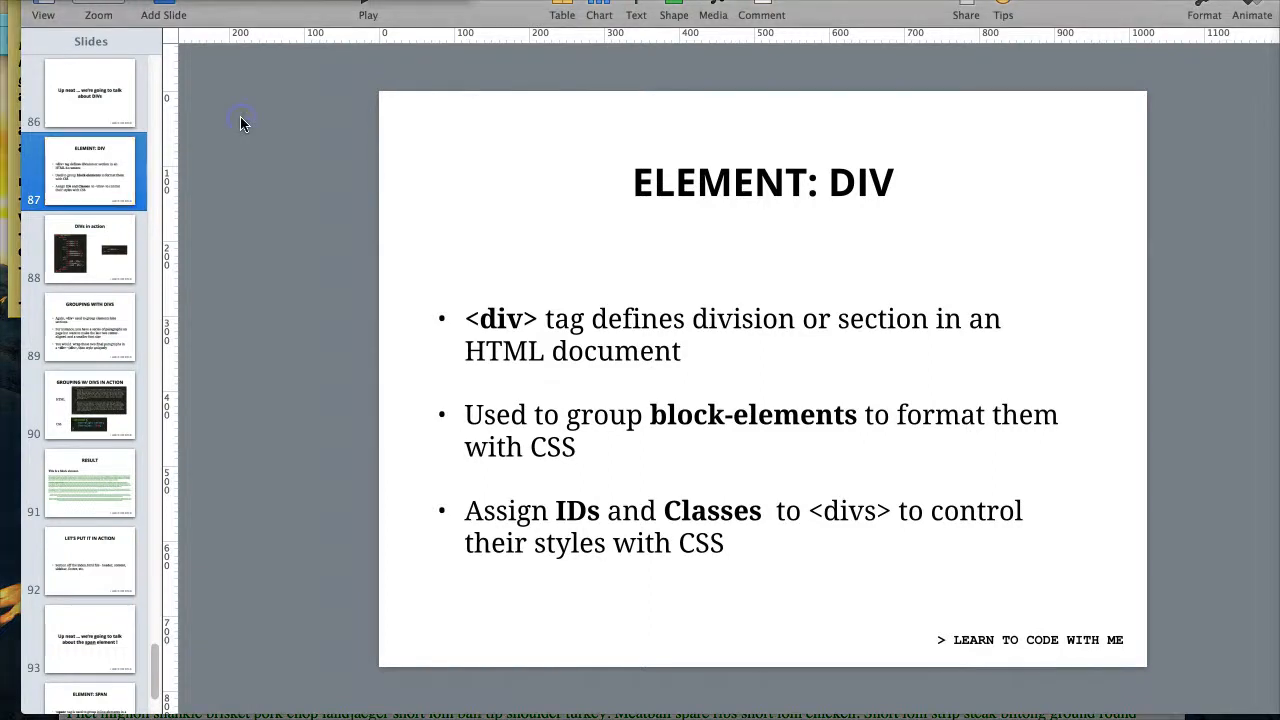
# - Search the deck for "ids", reach the IDs vs Classes slide, then show the DIVs in action slide
pyautogui.write('ids')
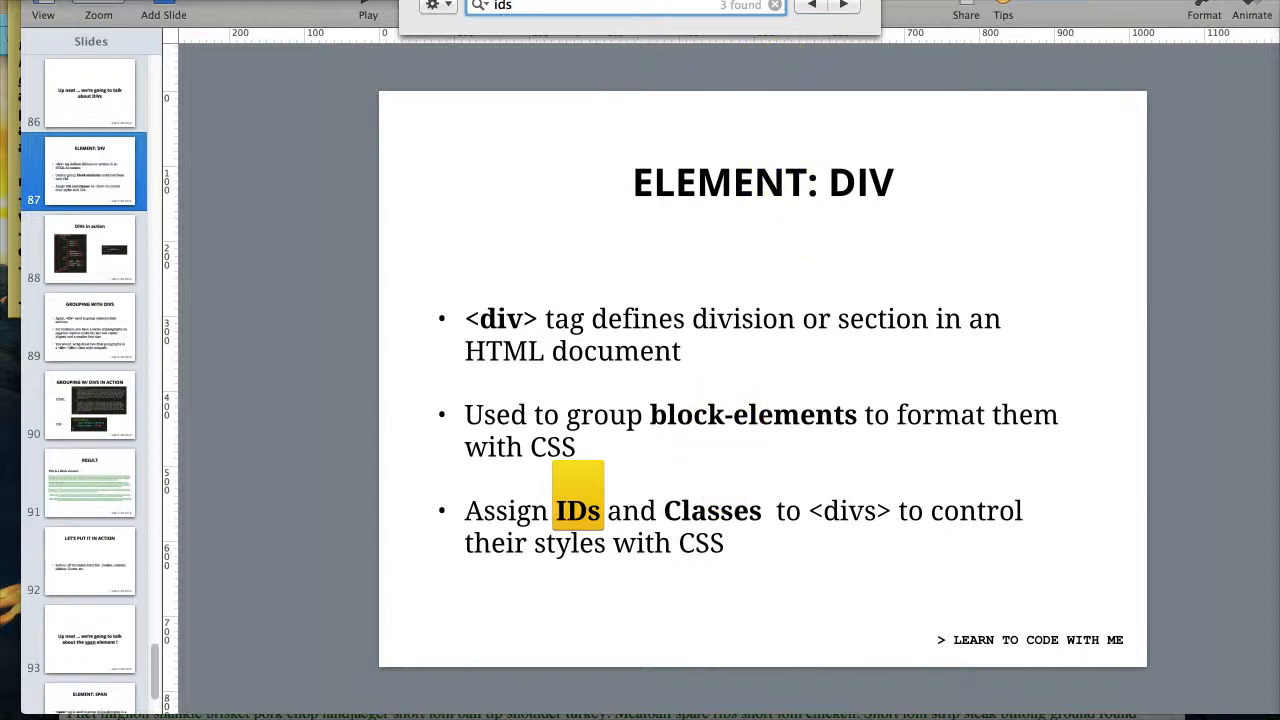
pyautogui.click(812, 6)
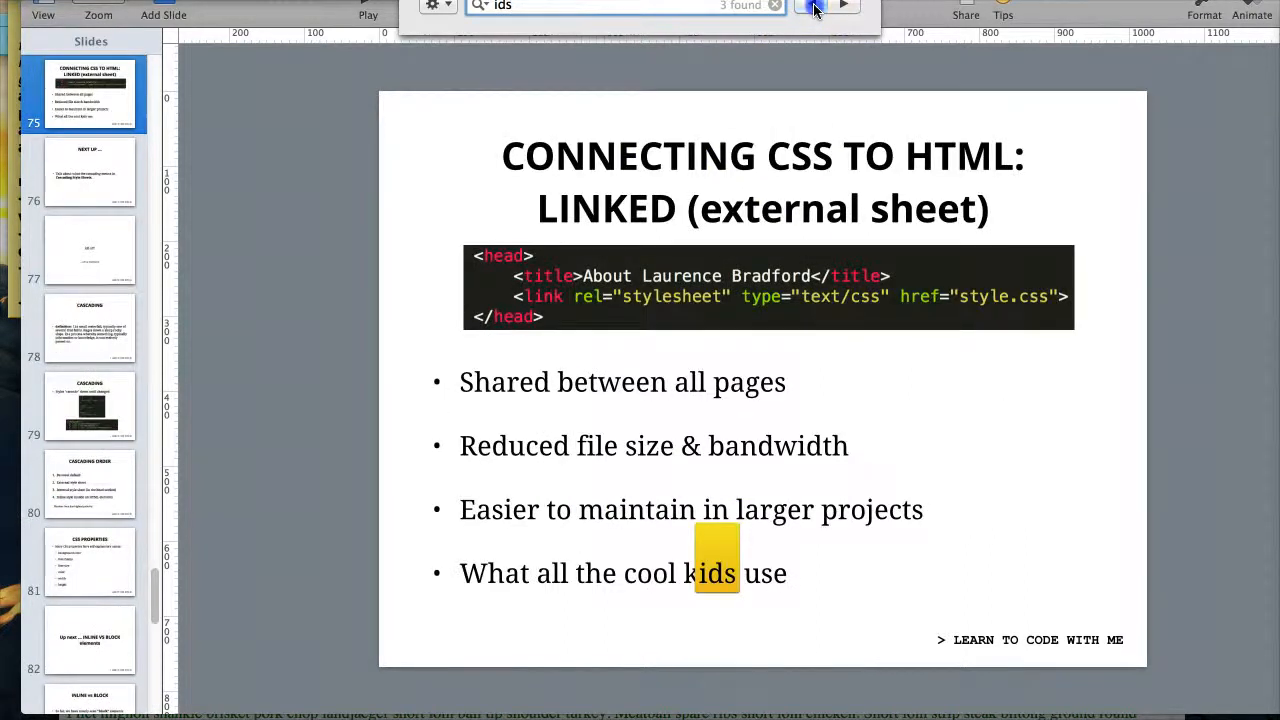
pyautogui.click(812, 6)
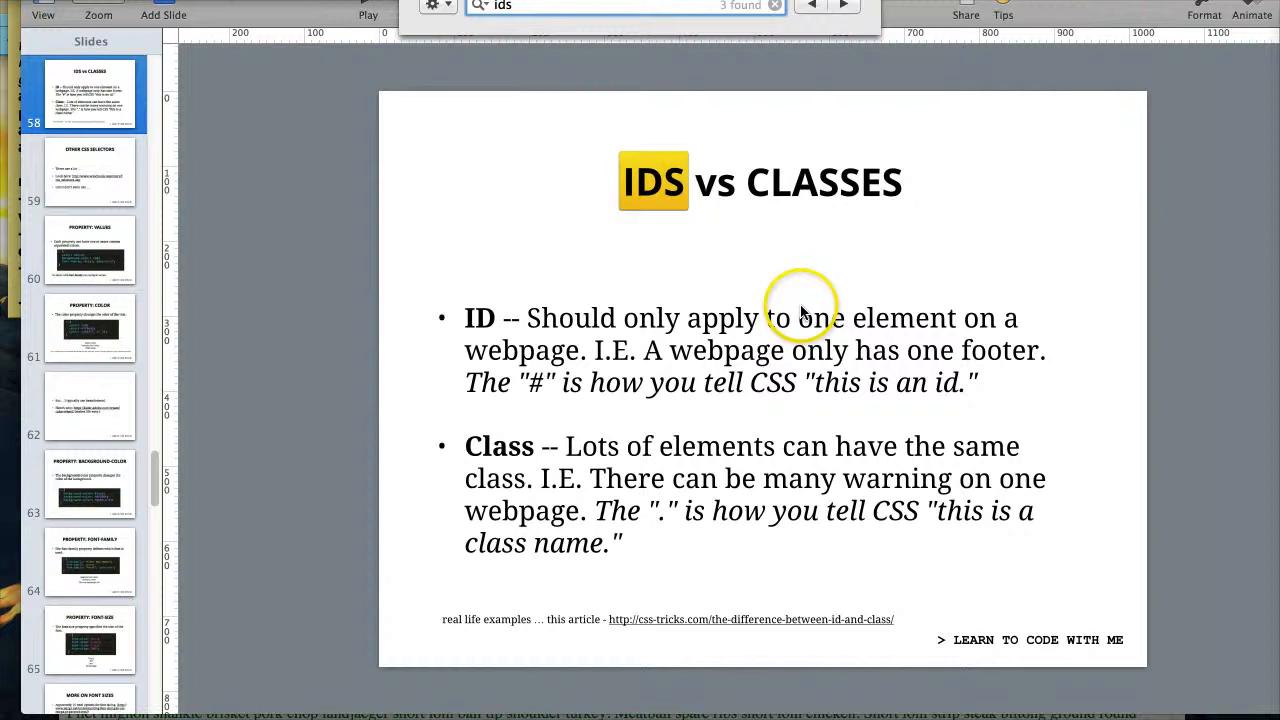
pyautogui.moveTo(668, 328)
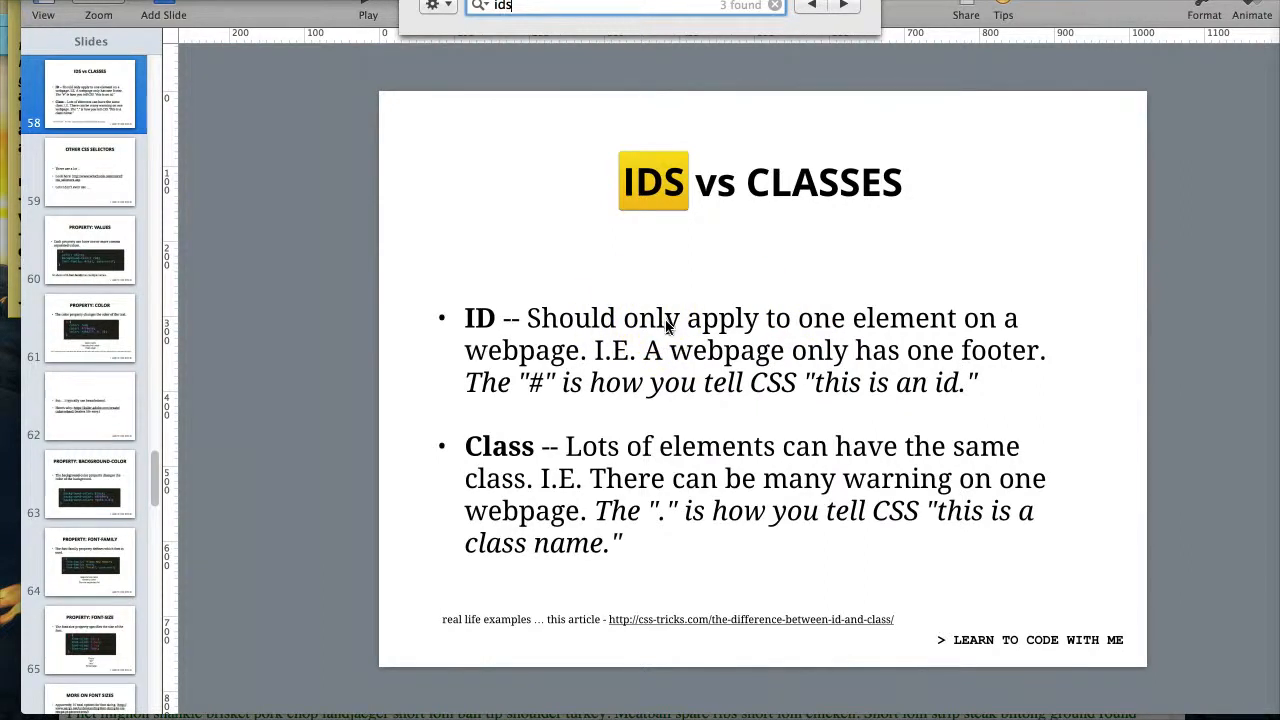
pyautogui.moveTo(708, 300)
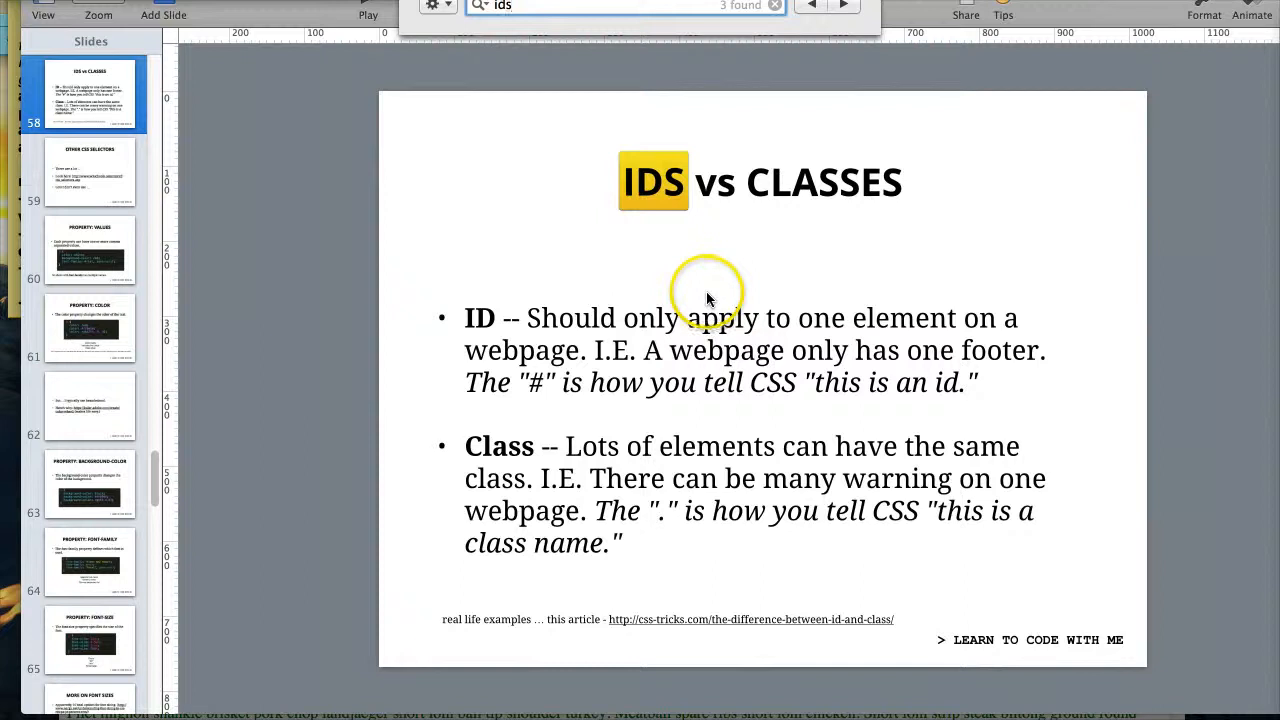
pyautogui.moveTo(702, 296)
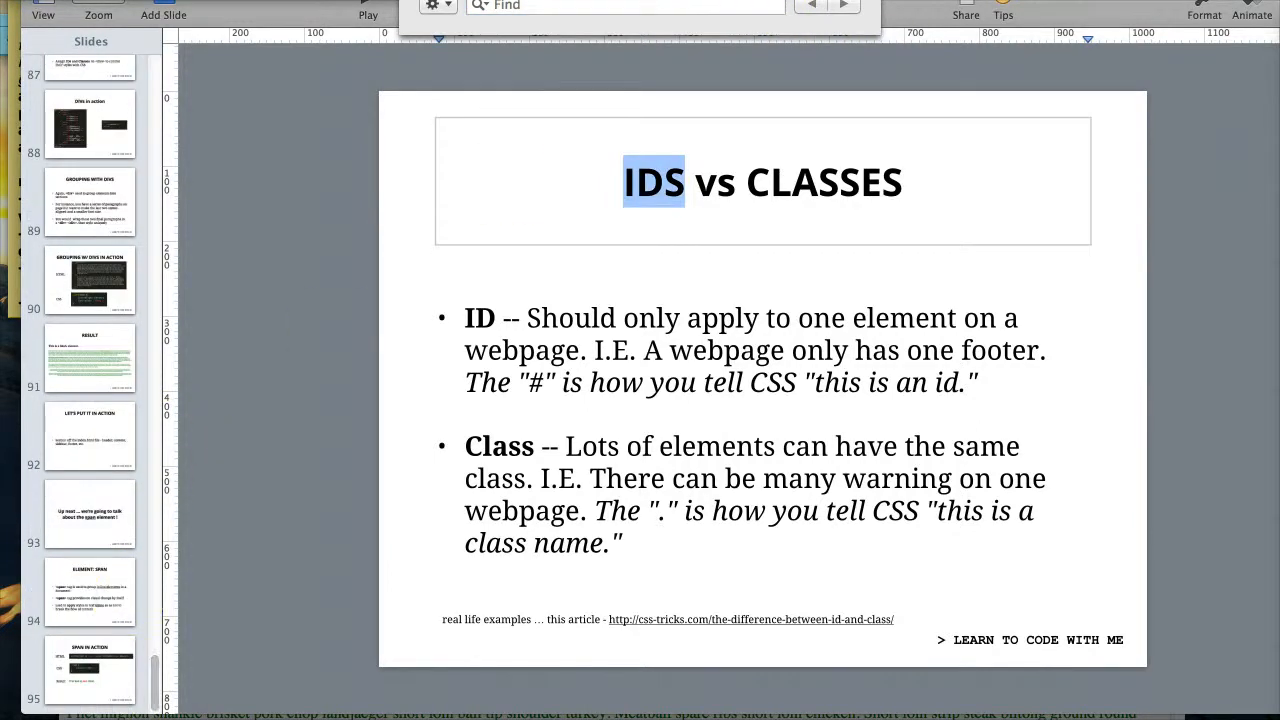
pyautogui.scroll(3)
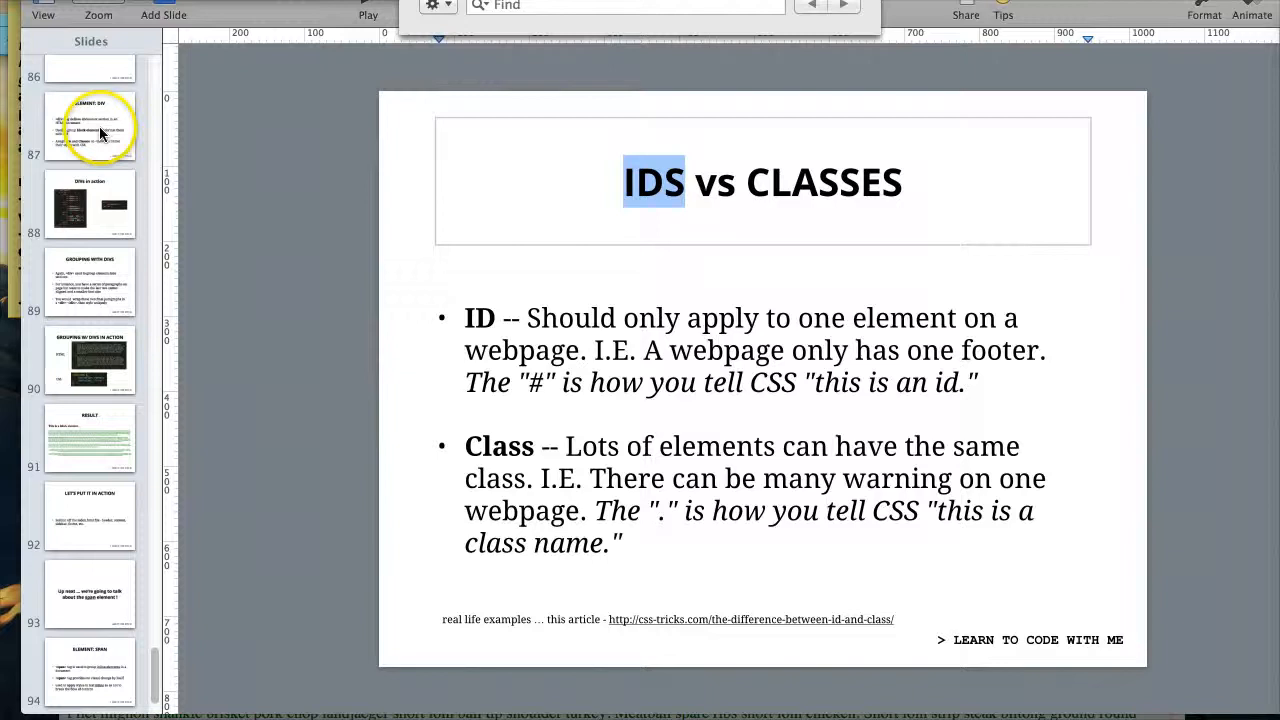
pyautogui.click(90, 204)
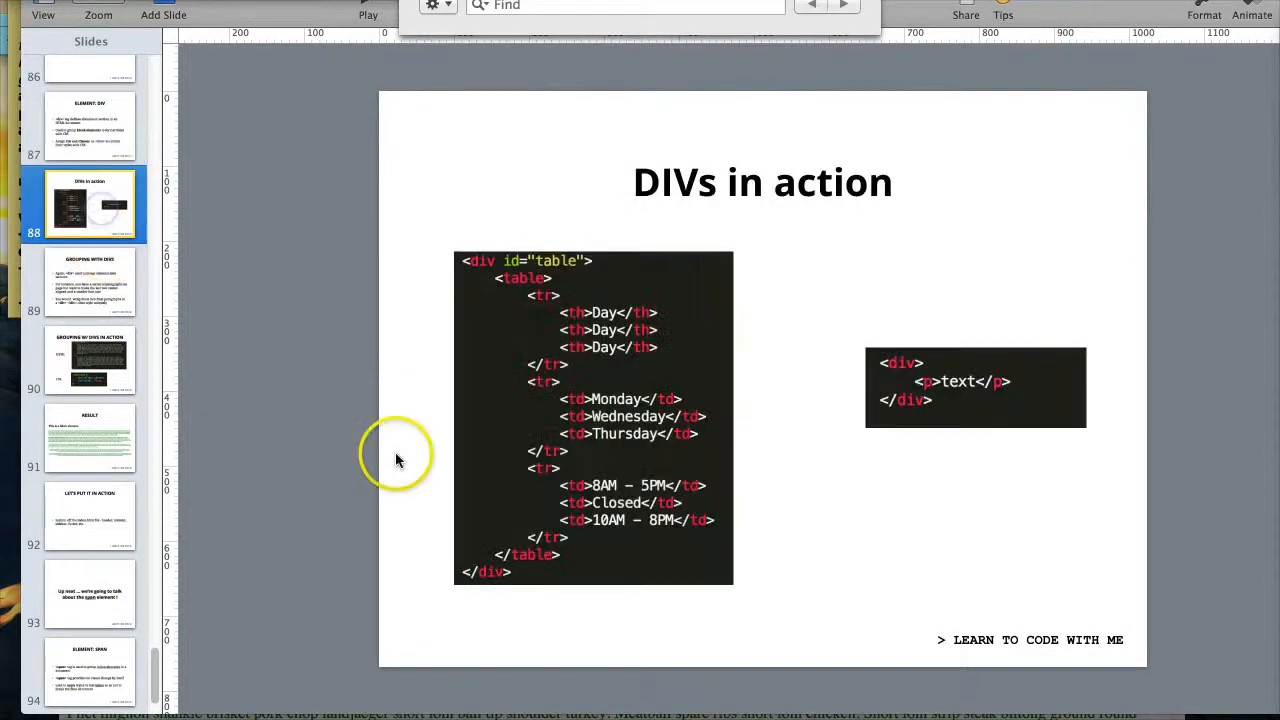
pyautogui.moveTo(416, 472)
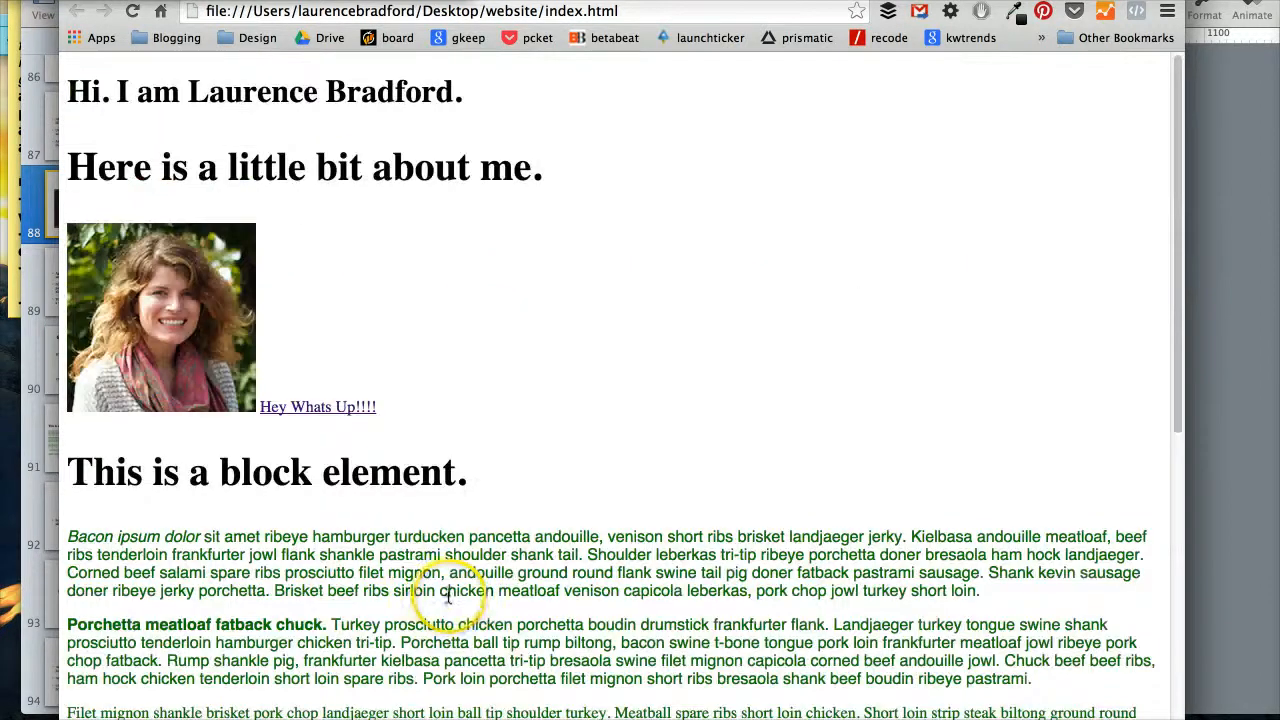
pyautogui.moveTo(444, 590)
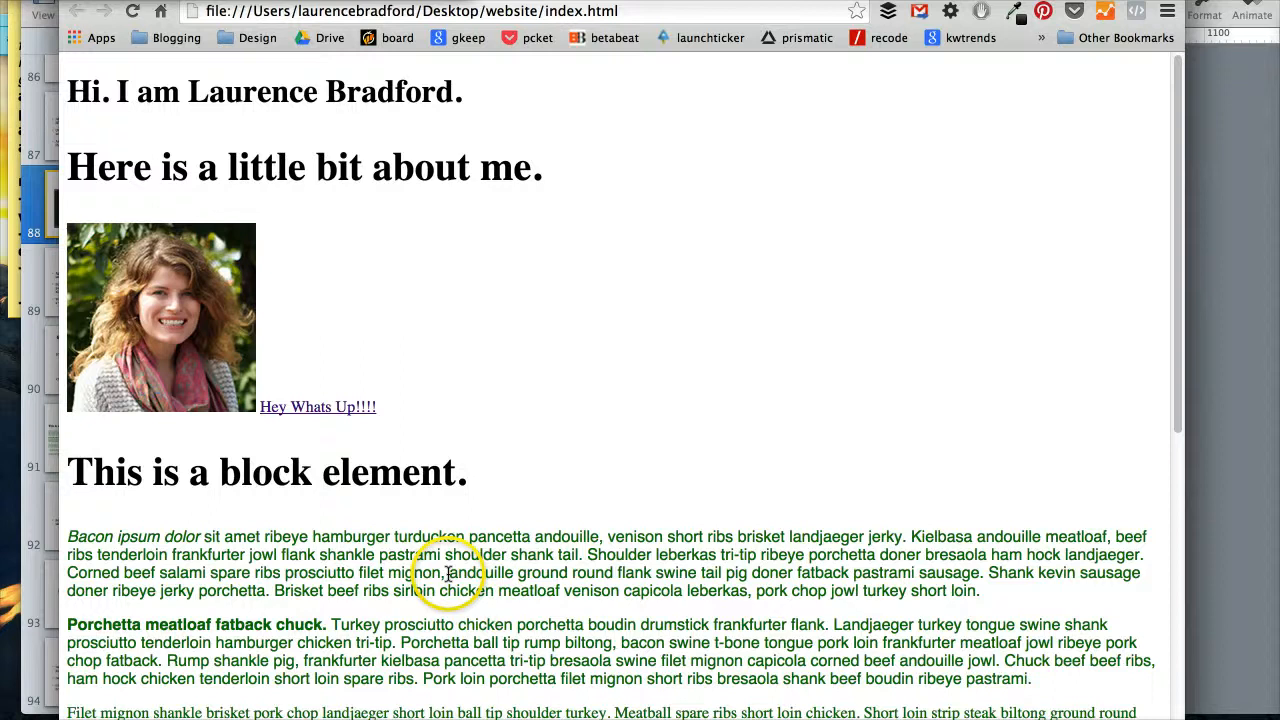
pyautogui.scroll(-3)
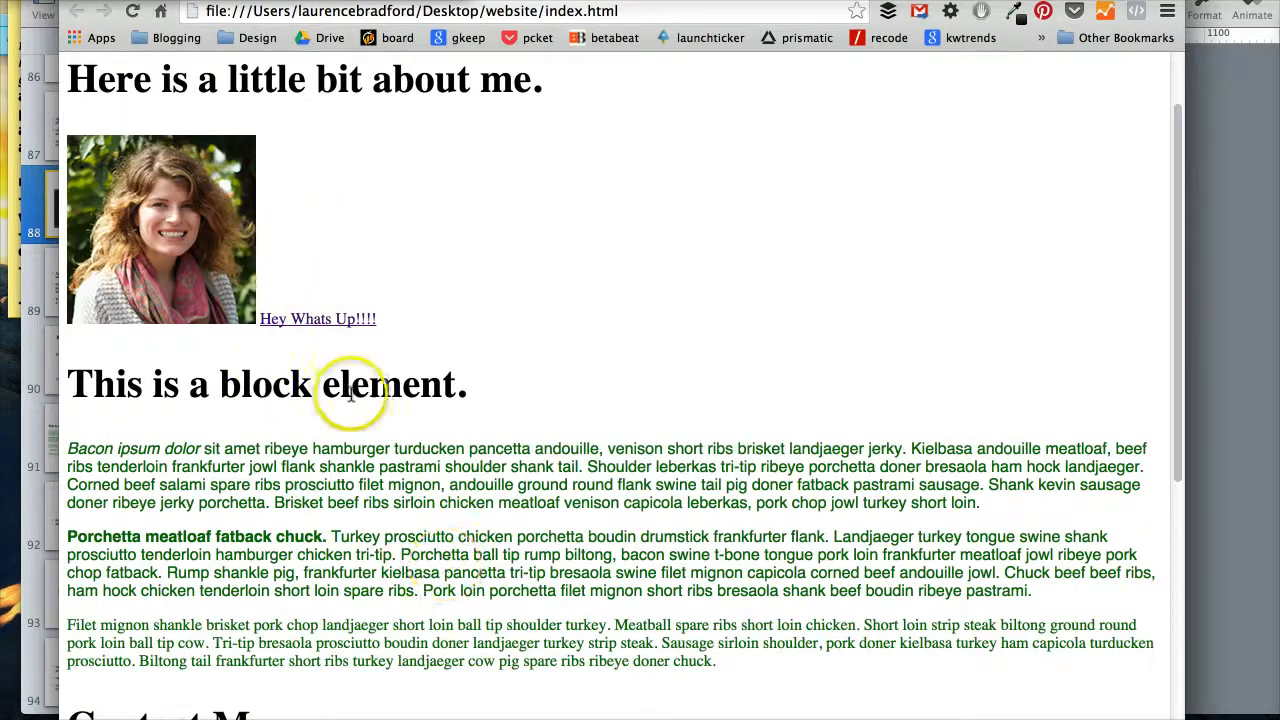
pyautogui.moveTo(350, 384)
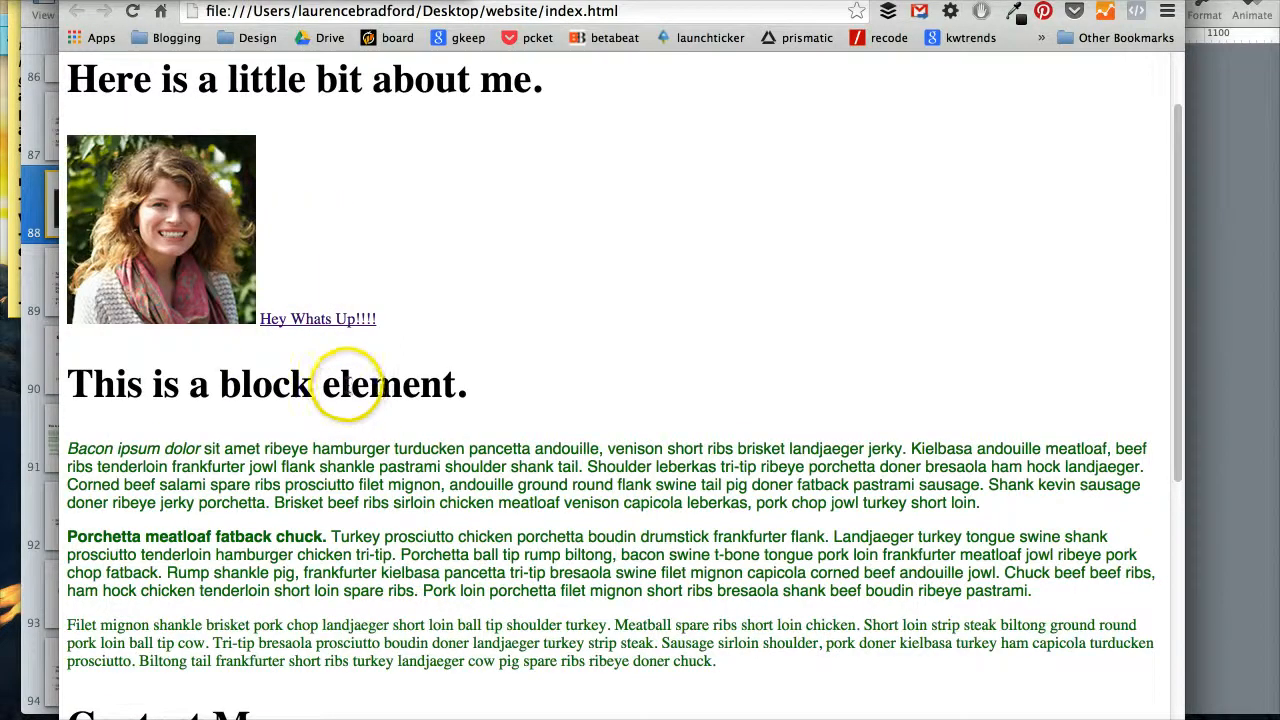
pyautogui.moveTo(320, 384)
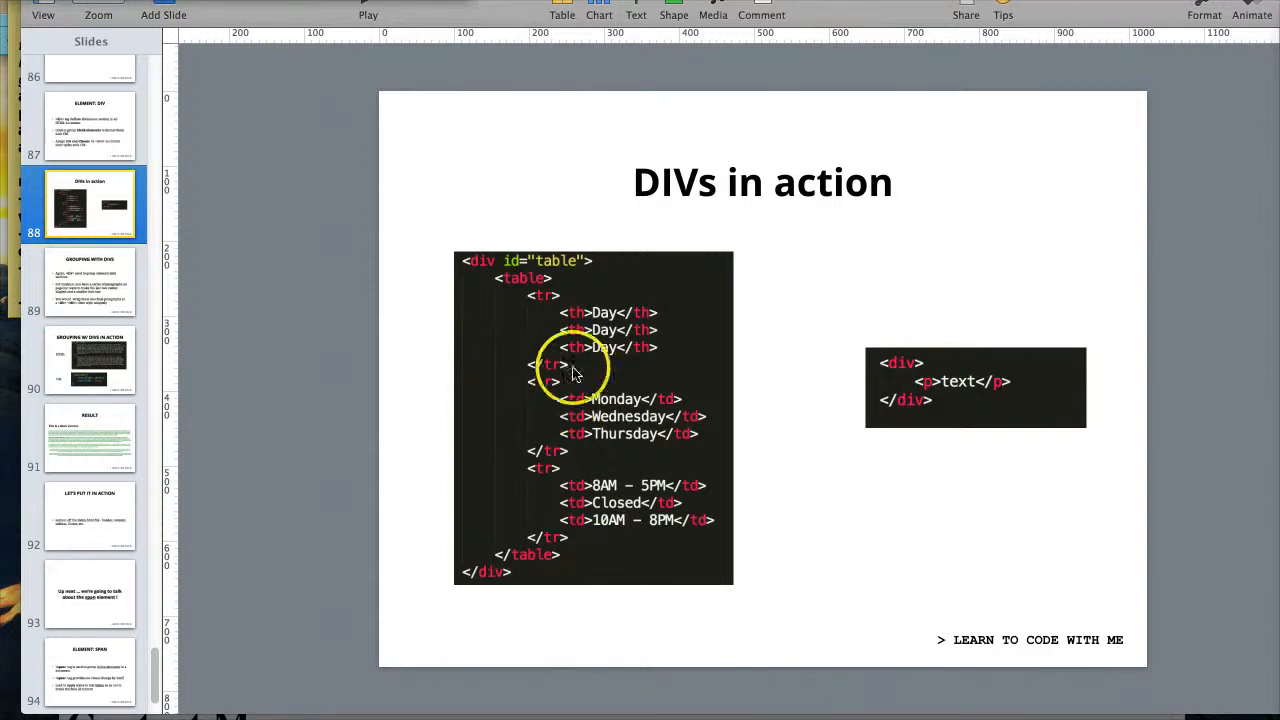
pyautogui.moveTo(388, 356)
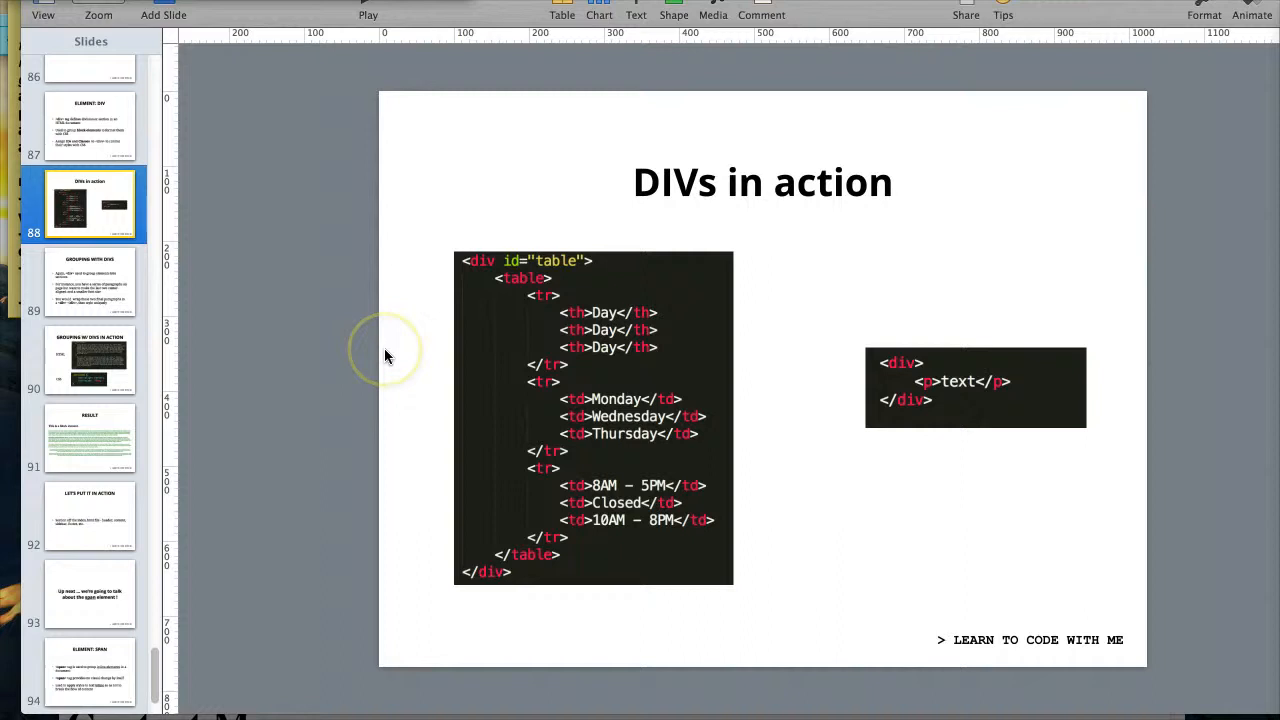
pyautogui.moveTo(388, 356)
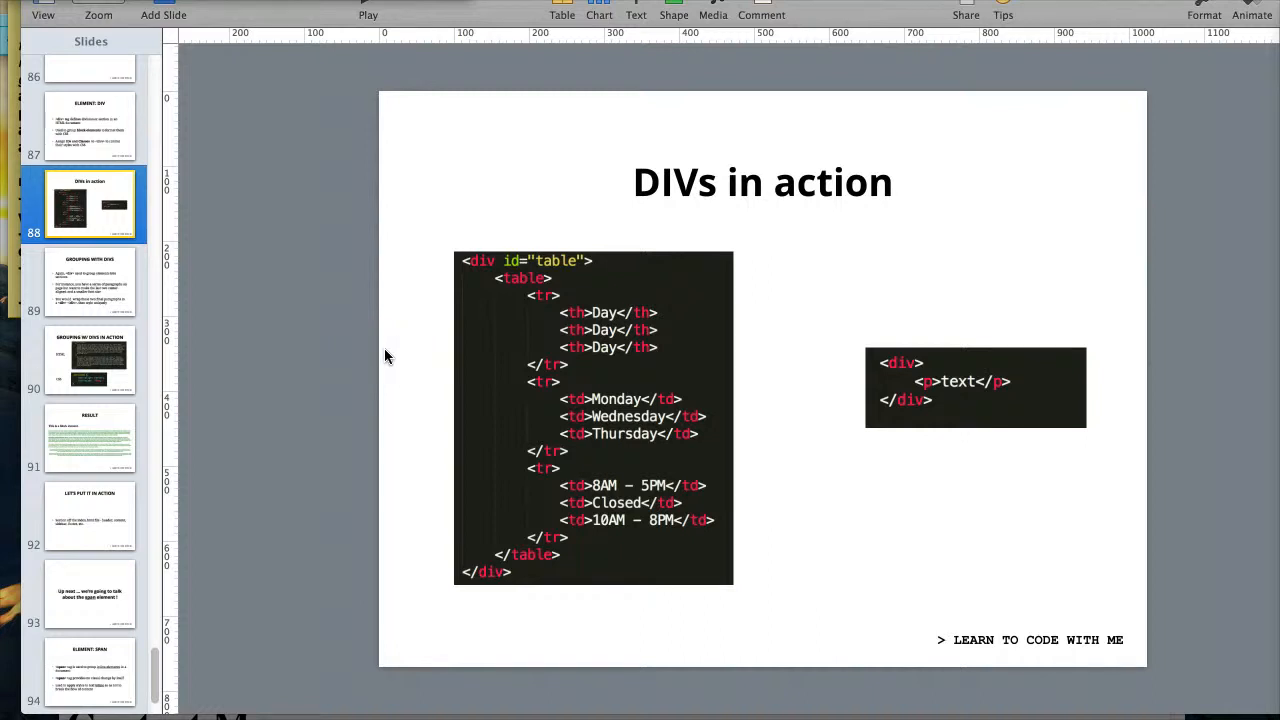
pyautogui.moveTo(570, 276)
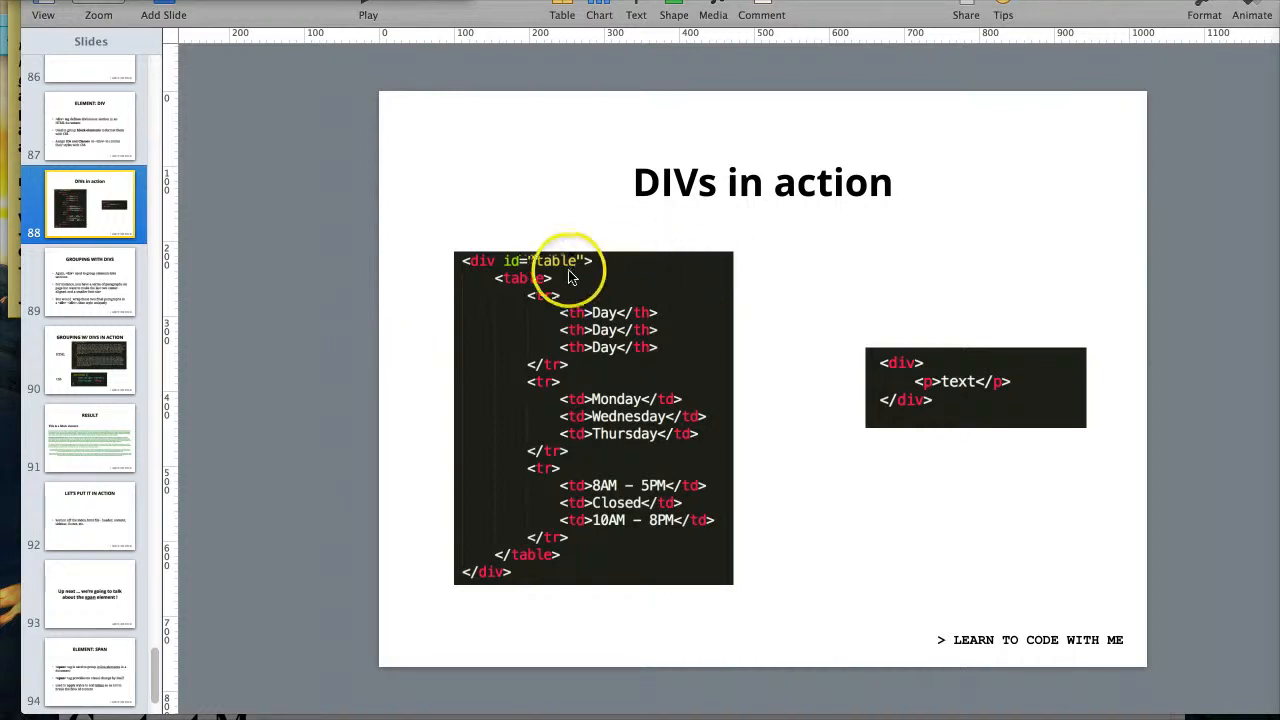
pyautogui.moveTo(572, 276)
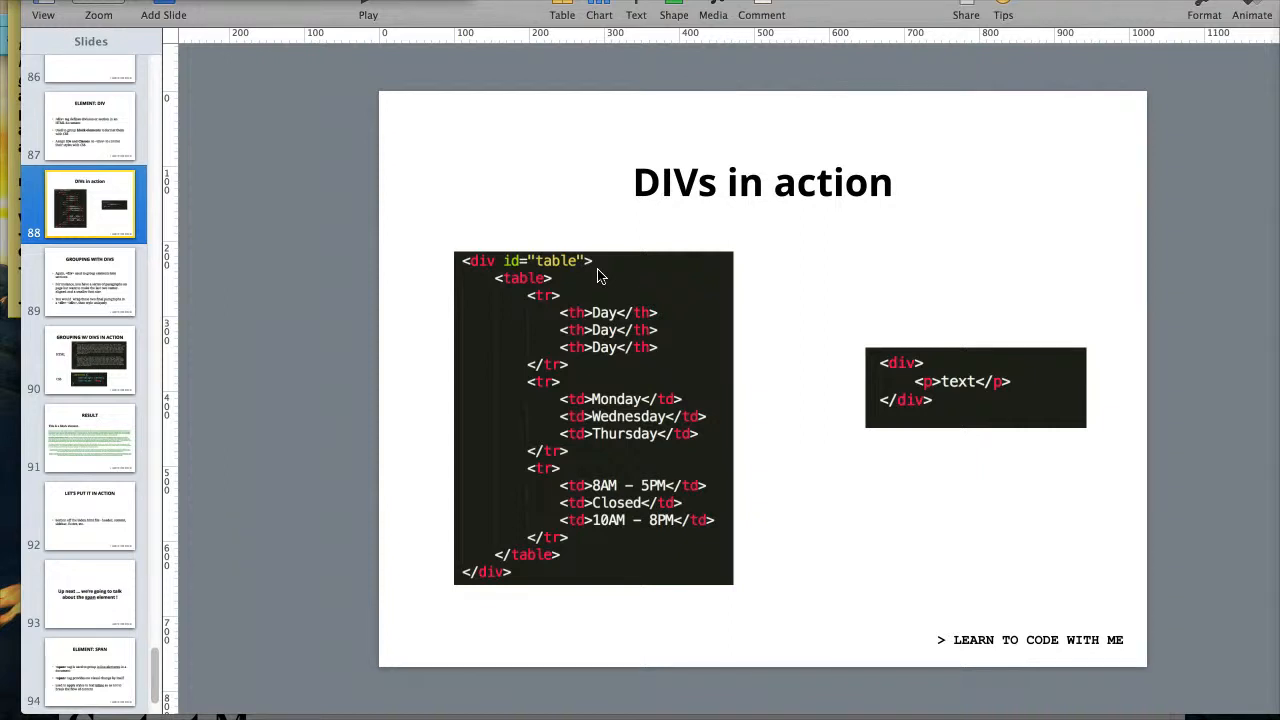
pyautogui.moveTo(910, 424)
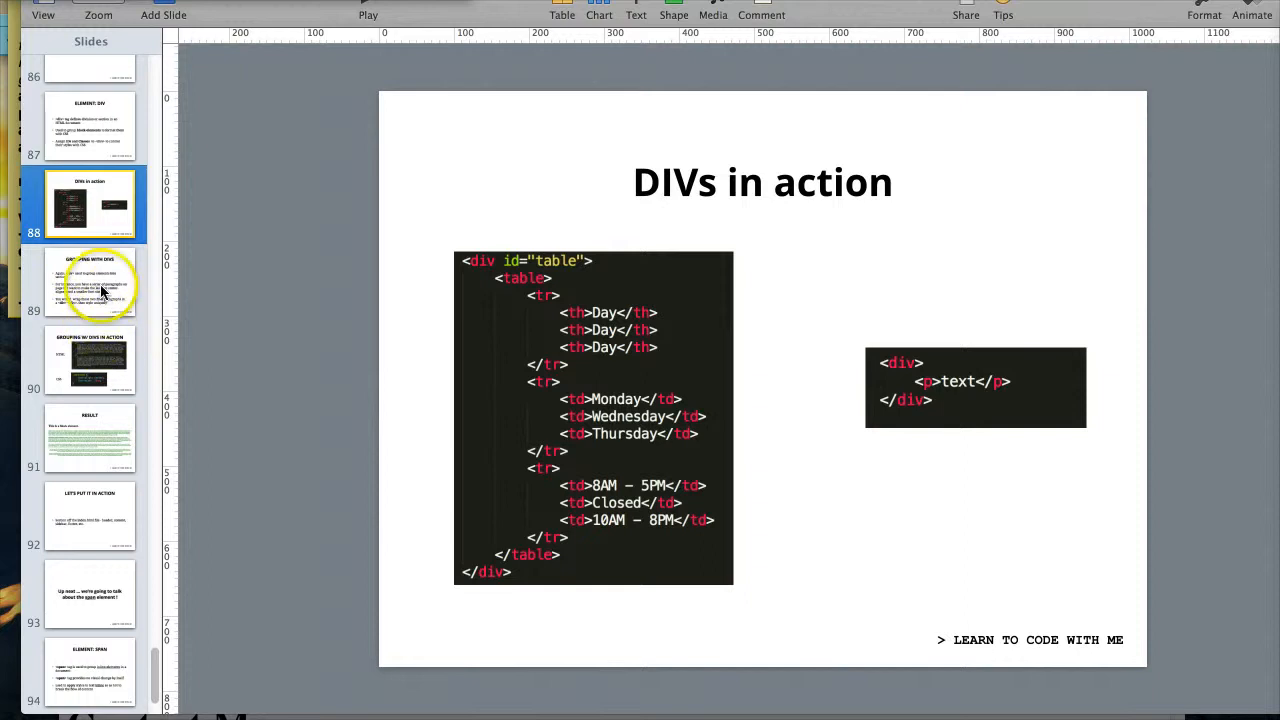
# - Show the Grouping with DIVs slide from the navigator
pyautogui.click(90, 284)
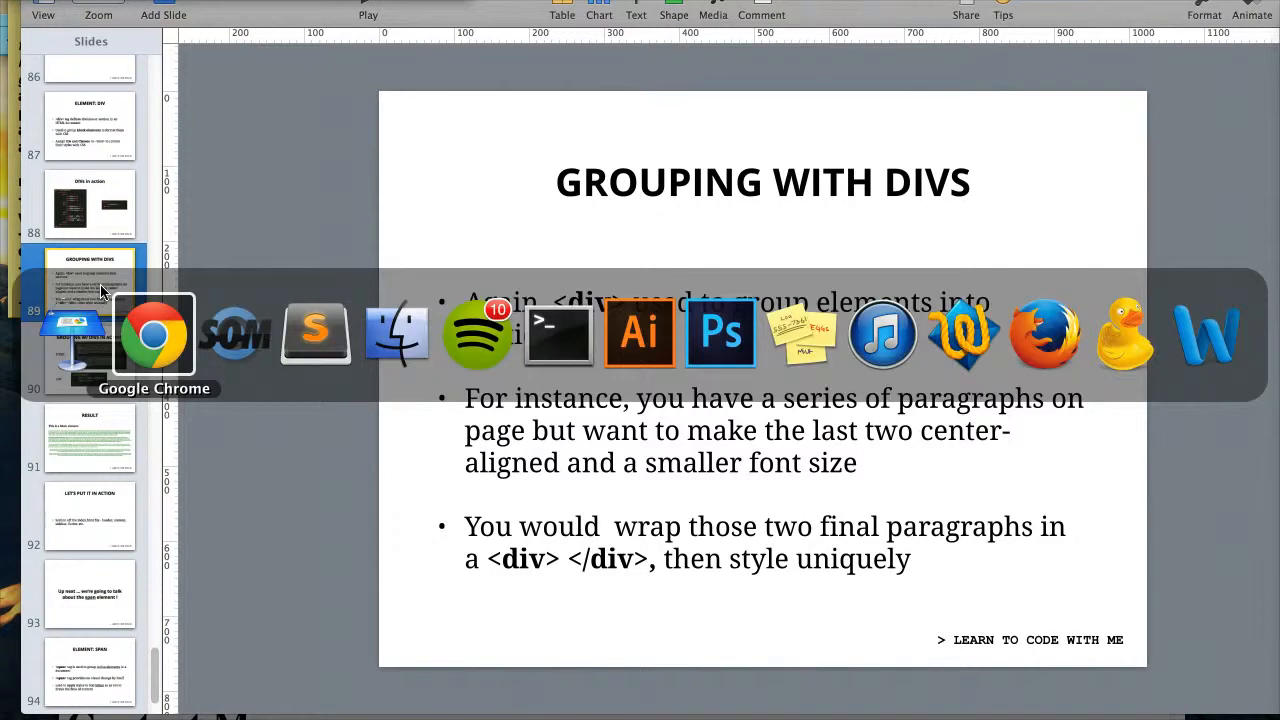
# - Switch to index.html in Sublime Text and scroll to the div with class "centered"
pyautogui.click(316, 336)
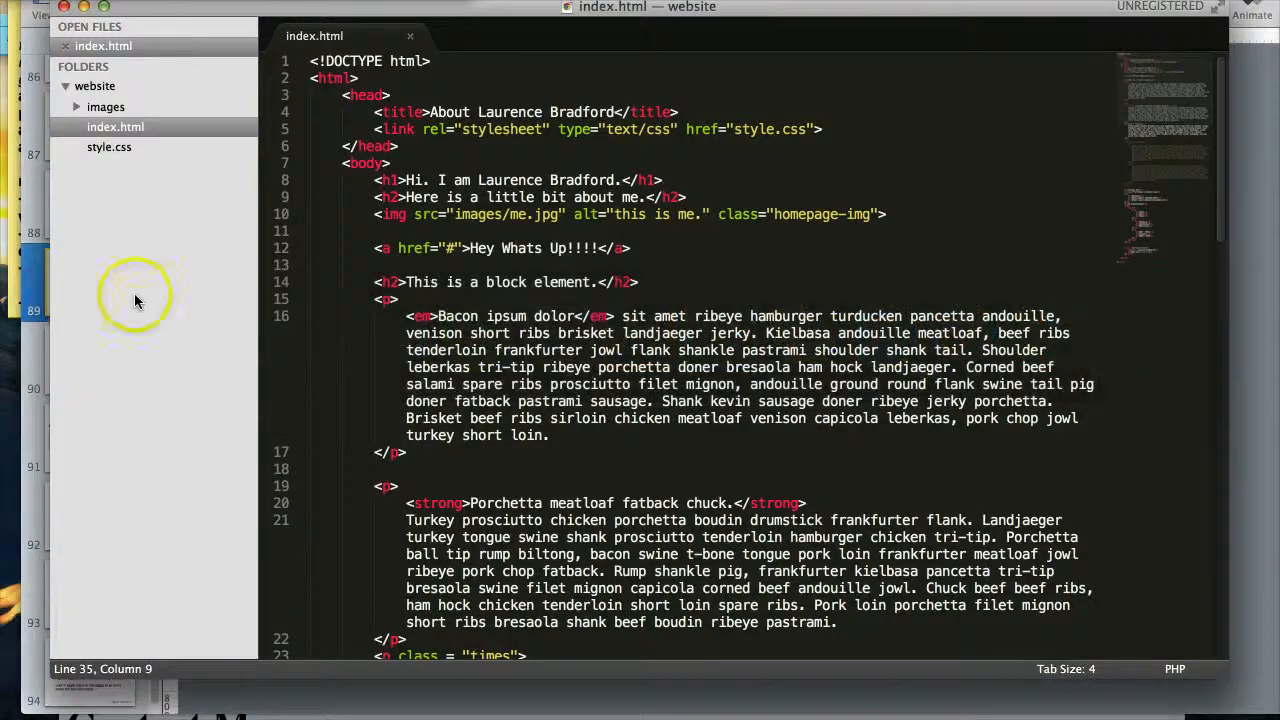
pyautogui.scroll(-3)
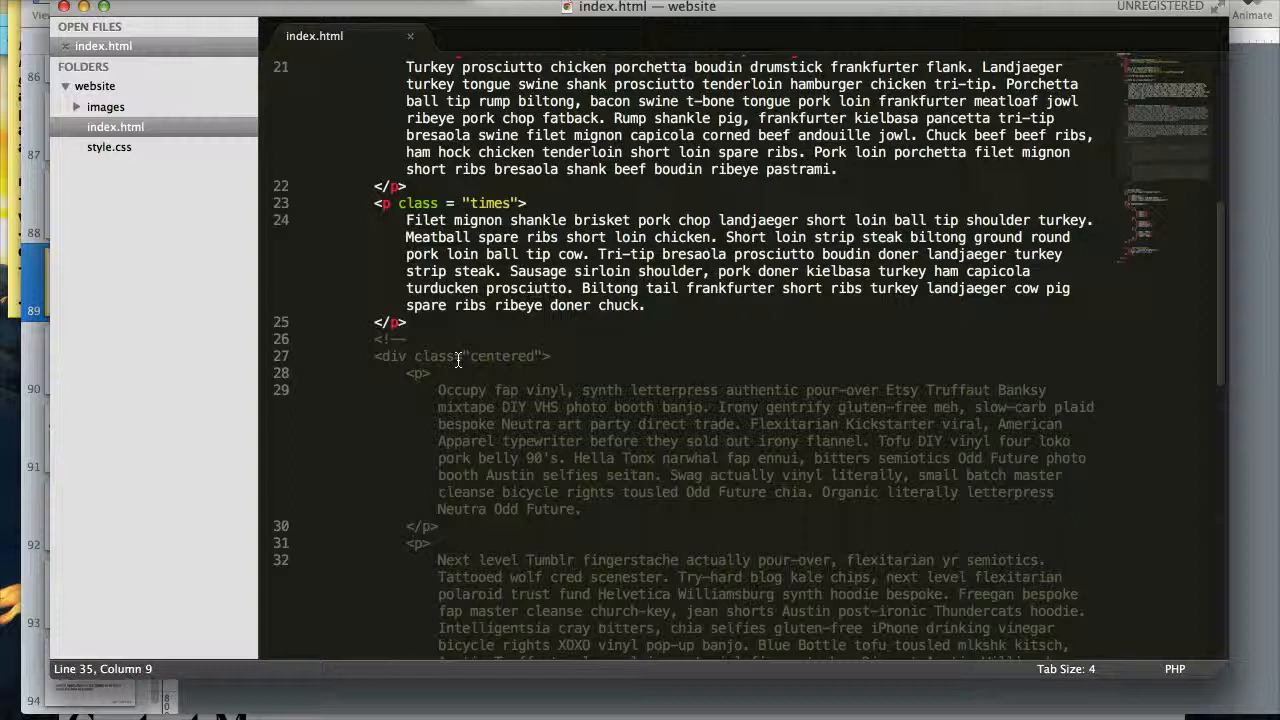
pyautogui.scroll(-3)
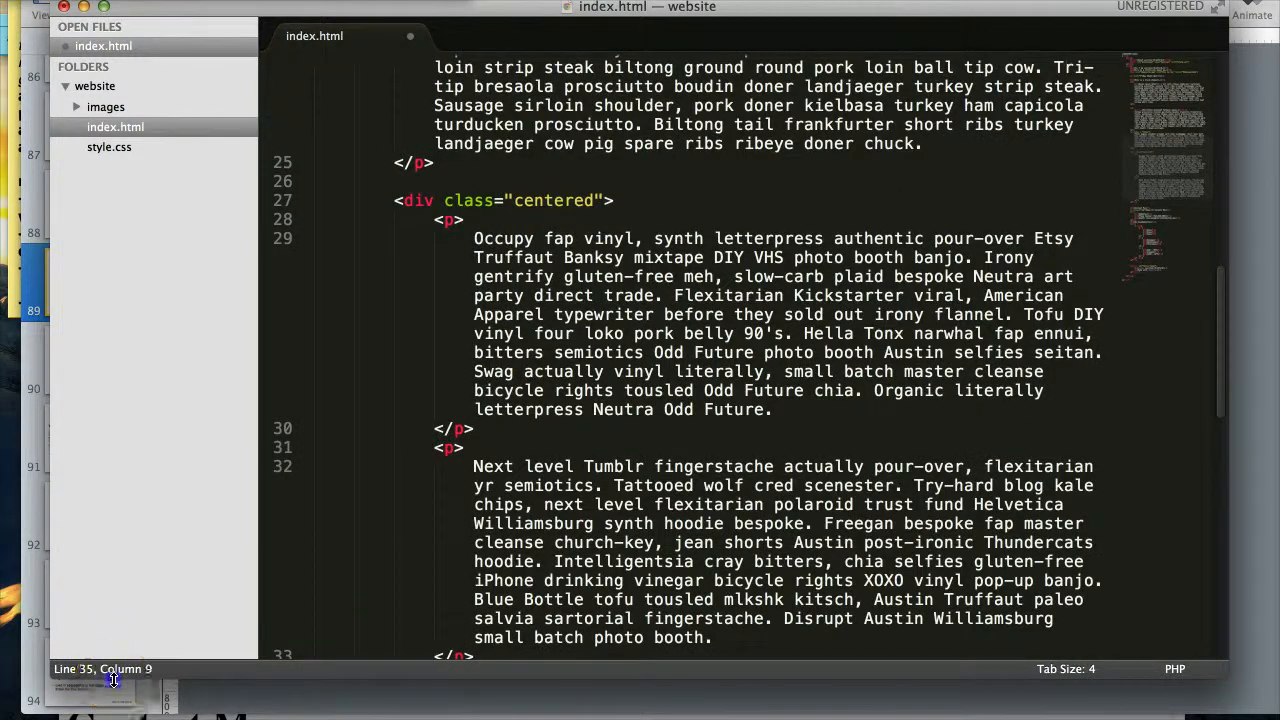
pyautogui.scroll(-3)
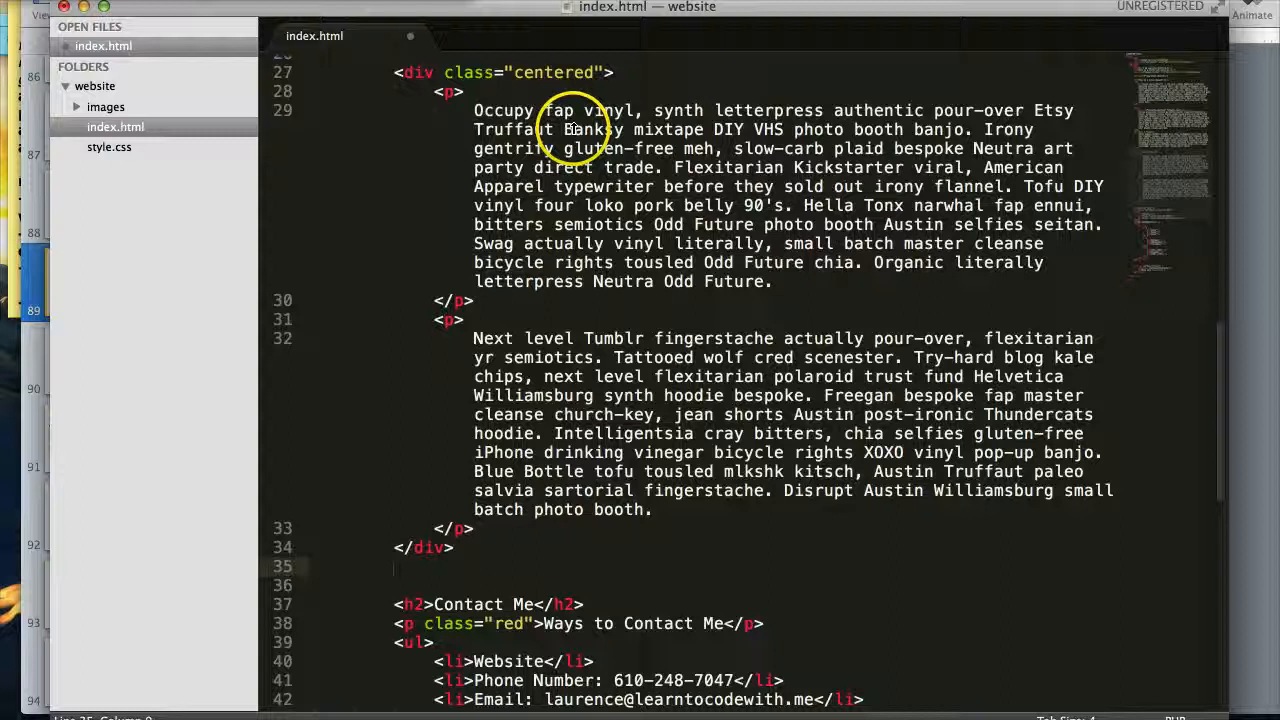
pyautogui.scroll(3)
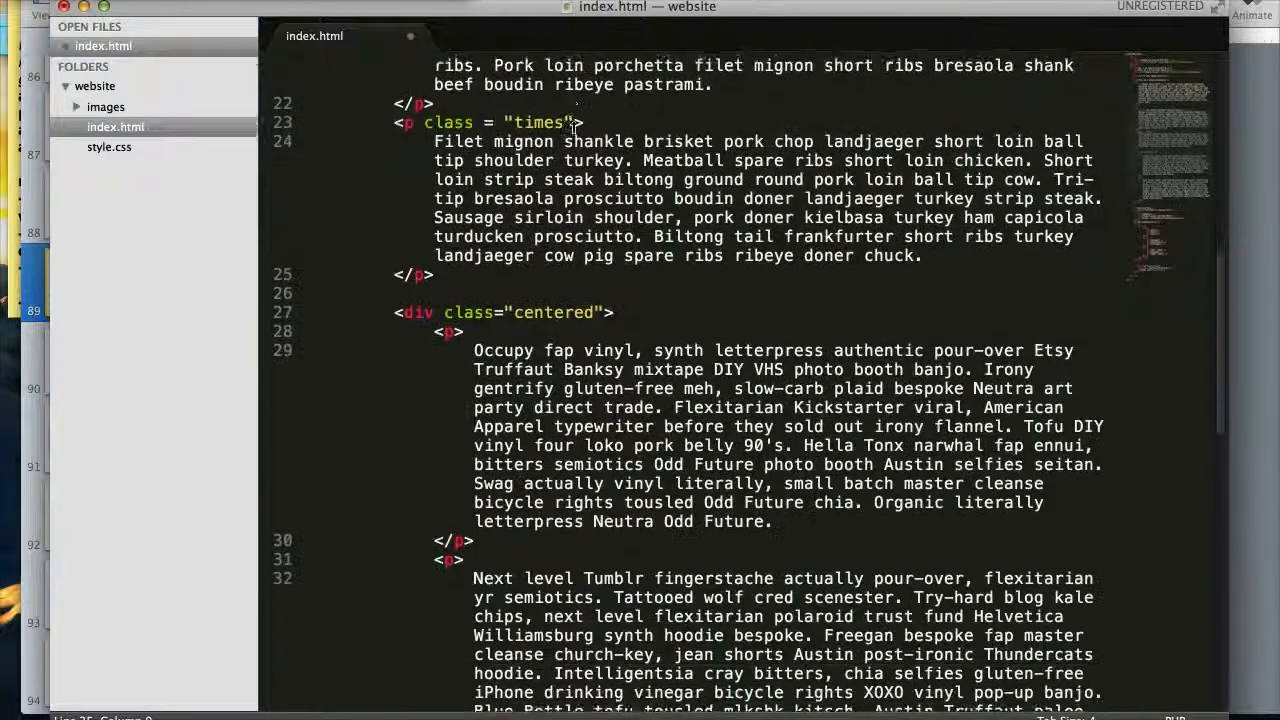
pyautogui.scroll(-3)
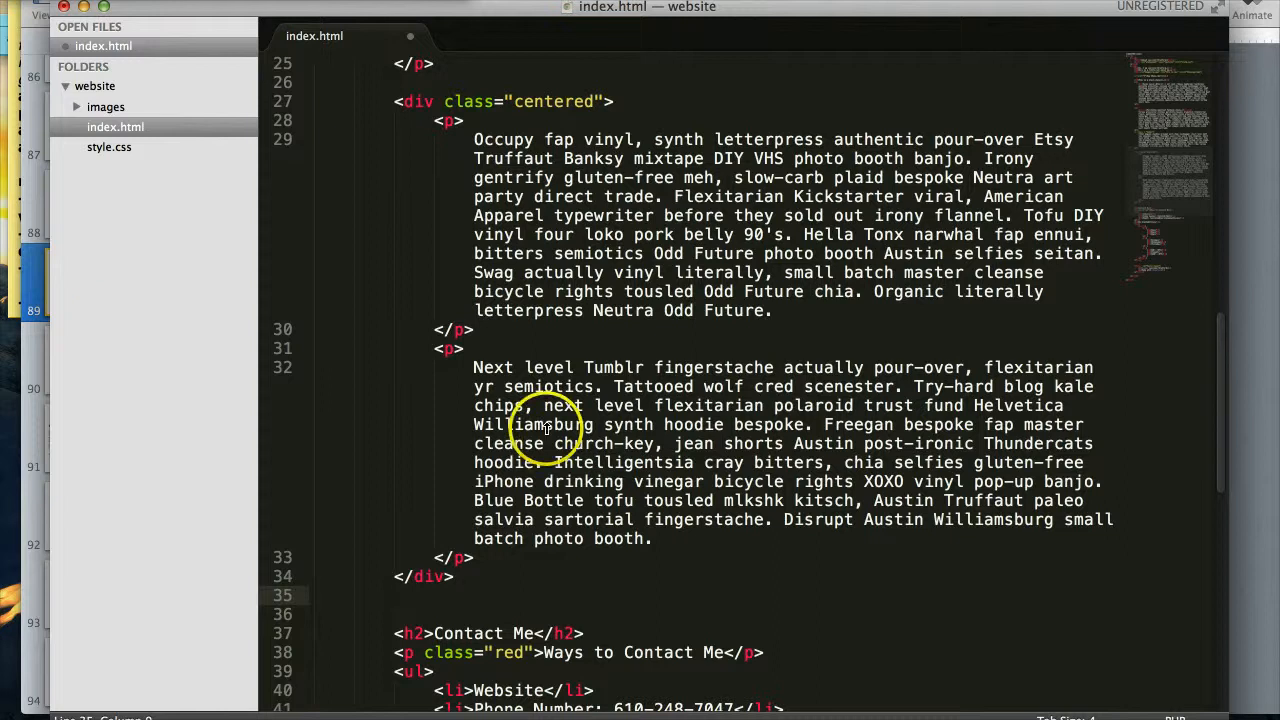
pyautogui.moveTo(200, 700)
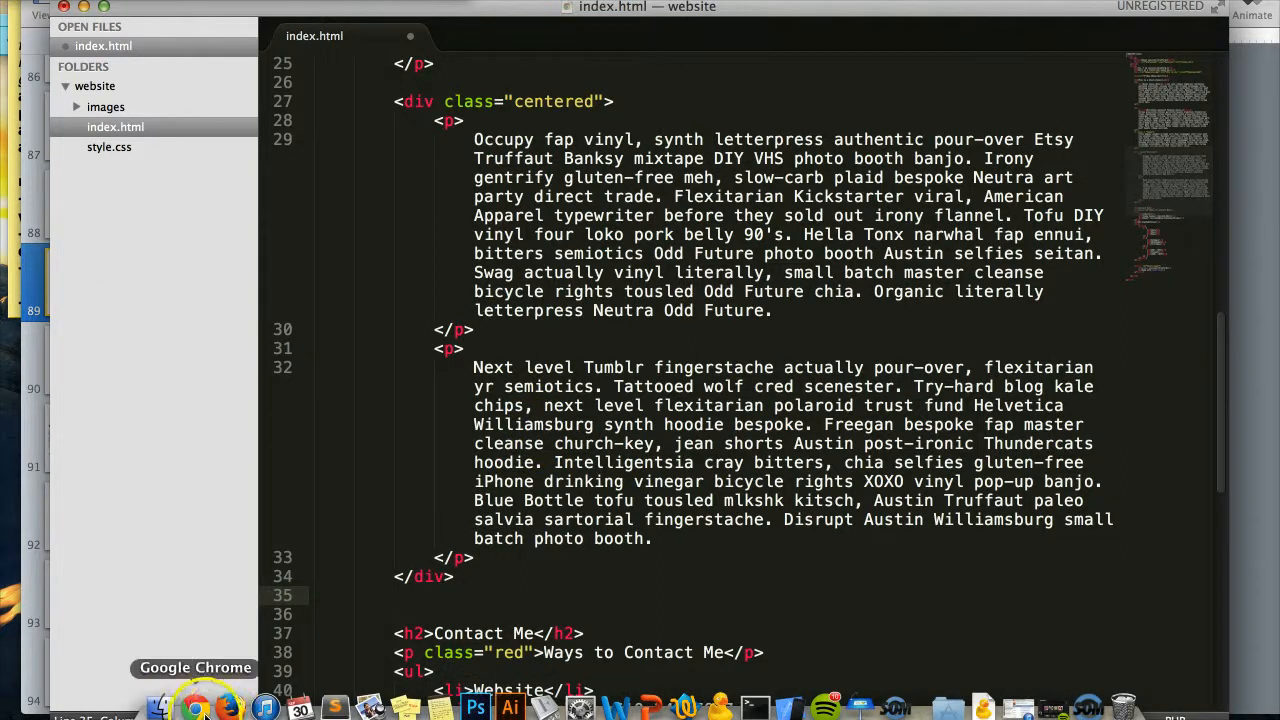
# - On hipsum.co generate 4 paragraphs of Hipster, neat filler text with Beer Me! and look through it
pyautogui.click(198, 708)
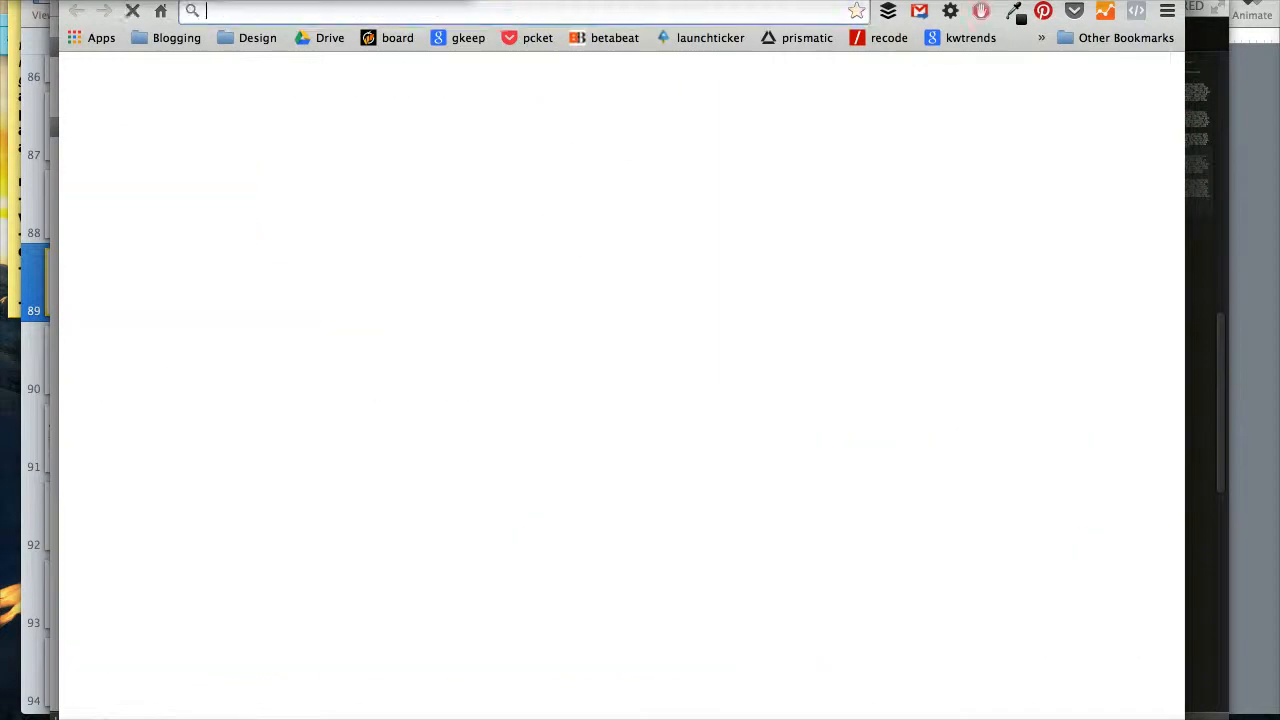
pyautogui.write('hipsum.co')
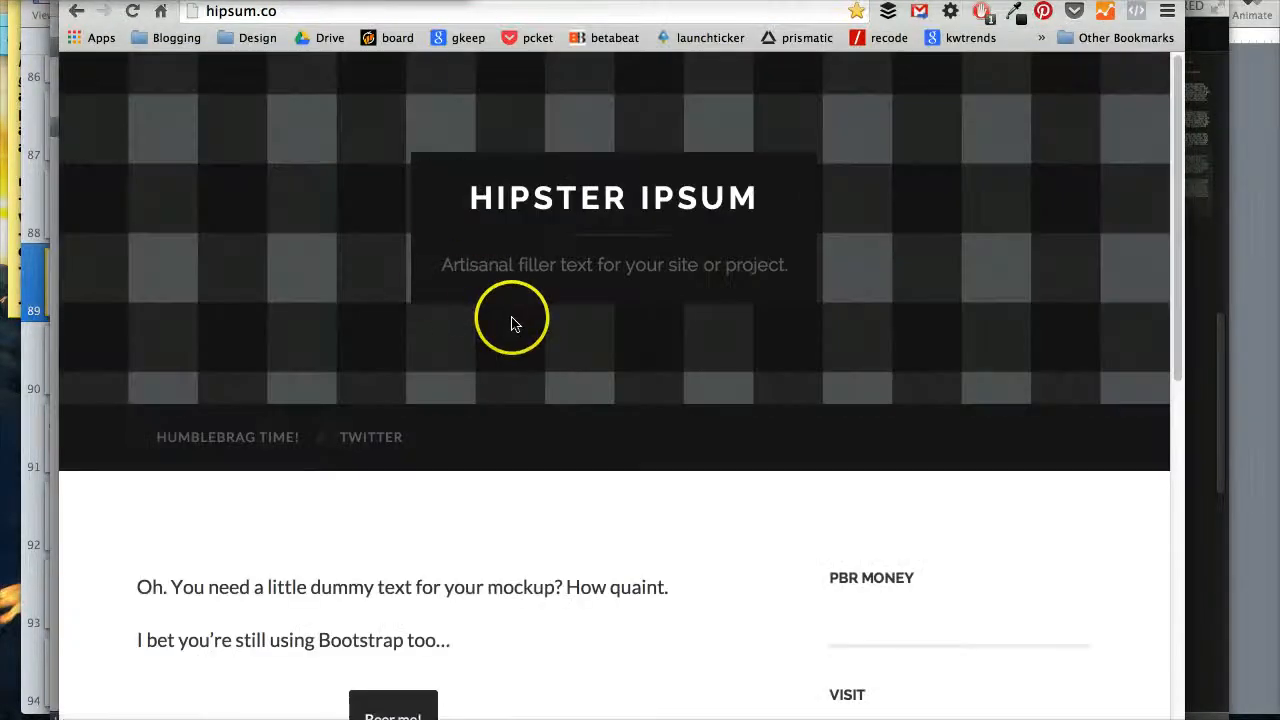
pyautogui.scroll(-3)
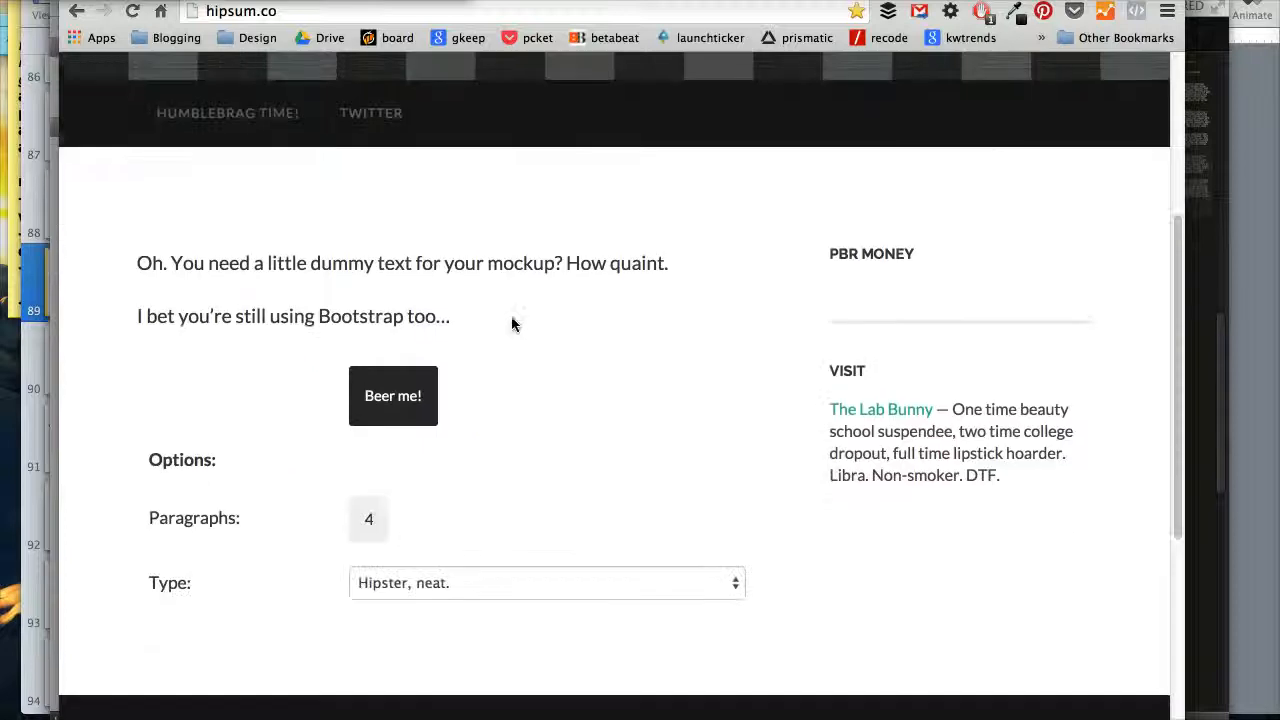
pyautogui.scroll(-3)
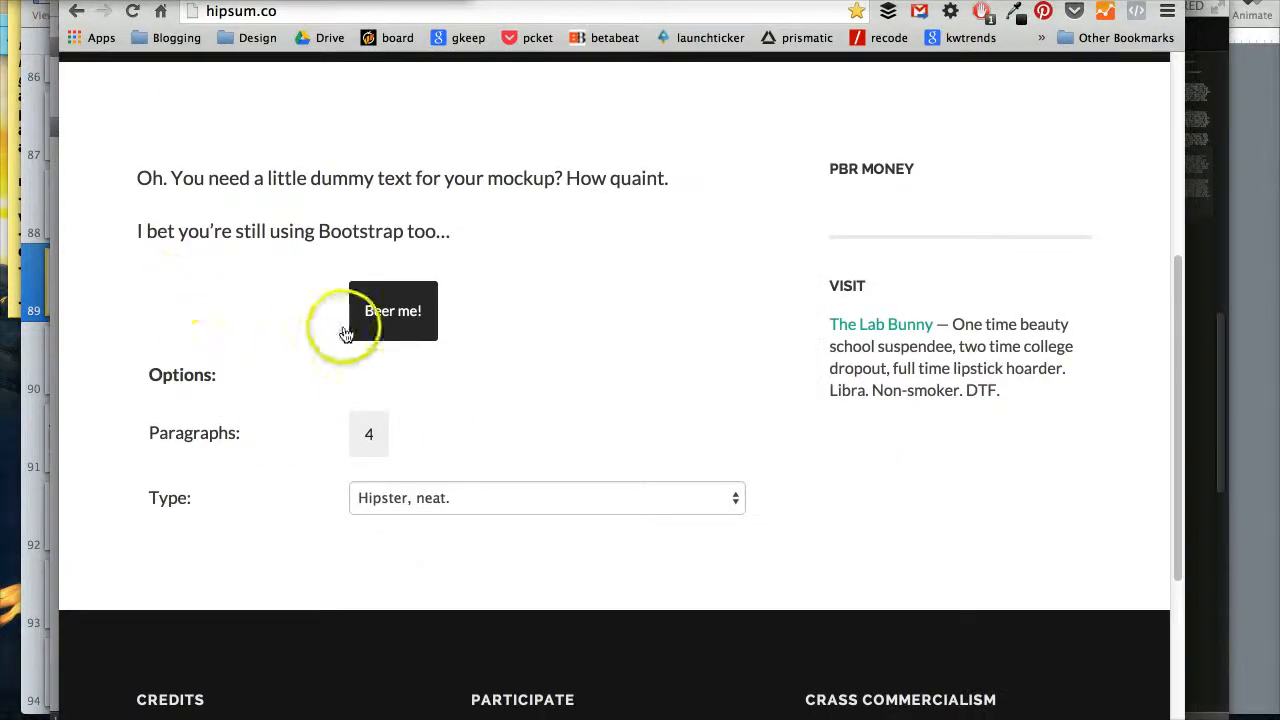
pyautogui.click(546, 496)
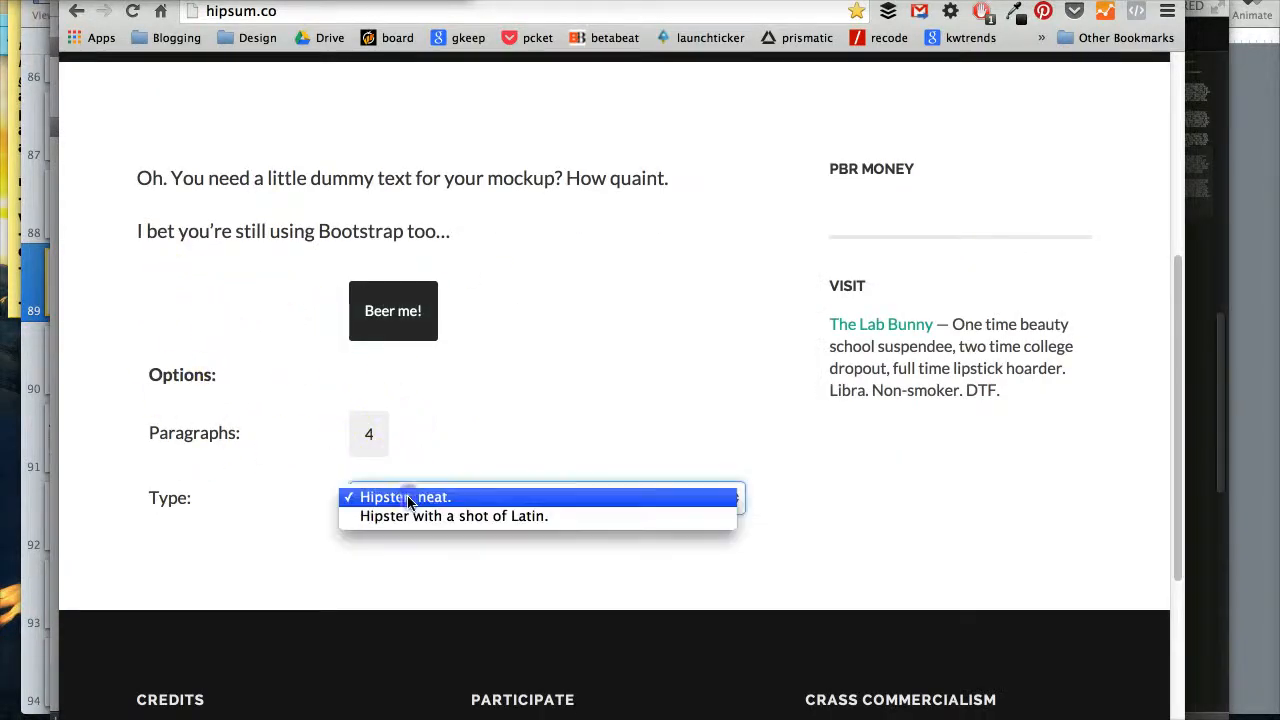
pyautogui.click(404, 496)
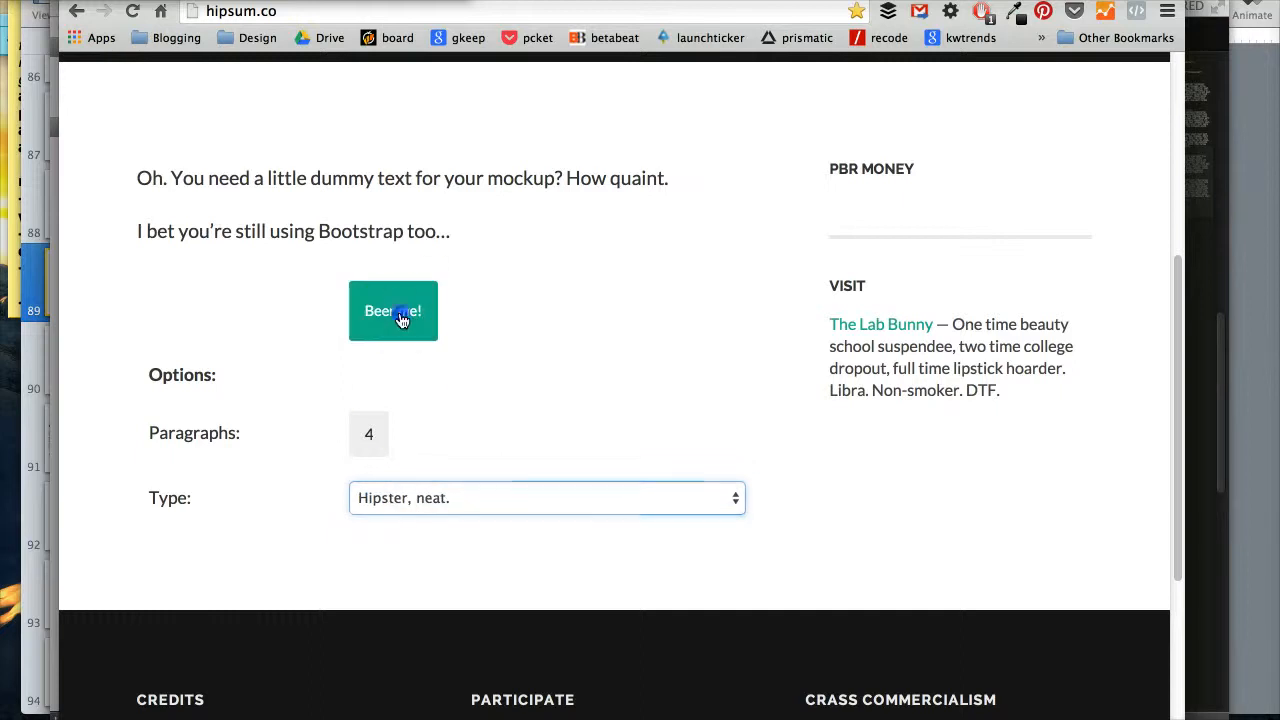
pyautogui.click(392, 310)
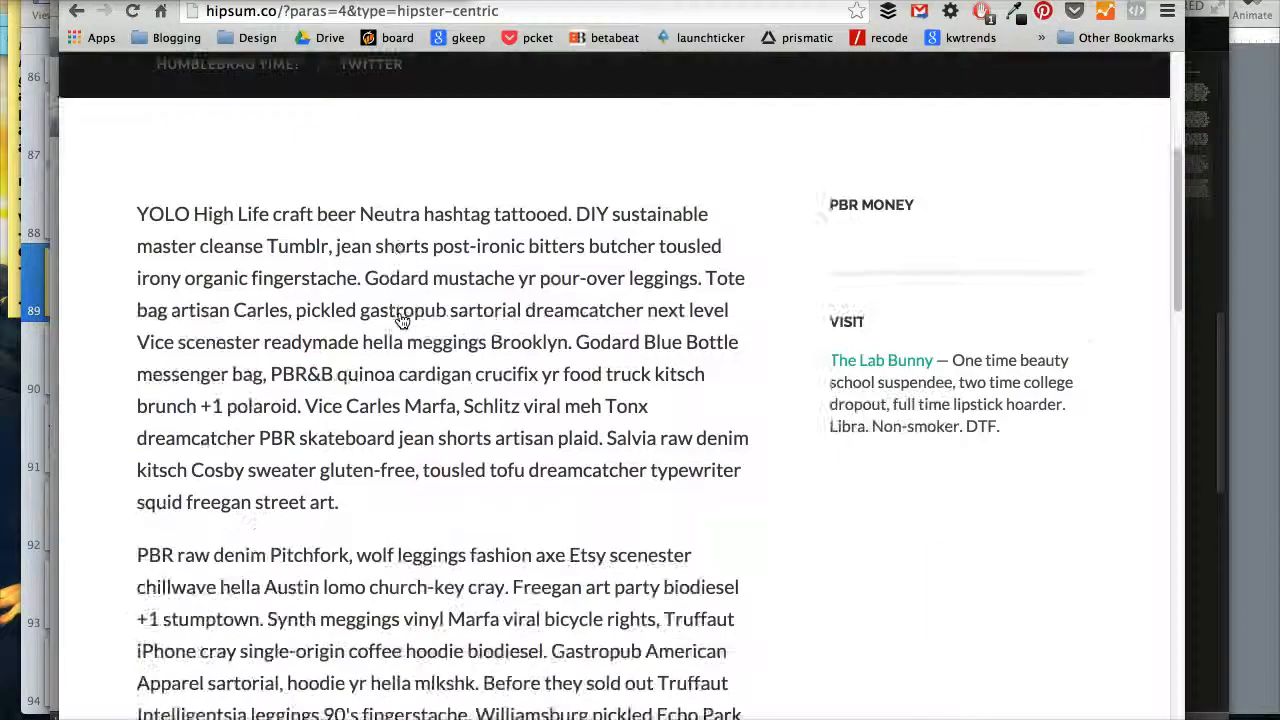
pyautogui.scroll(-3)
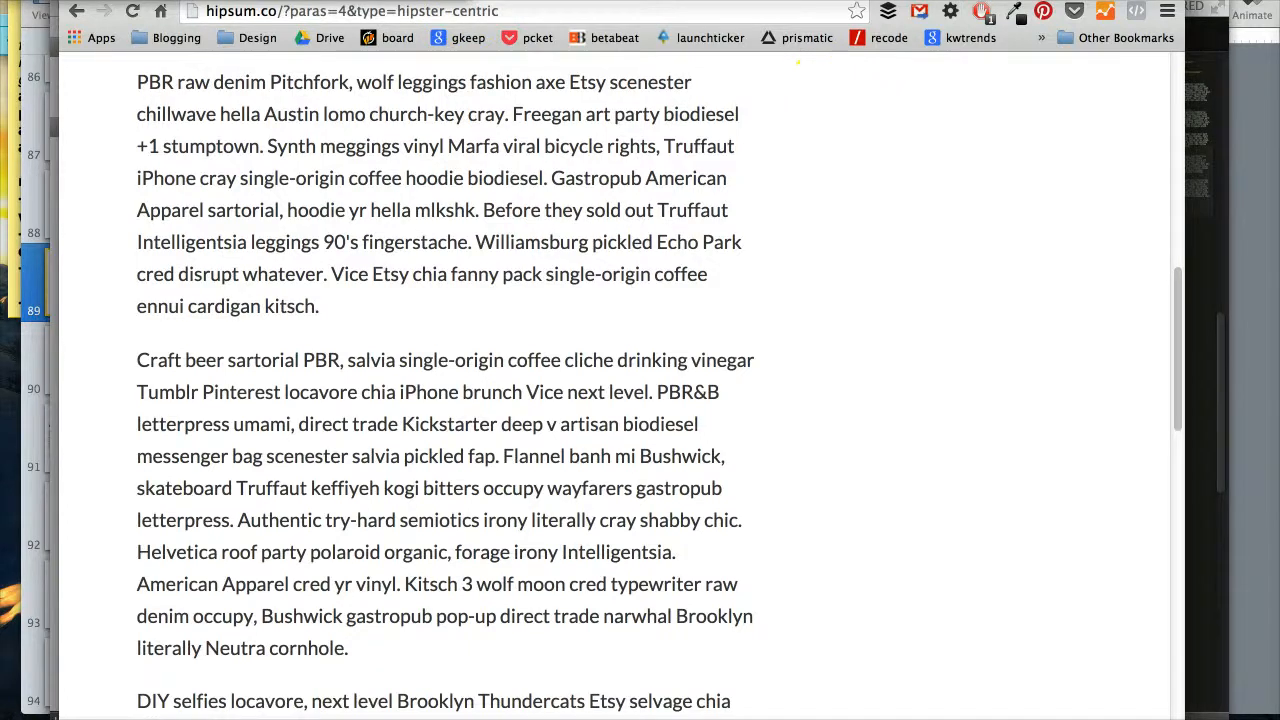
pyautogui.click(152, 330)
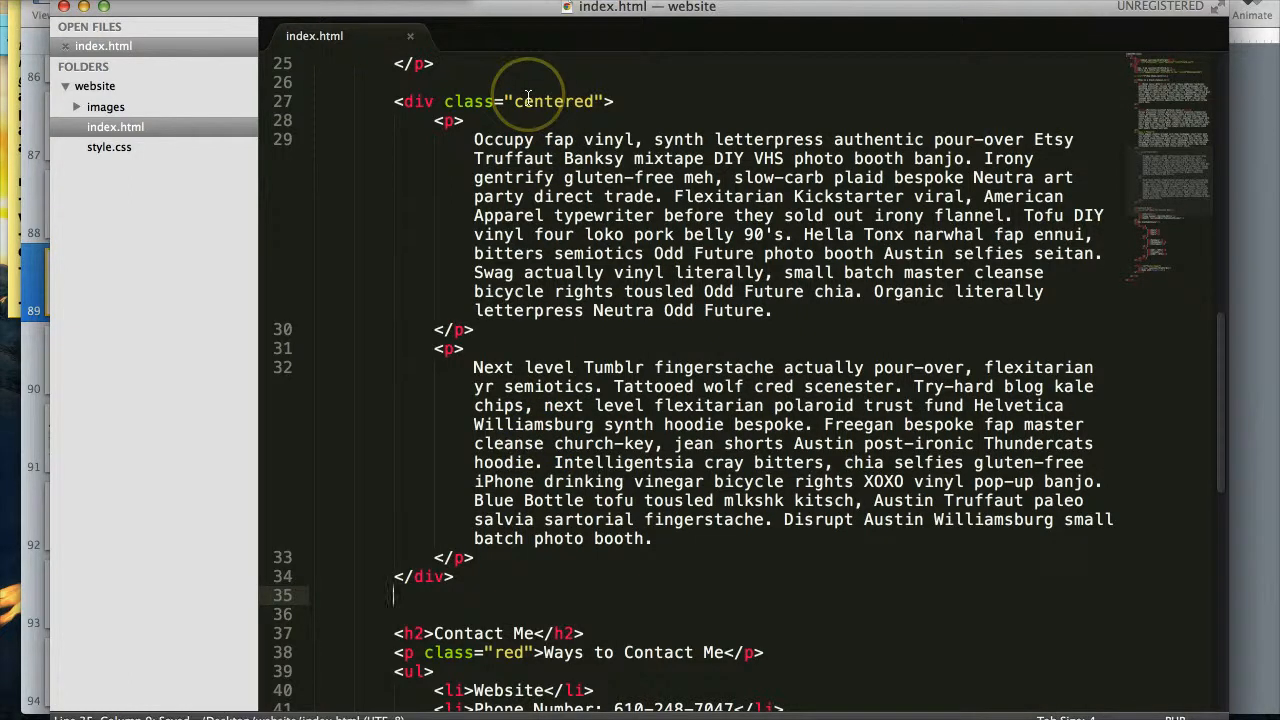
# - Compare the div class="centered" markup in index.html with the .centered rule in style.css
pyautogui.click(108, 168)
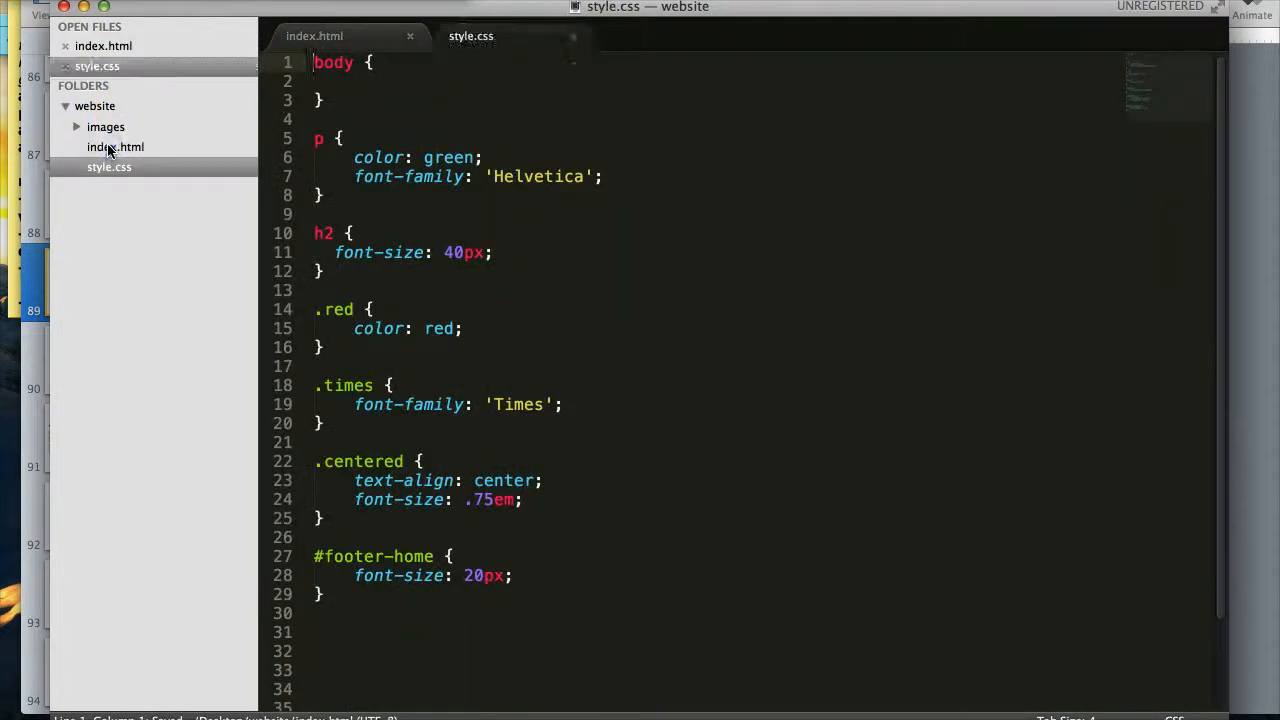
pyautogui.scroll(-3)
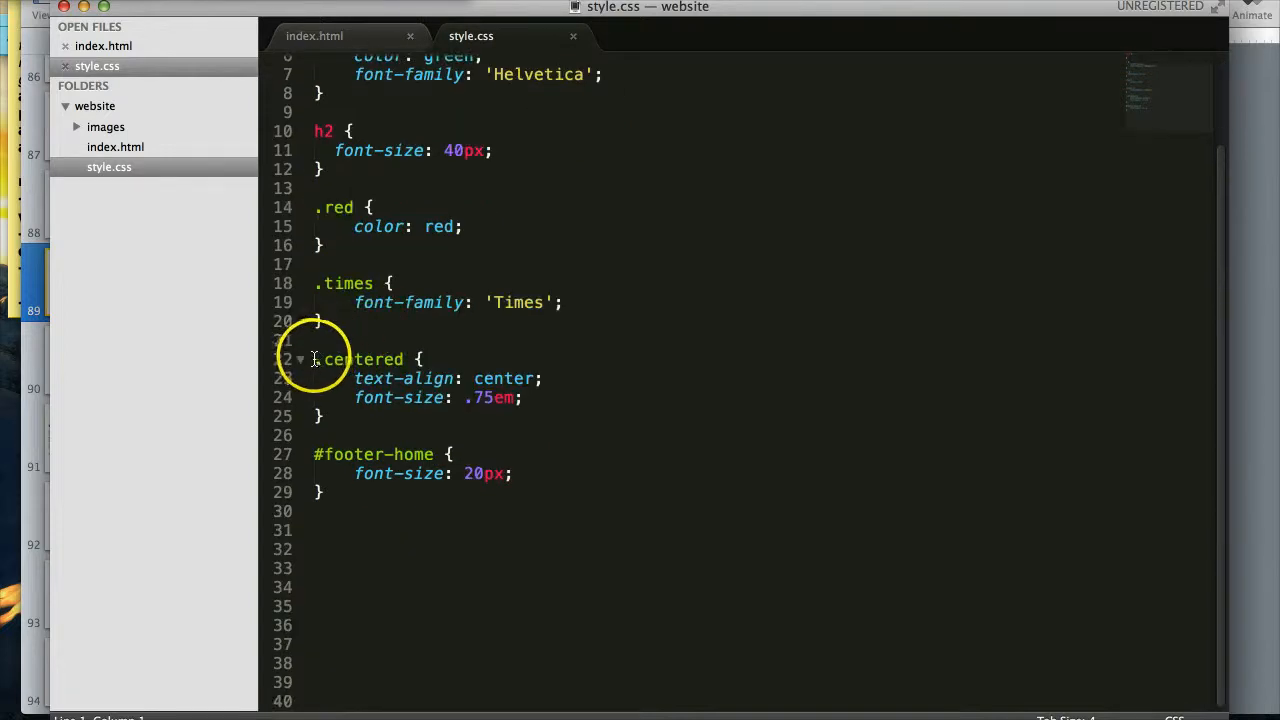
pyautogui.moveTo(680, 390)
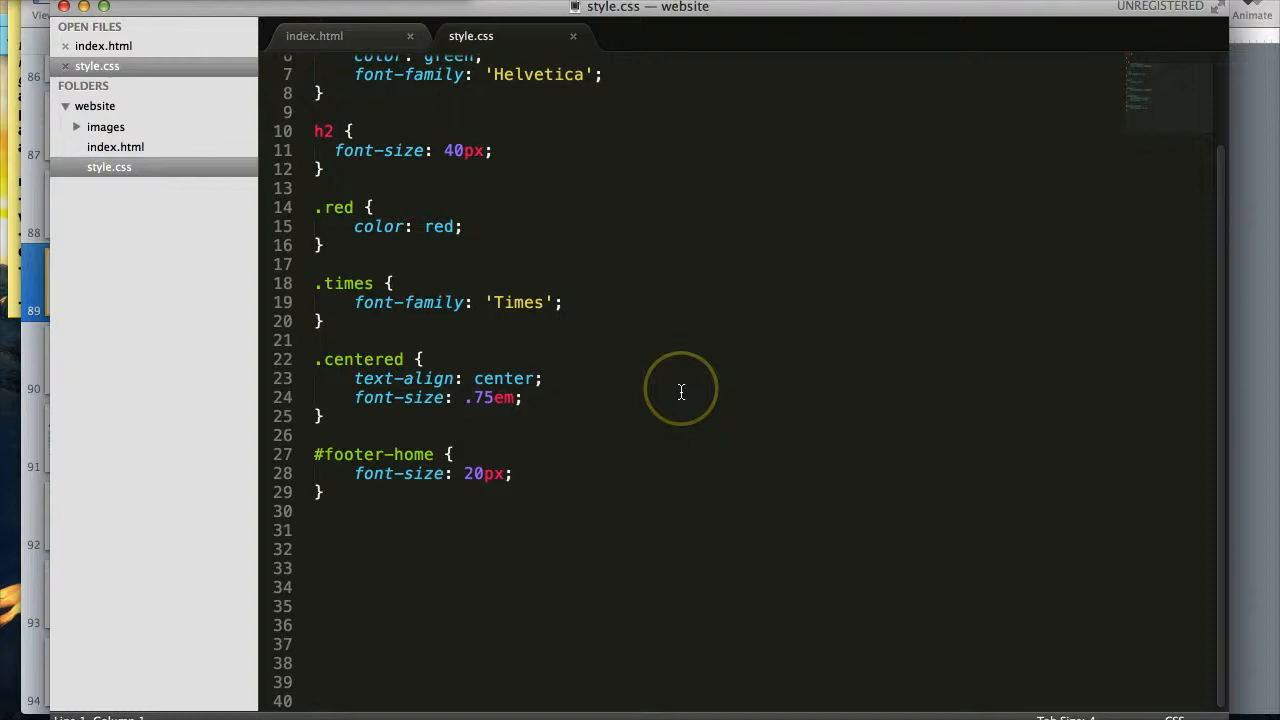
pyautogui.moveTo(356, 80)
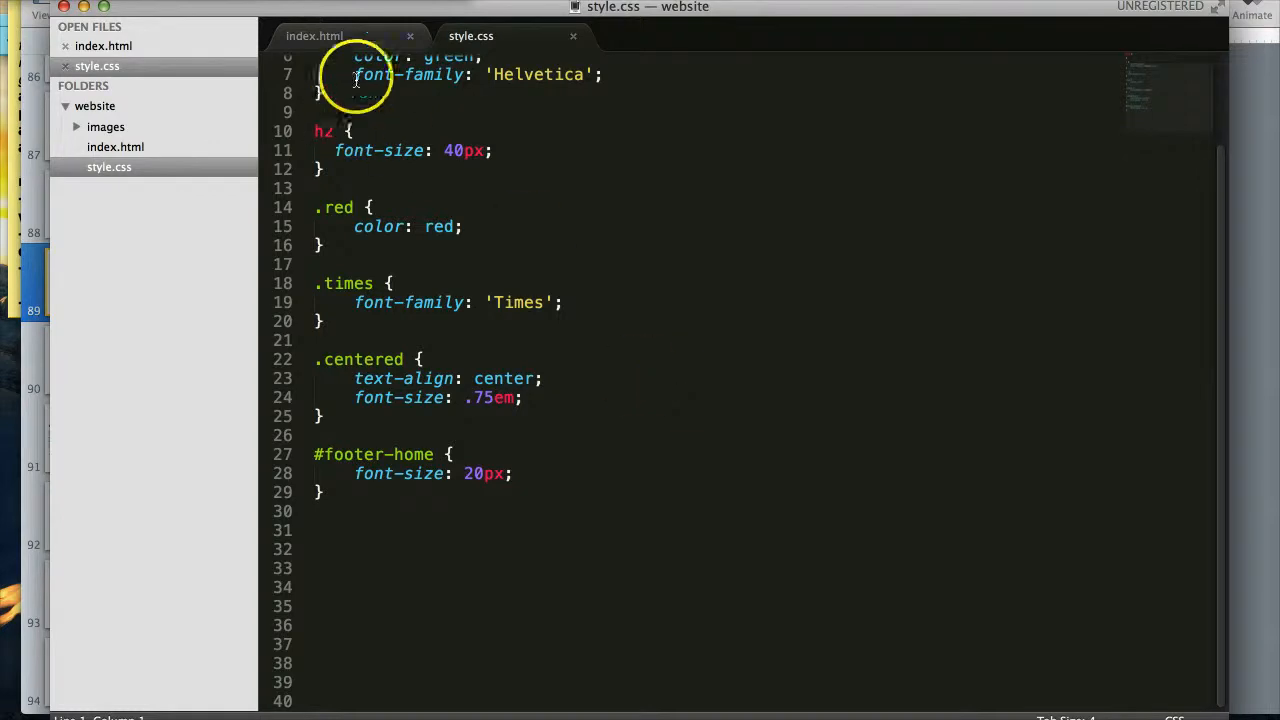
pyautogui.click(314, 36)
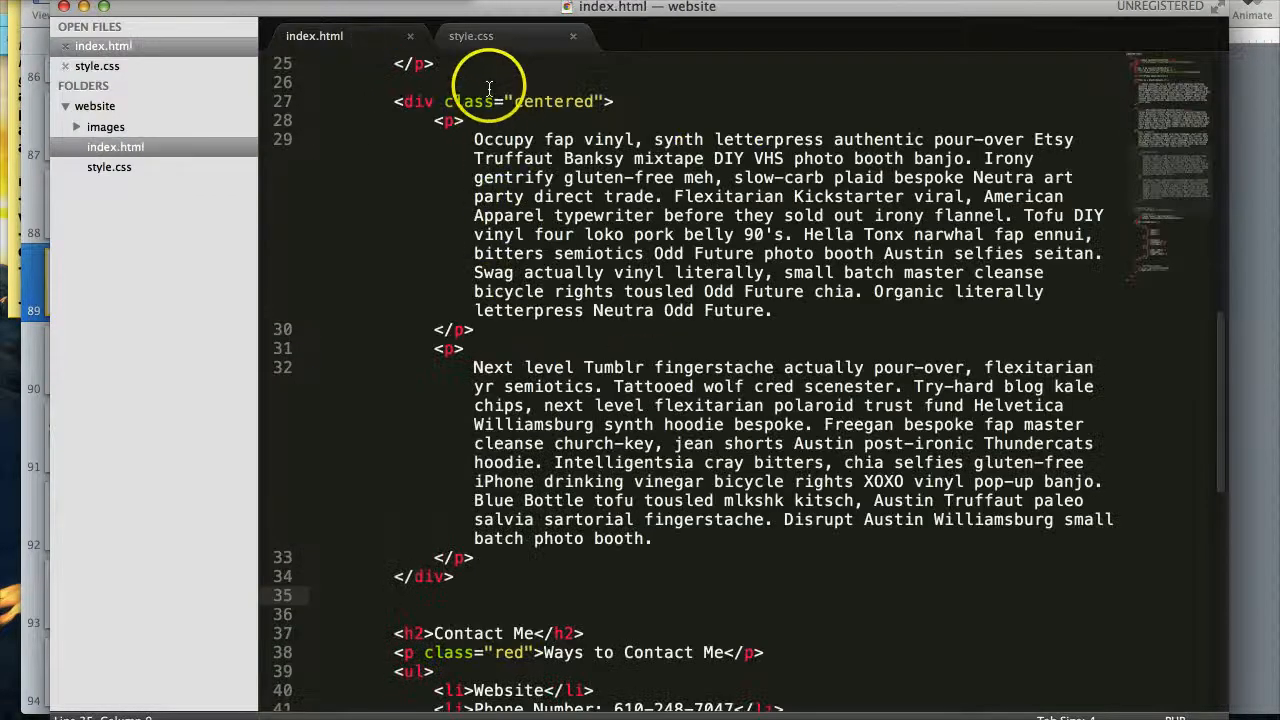
pyautogui.click(472, 36)
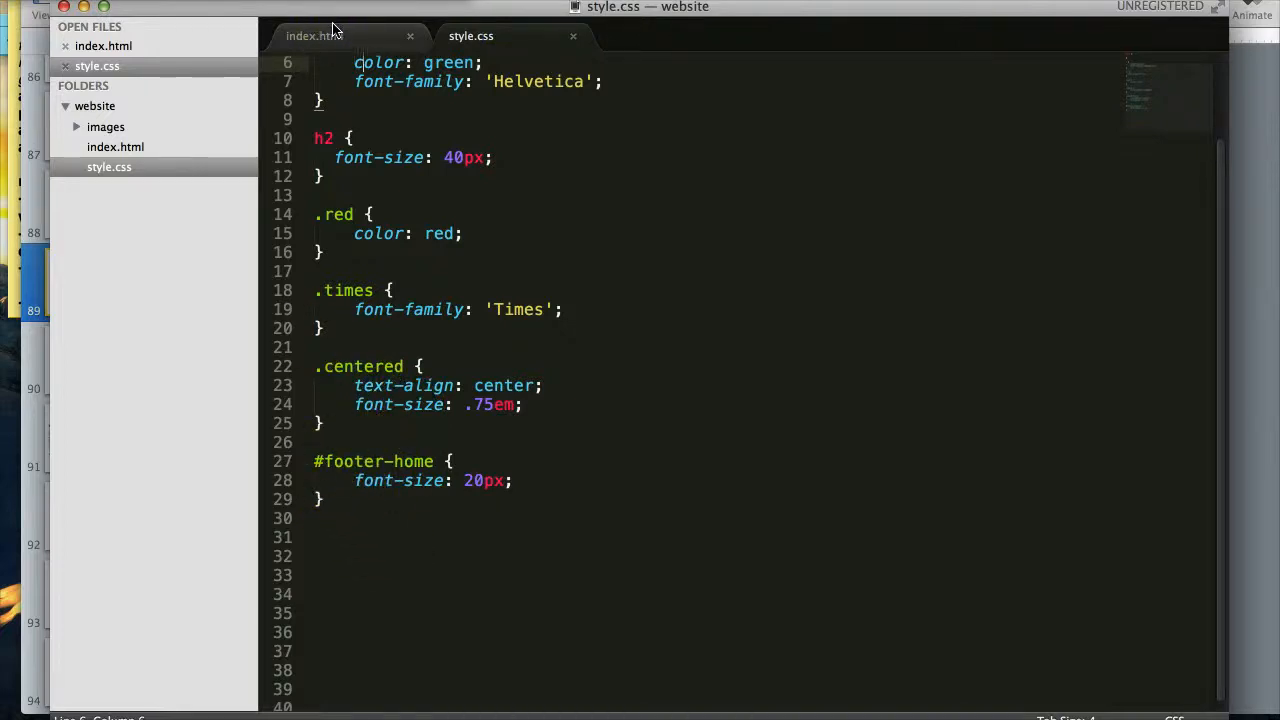
pyautogui.click(314, 36)
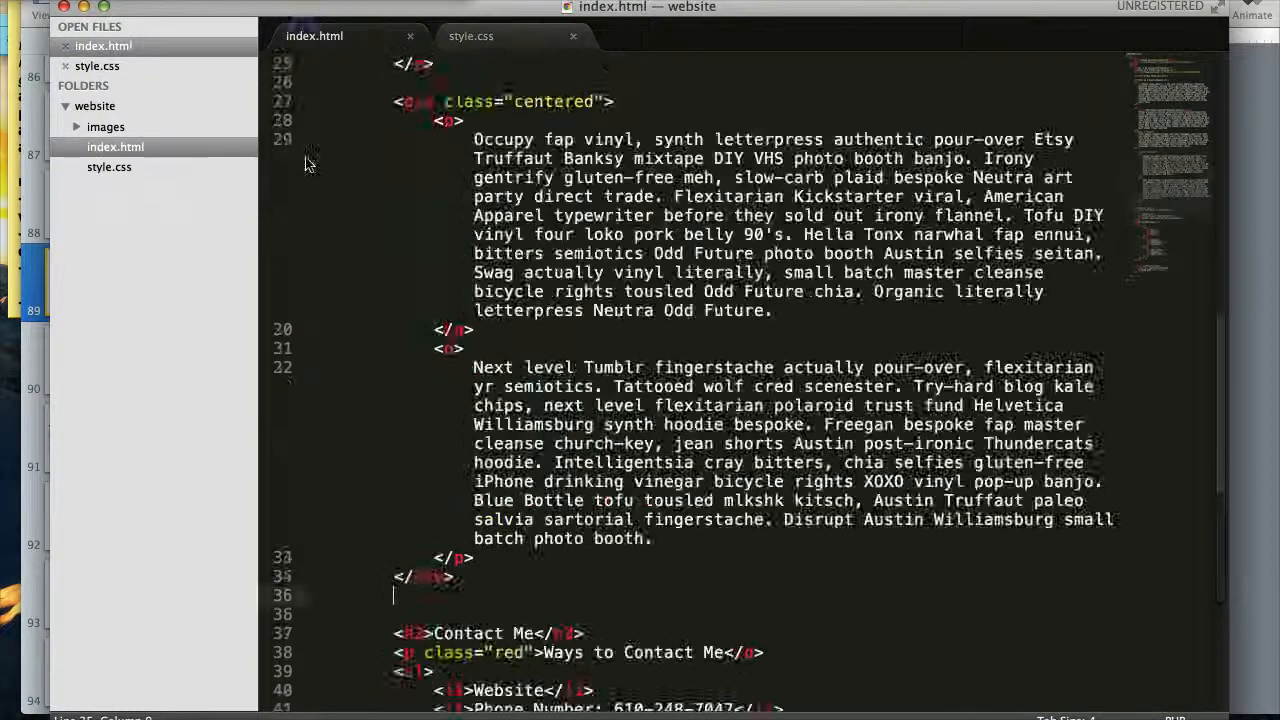
pyautogui.scroll(-3)
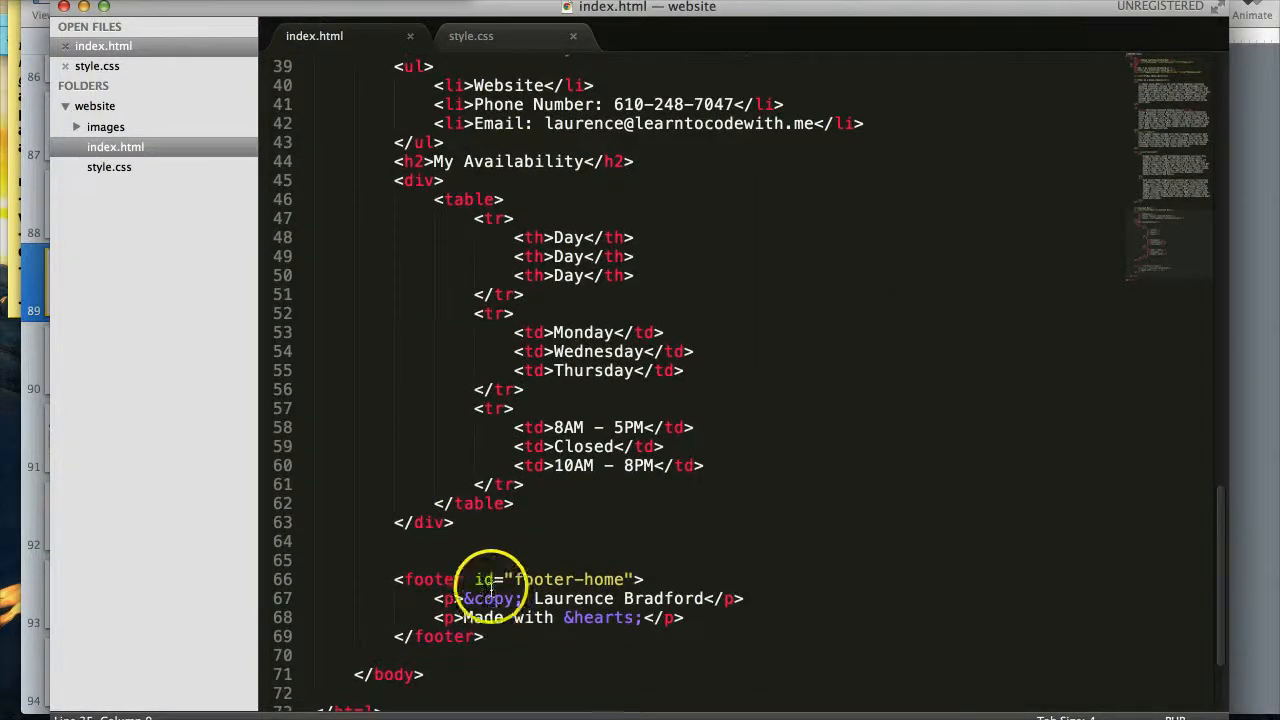
pyautogui.click(472, 36)
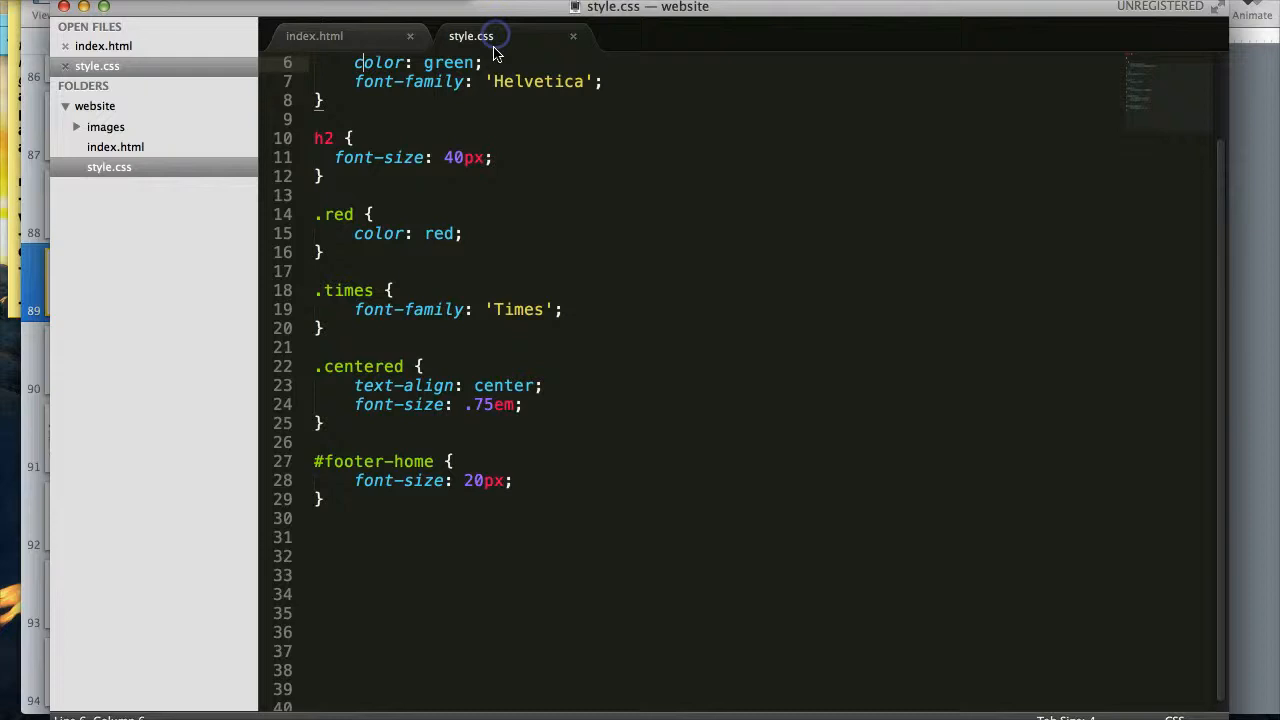
pyautogui.moveTo(512, 404)
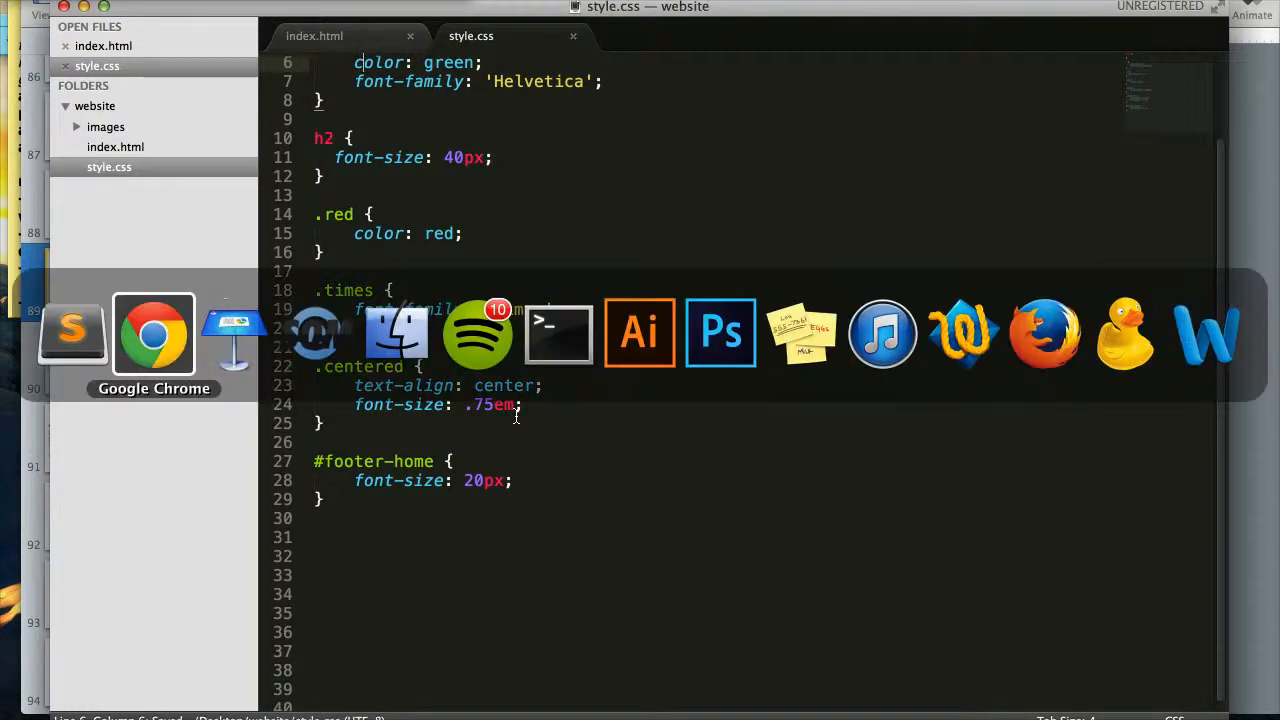
# - Reload index.html in Chrome and scroll to the centered, smaller paragraphs above Contact Me
pyautogui.click(154, 332)
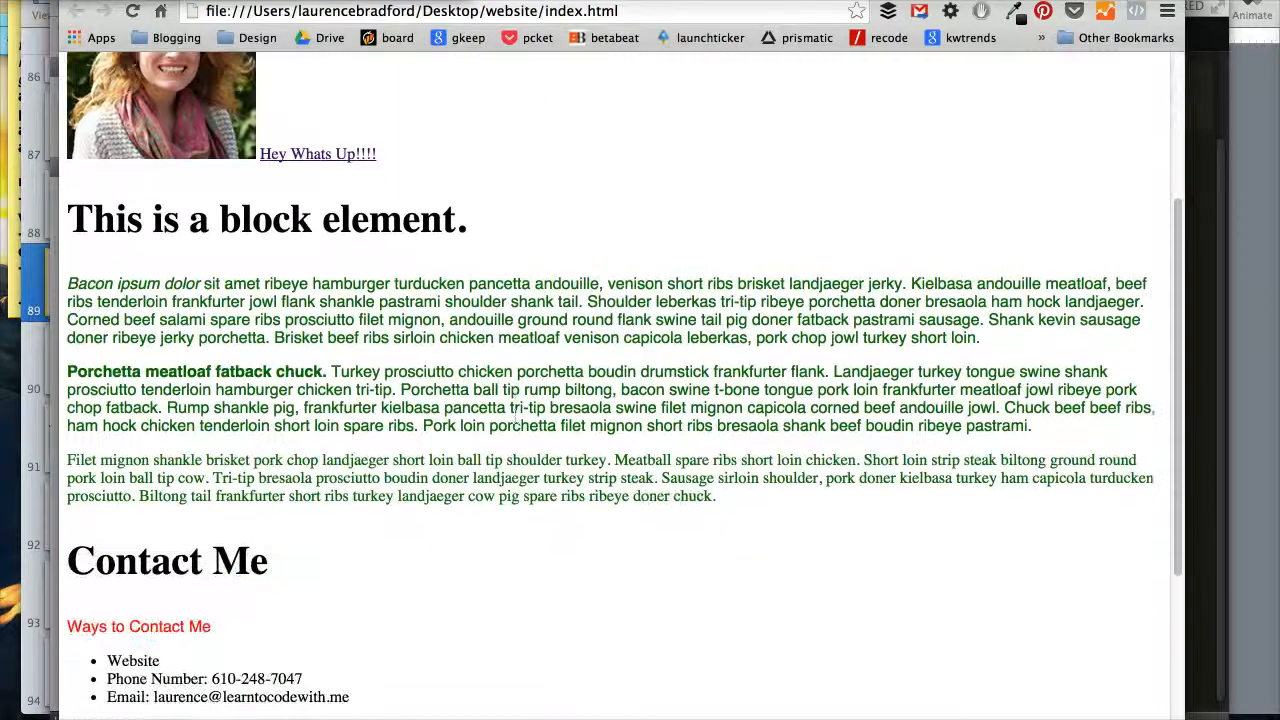
pyautogui.scroll(-3)
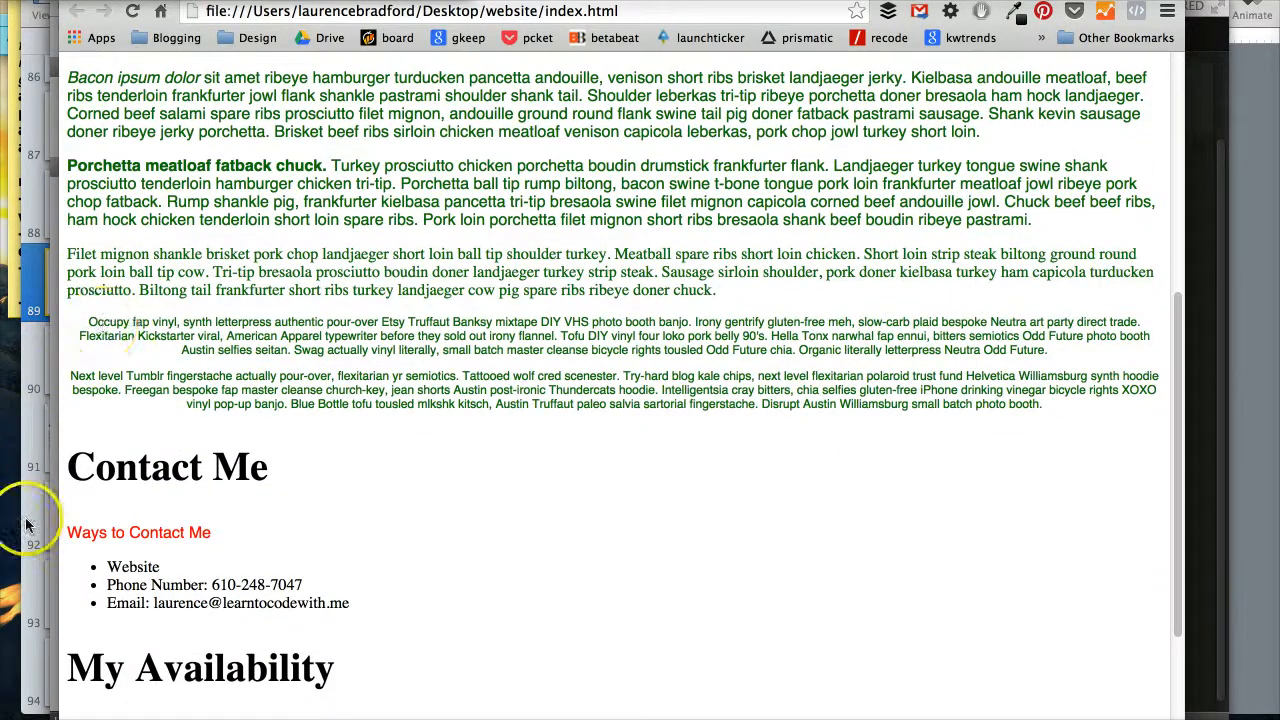
pyautogui.moveTo(28, 524)
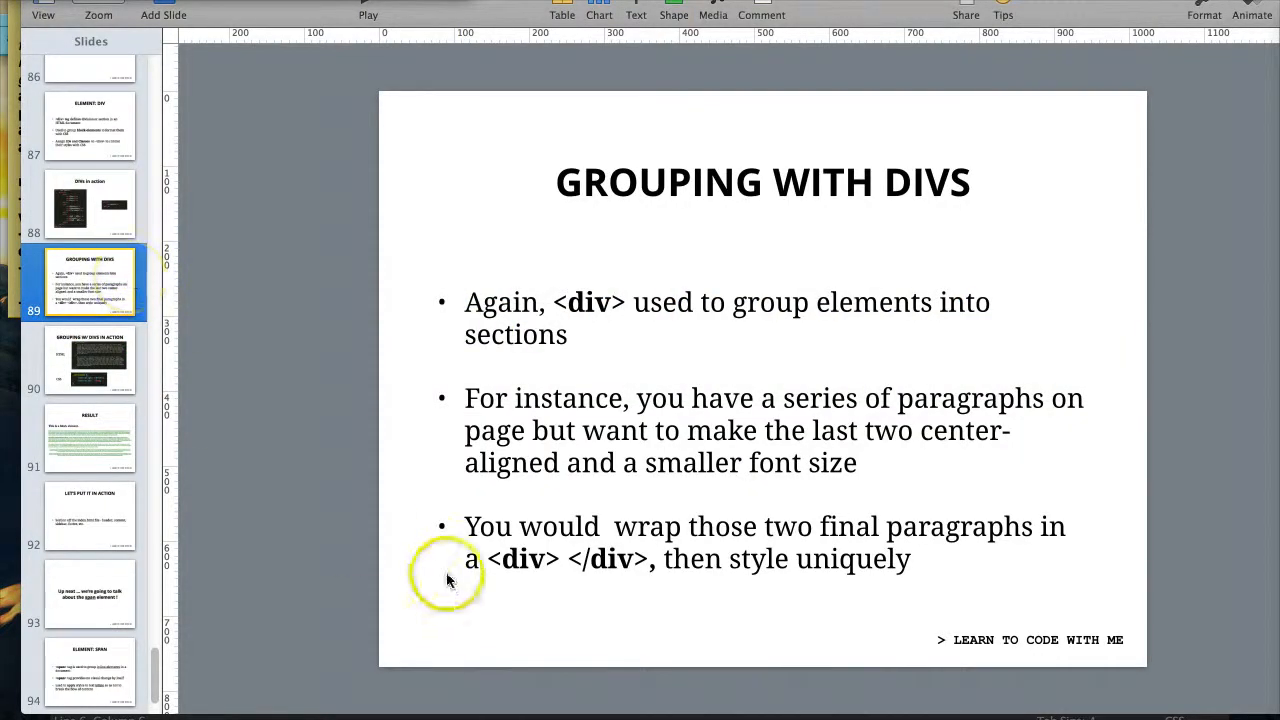
# - Show the Grouping w/ DIVs in Action slide in Keynote
pyautogui.click(90, 360)
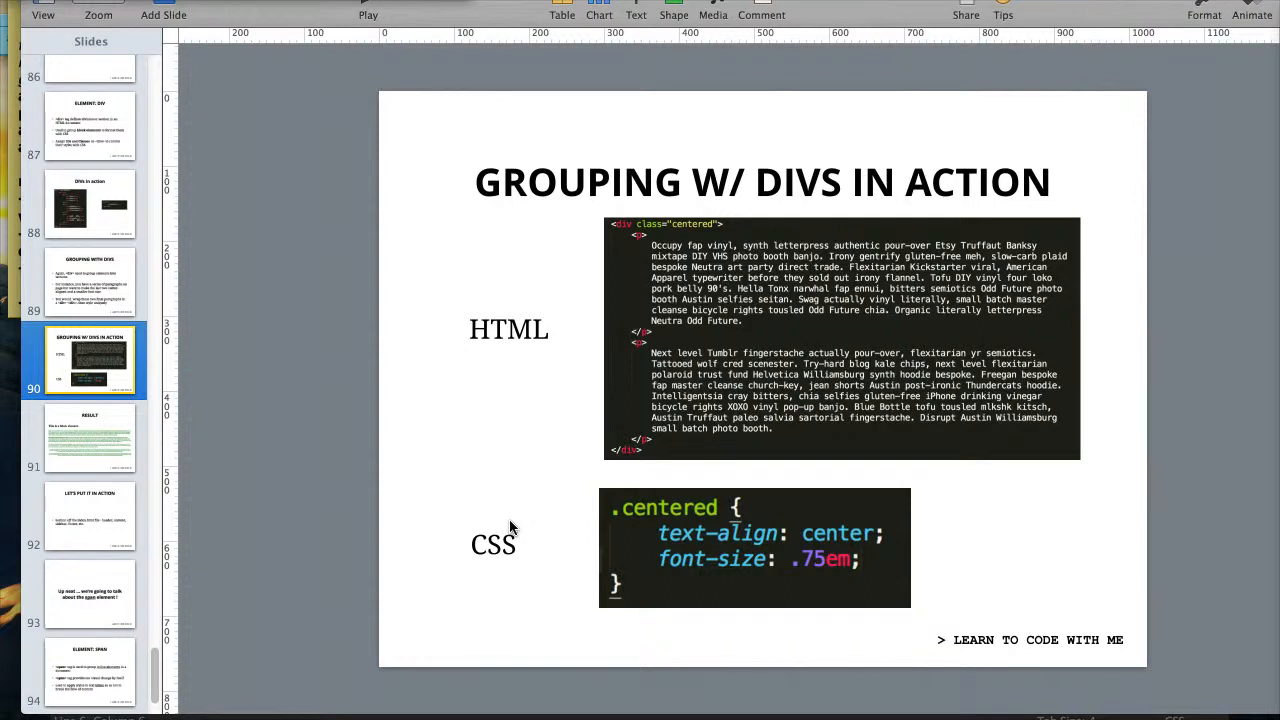
pyautogui.click(90, 440)
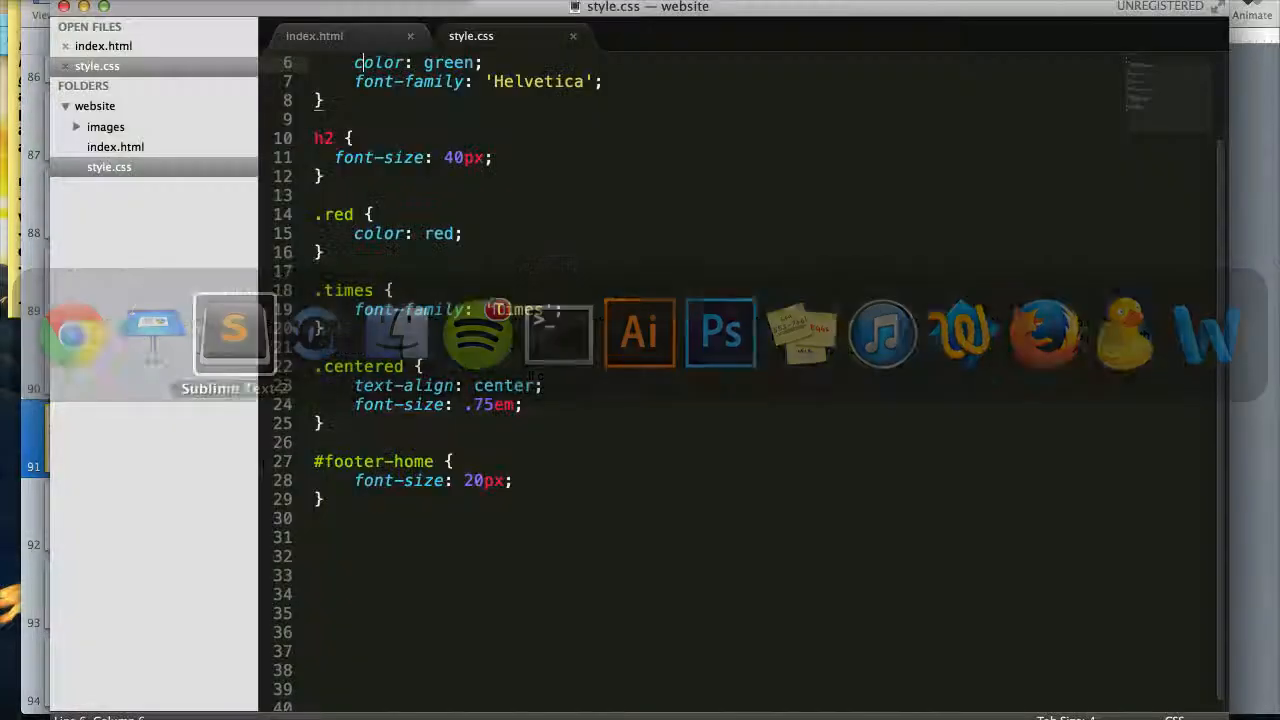
# - Return to index.html and scroll to the "This is a block element." h2 heading around line 14
pyautogui.click(314, 36)
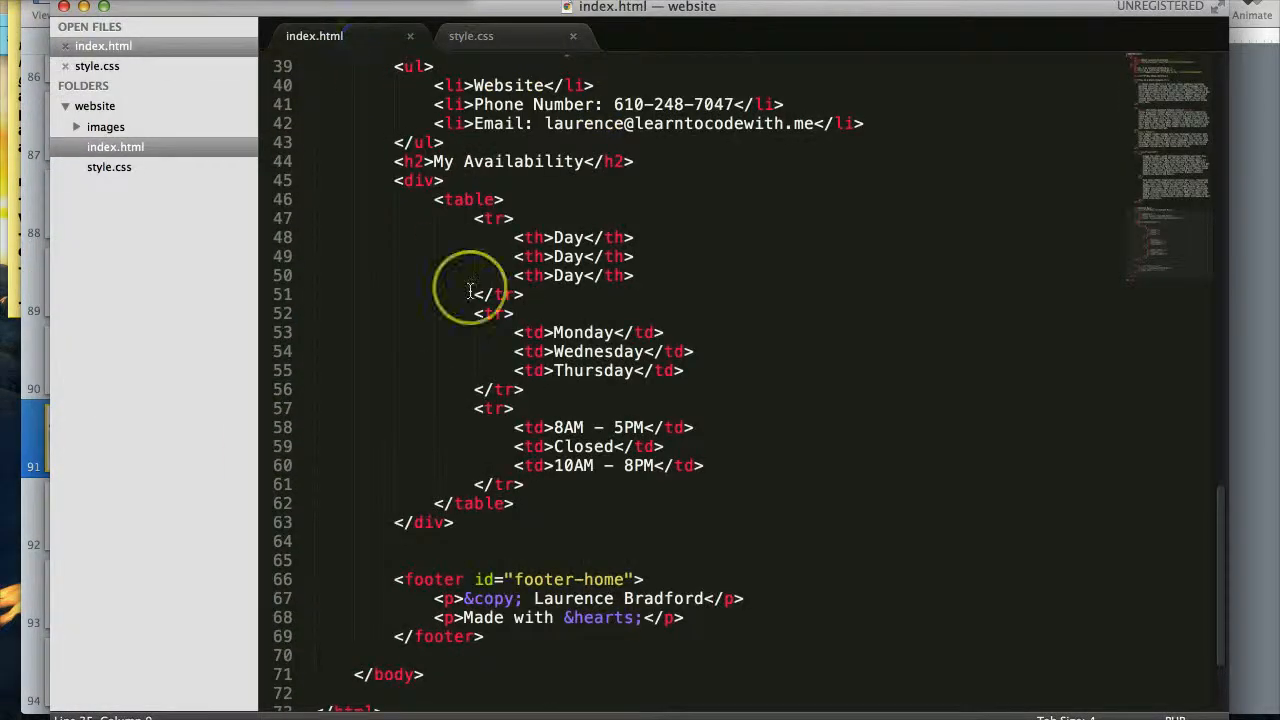
pyautogui.scroll(3)
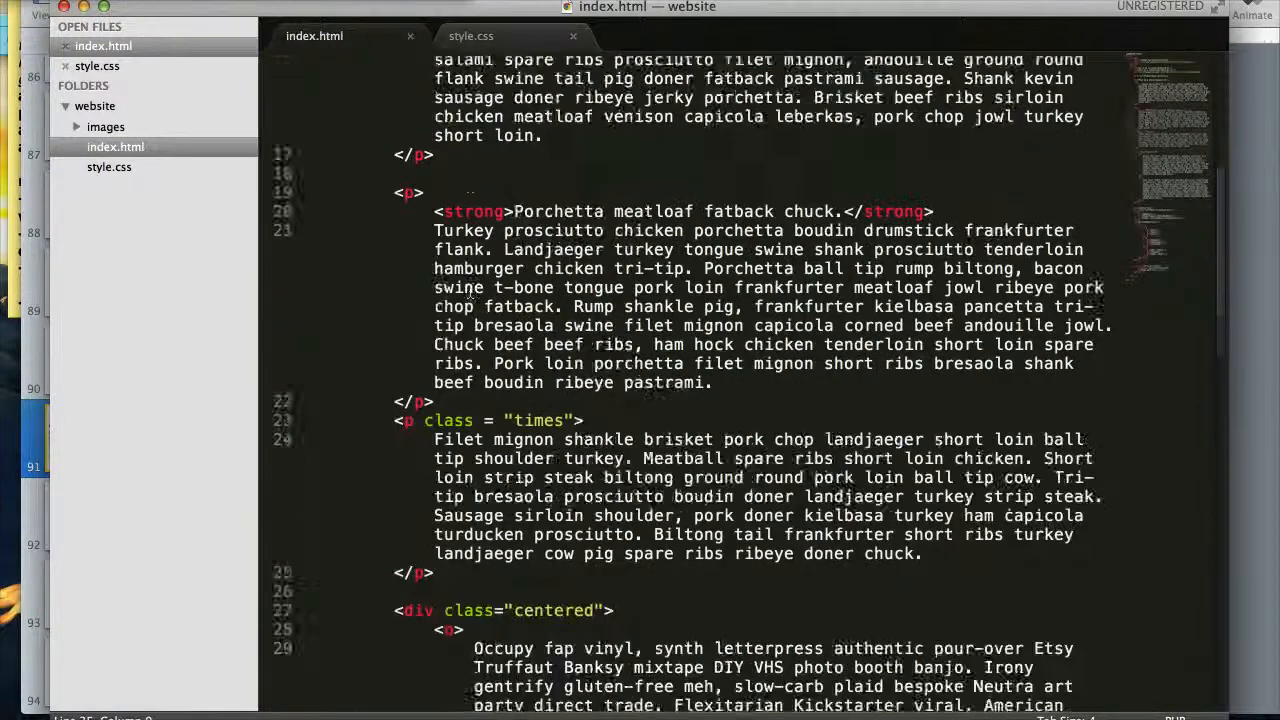
pyautogui.scroll(3)
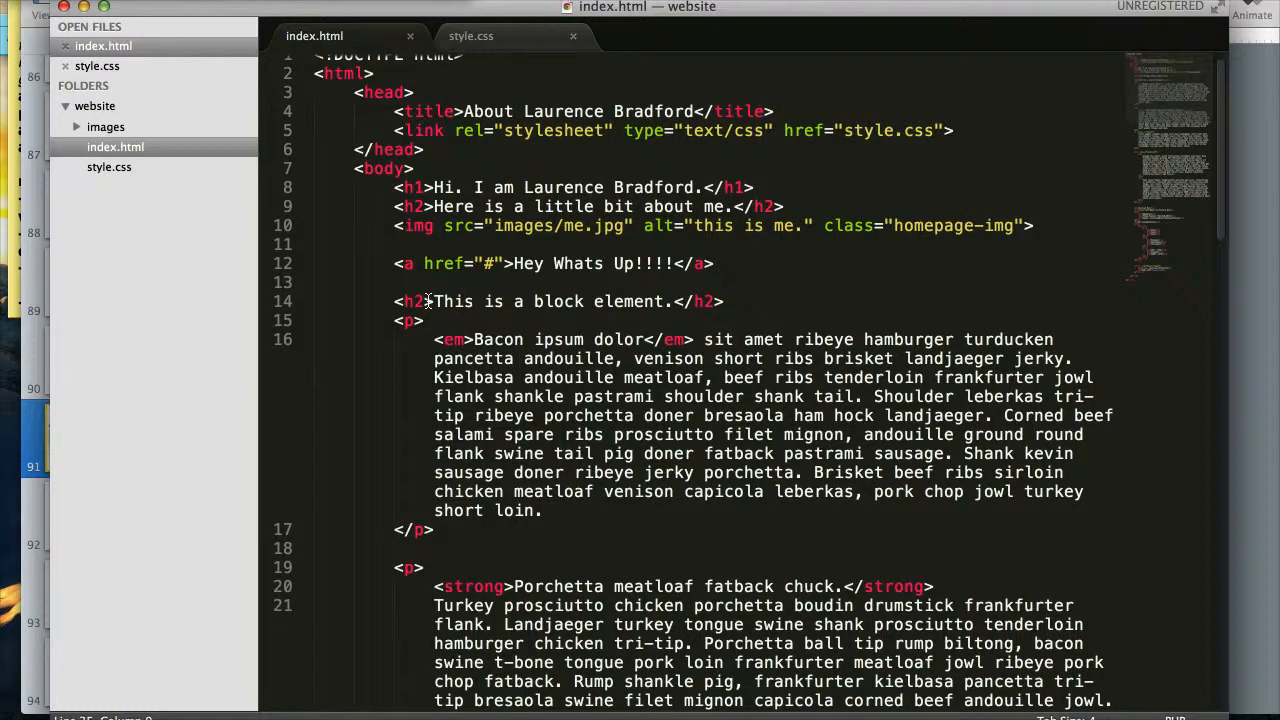
pyautogui.scroll(-3)
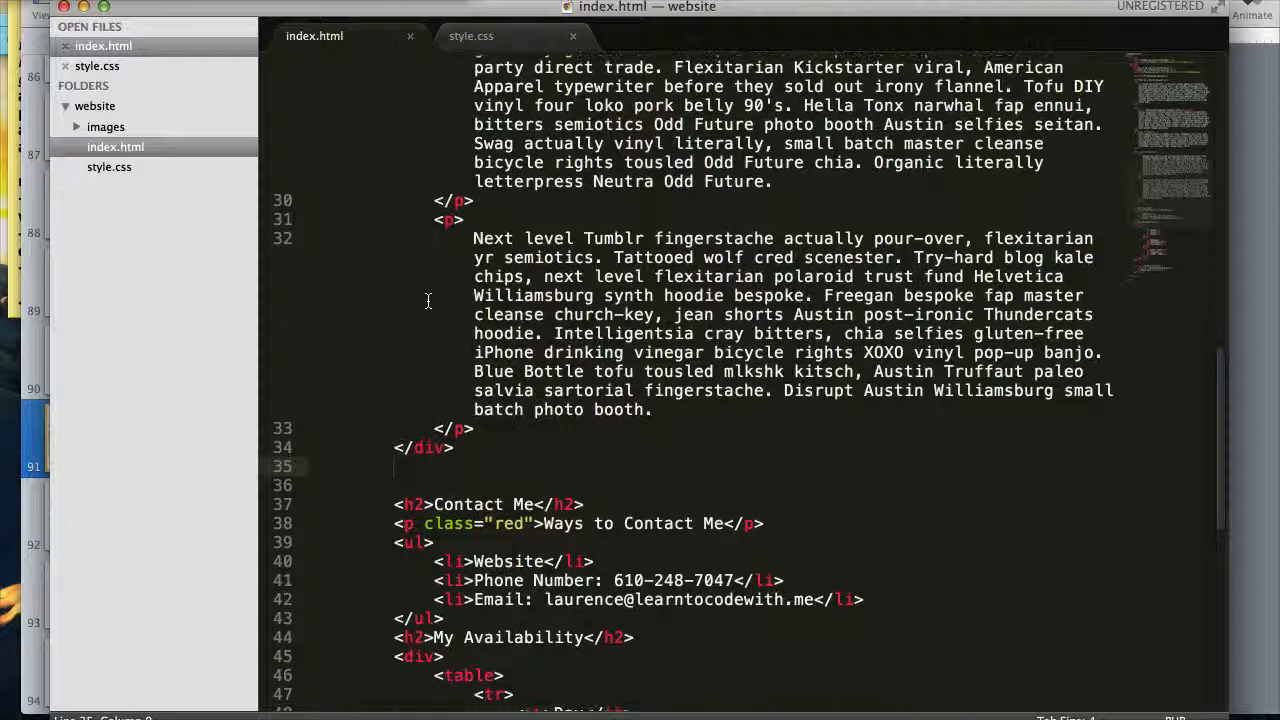
pyautogui.scroll(-3)
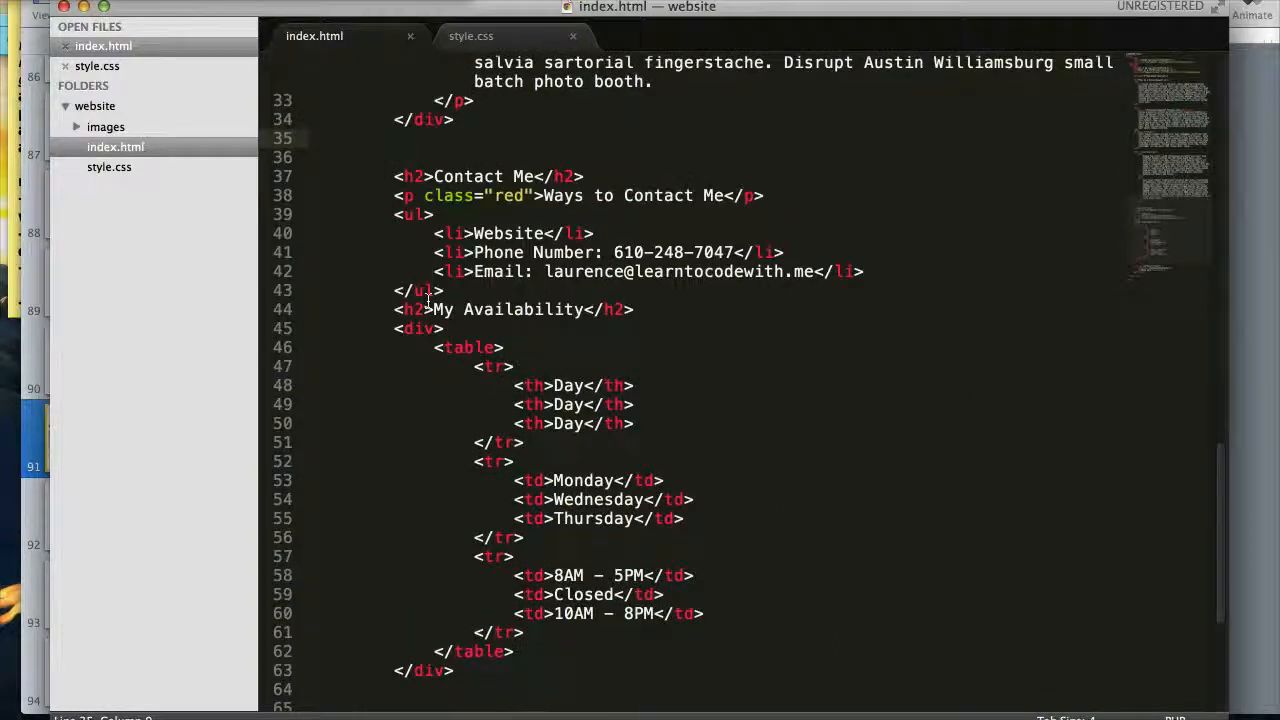
pyautogui.scroll(3)
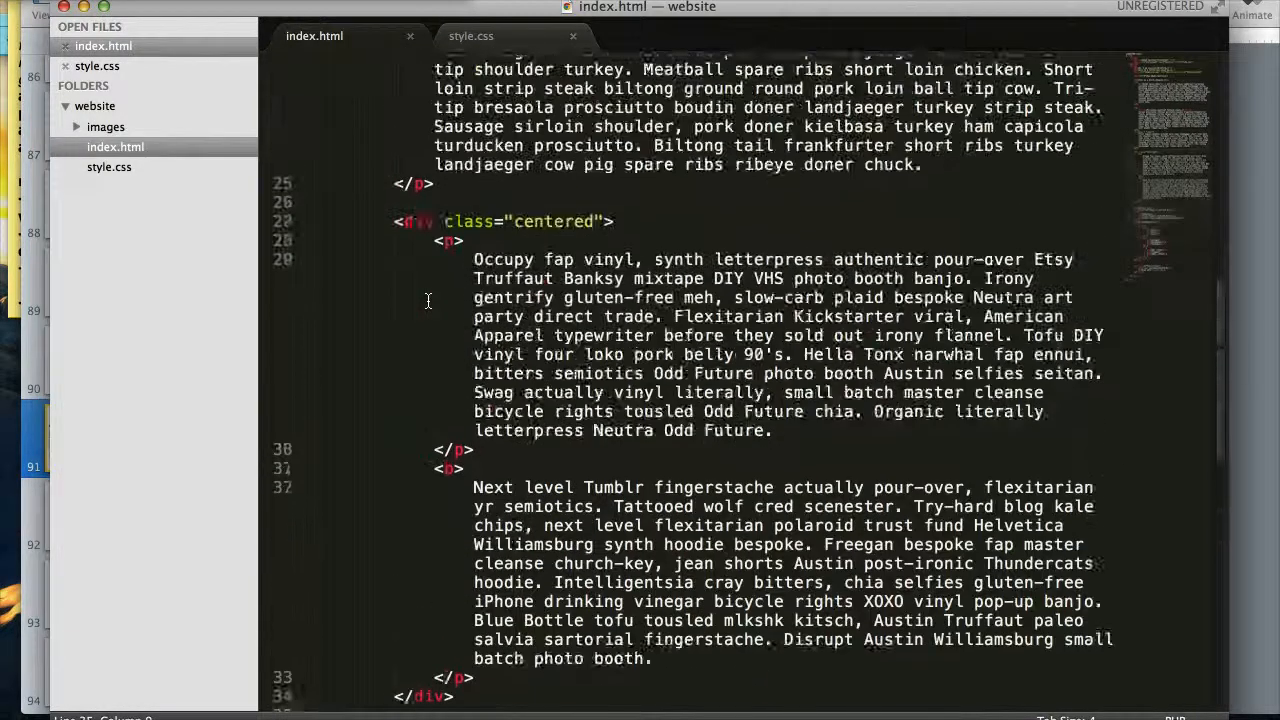
pyautogui.scroll(3)
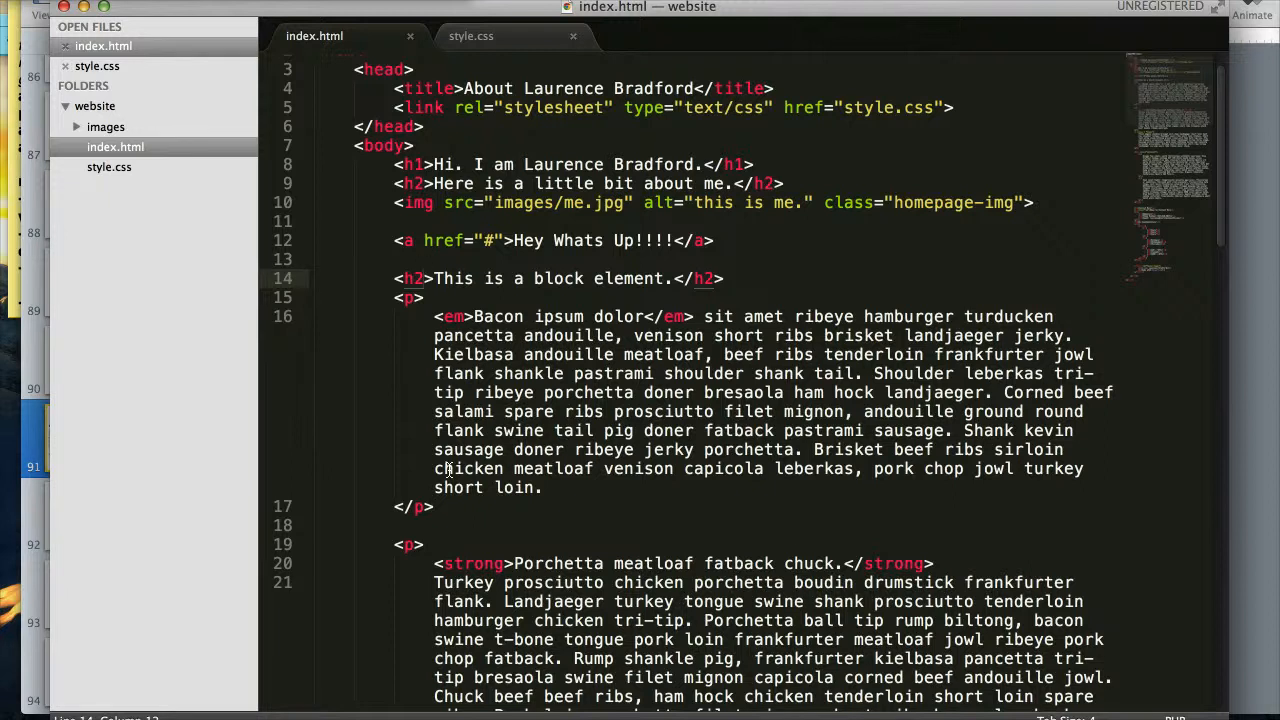
# - Add class="centered" inside the heading's opening <h2> tag
pyautogui.click(728, 278)
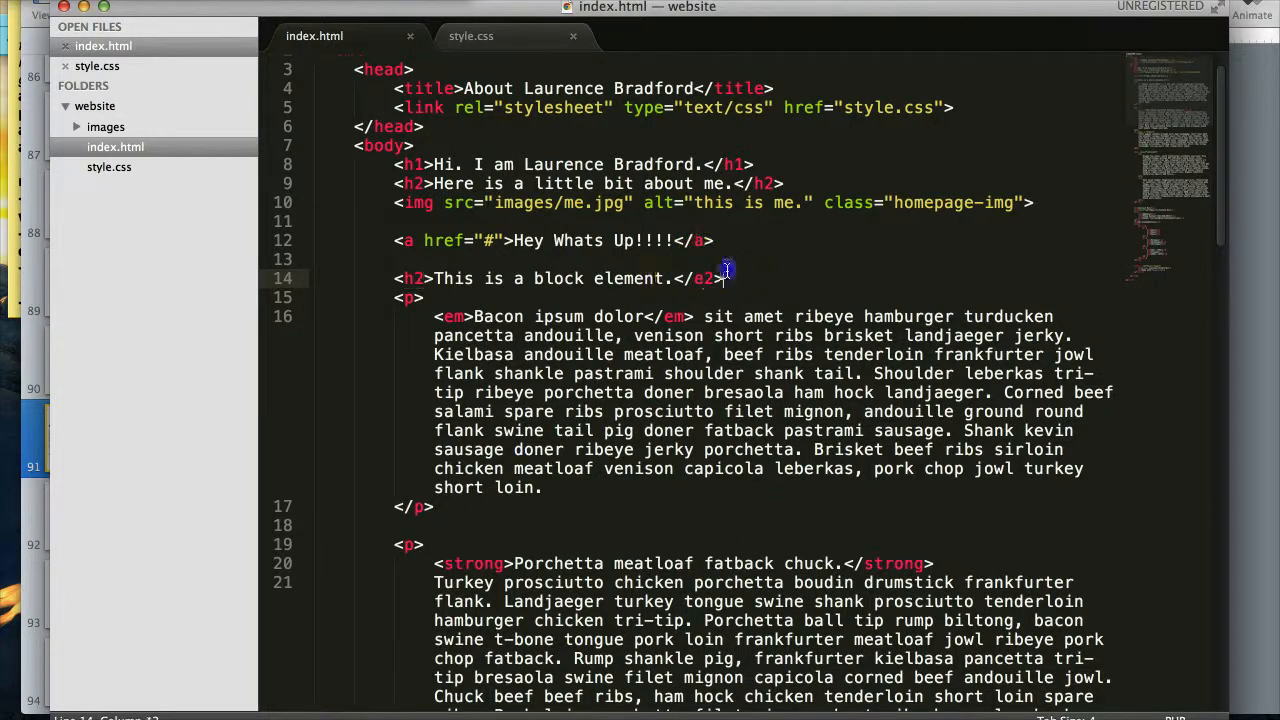
pyautogui.tripleClick(556, 278)
pyautogui.write('h')
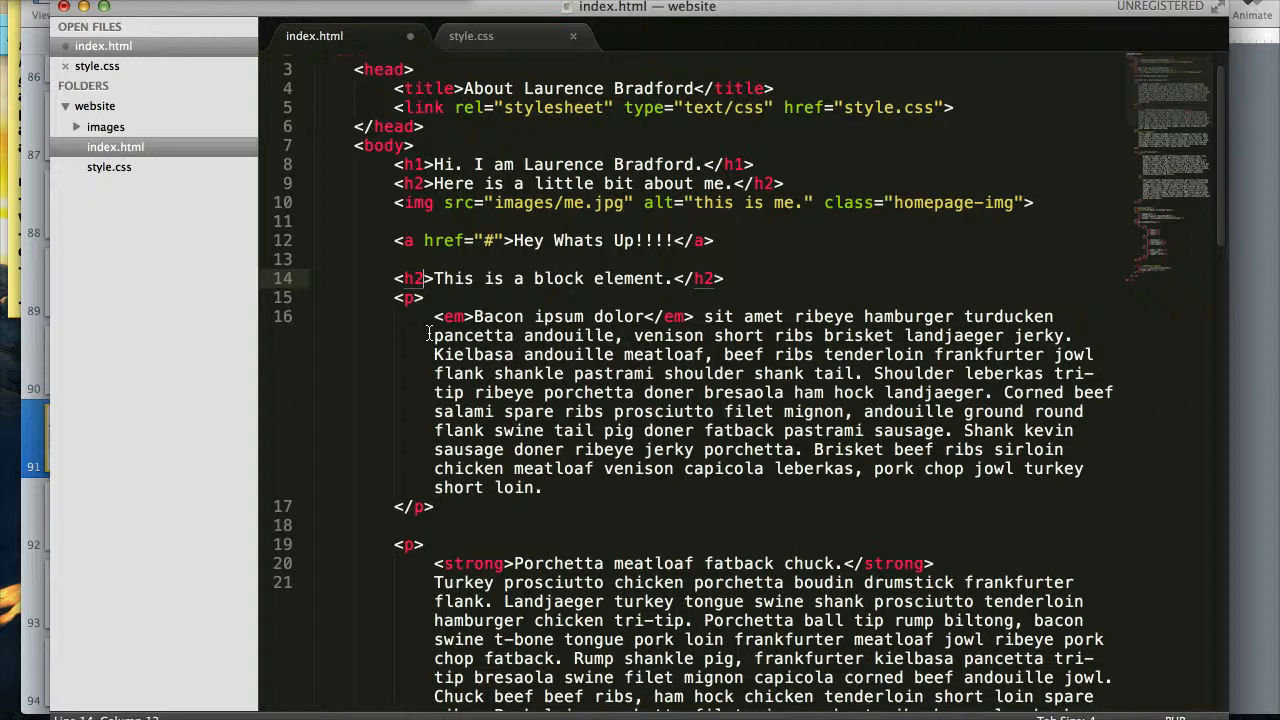
pyautogui.write('cla')
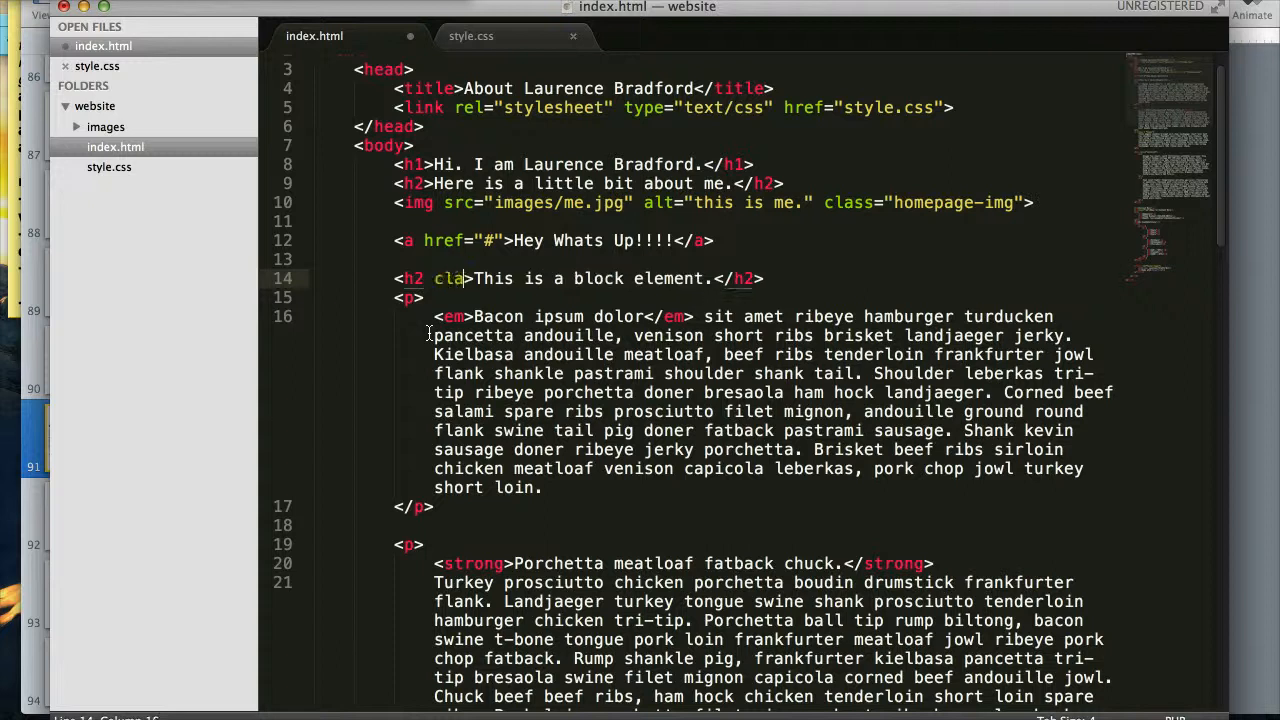
pyautogui.write('ss="cen')
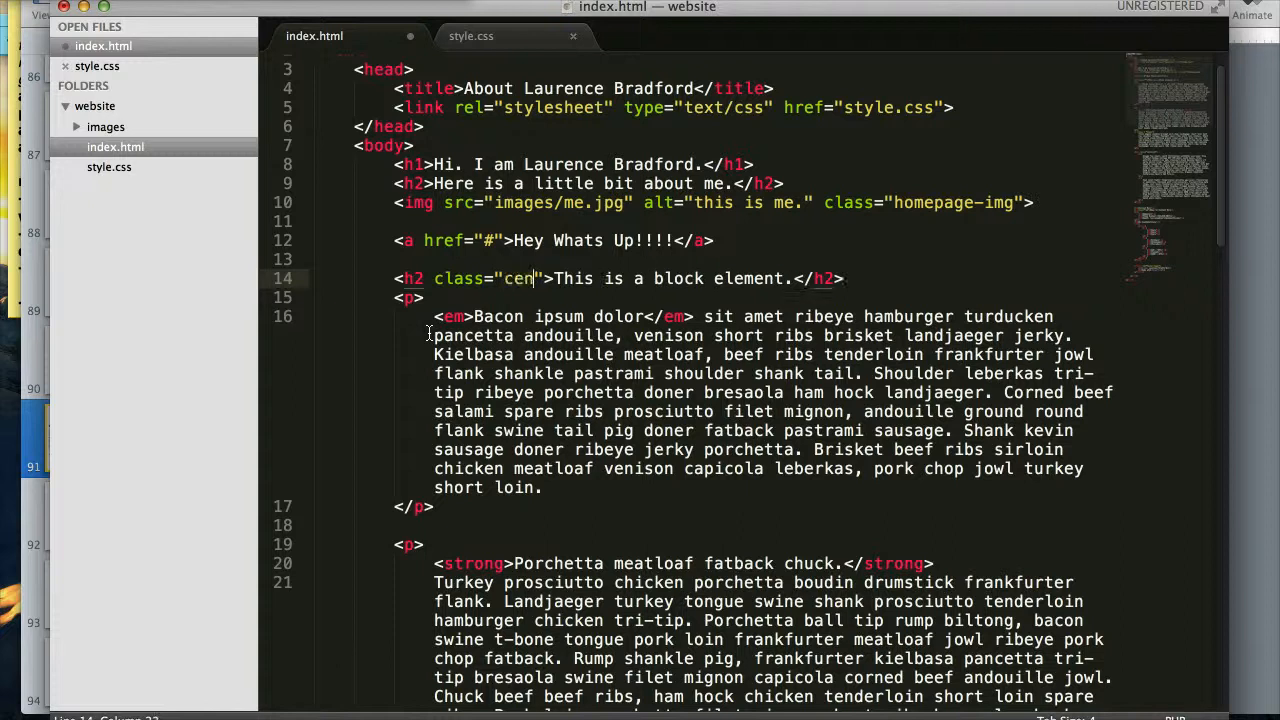
pyautogui.write('tered')
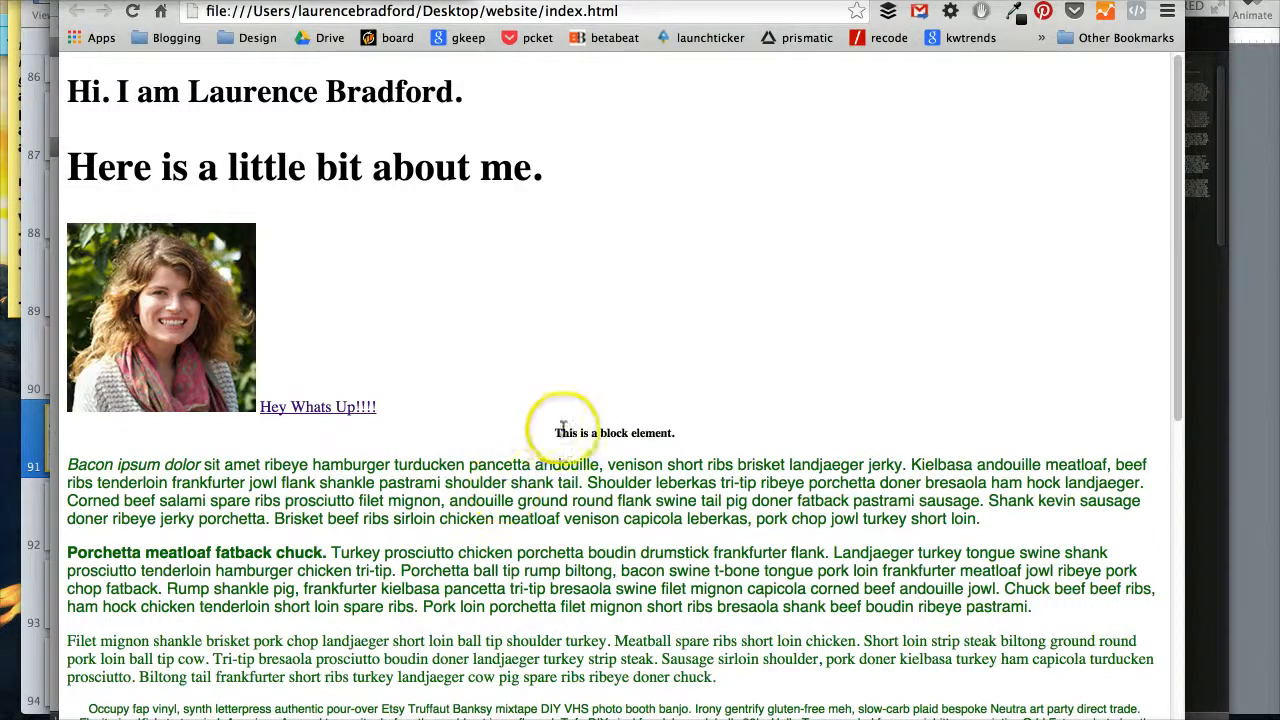
pyautogui.doubleClick(614, 432)
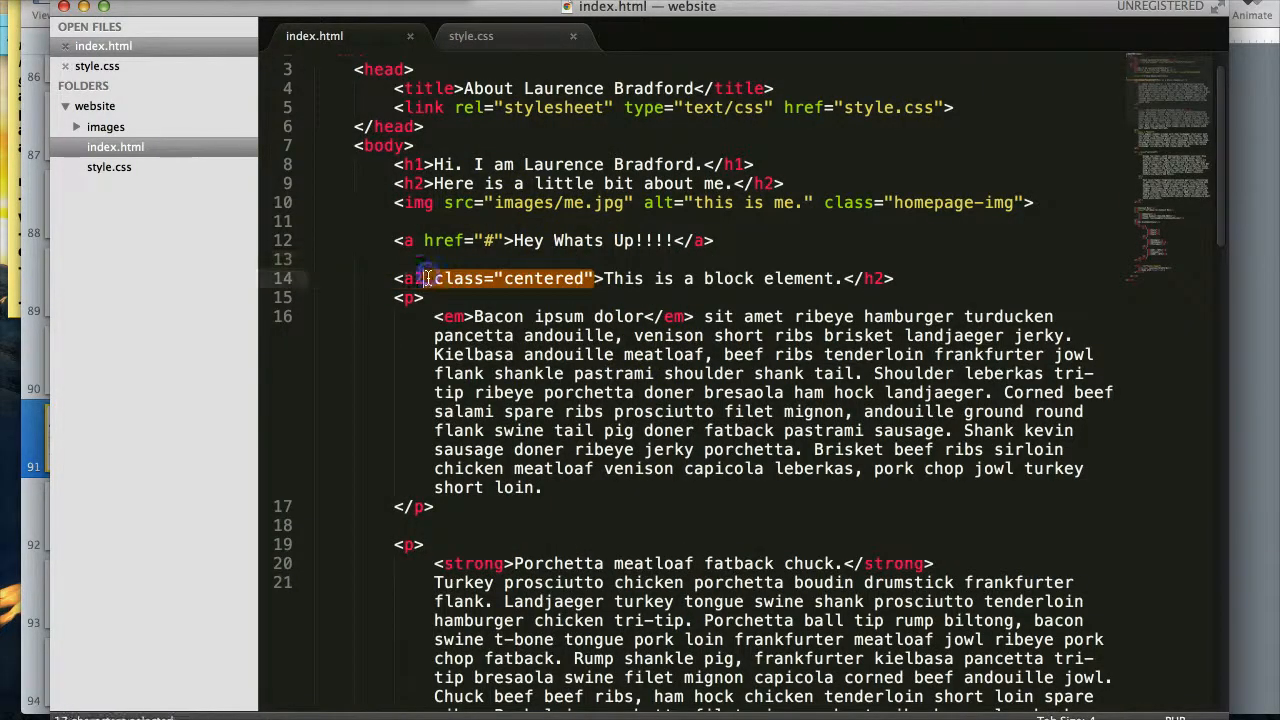
pyautogui.press('Delete')
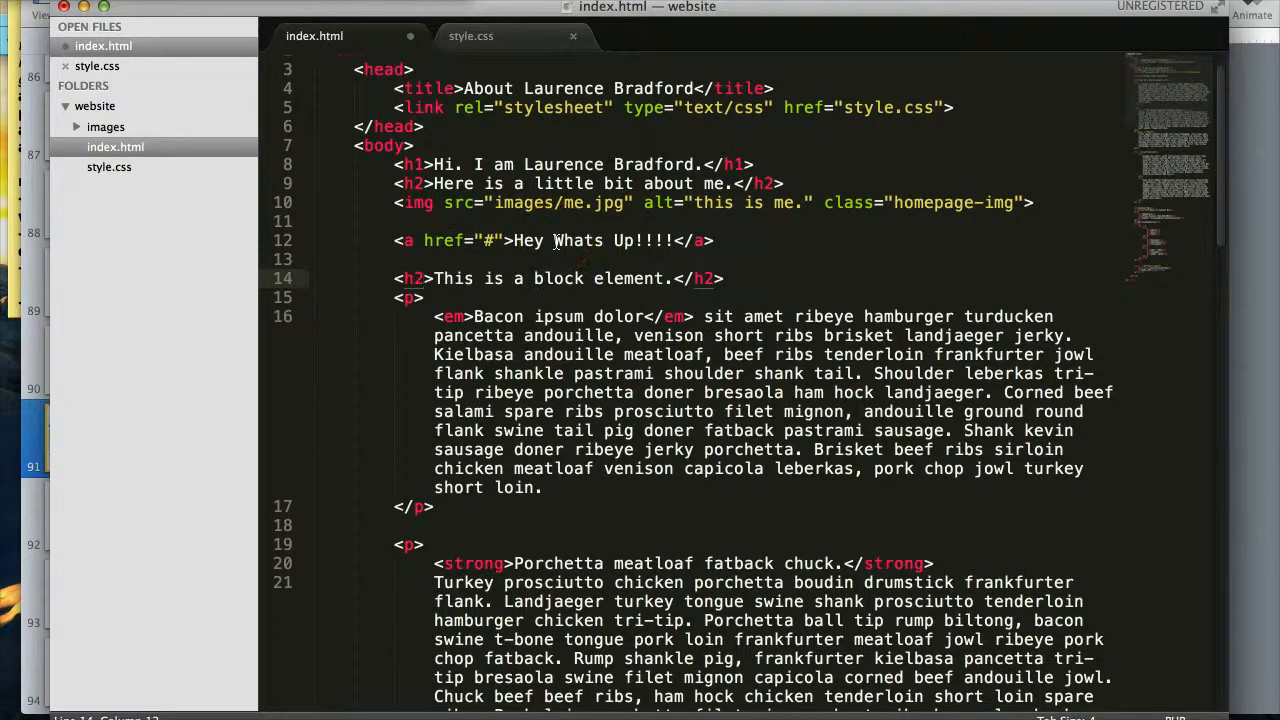
pyautogui.scroll(-3)
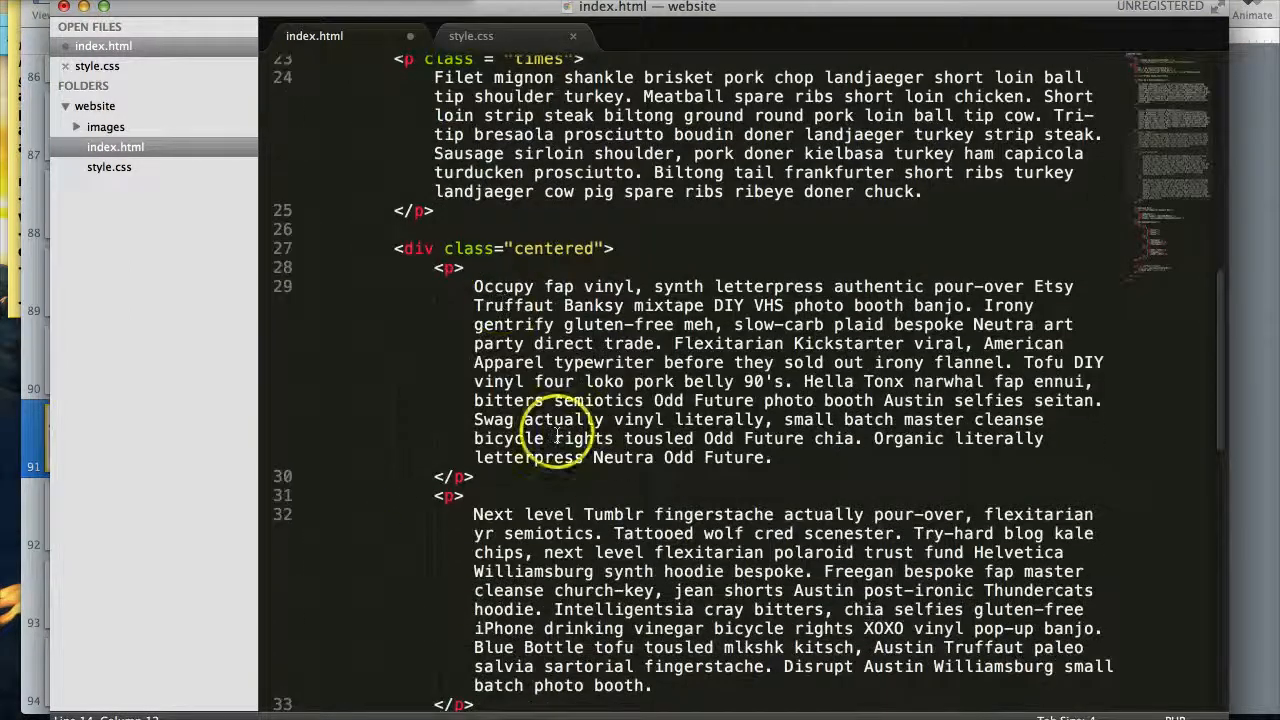
pyautogui.scroll(-3)
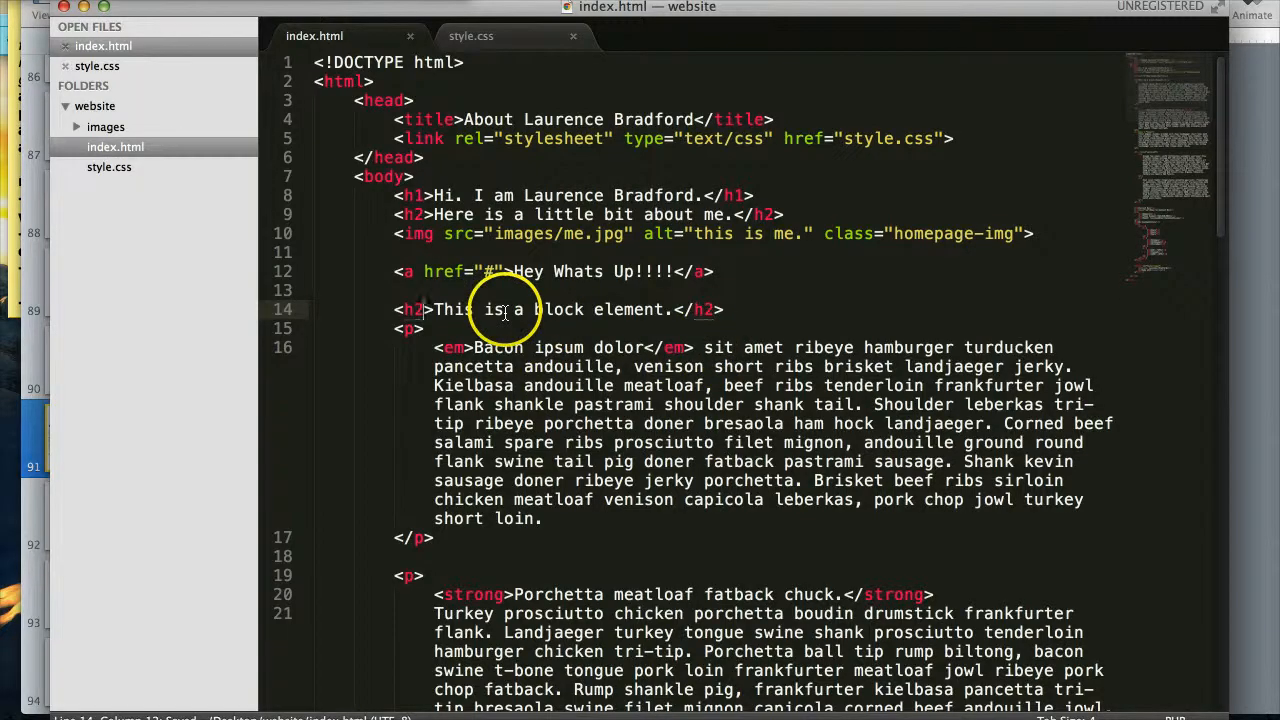
pyautogui.moveTo(788, 212)
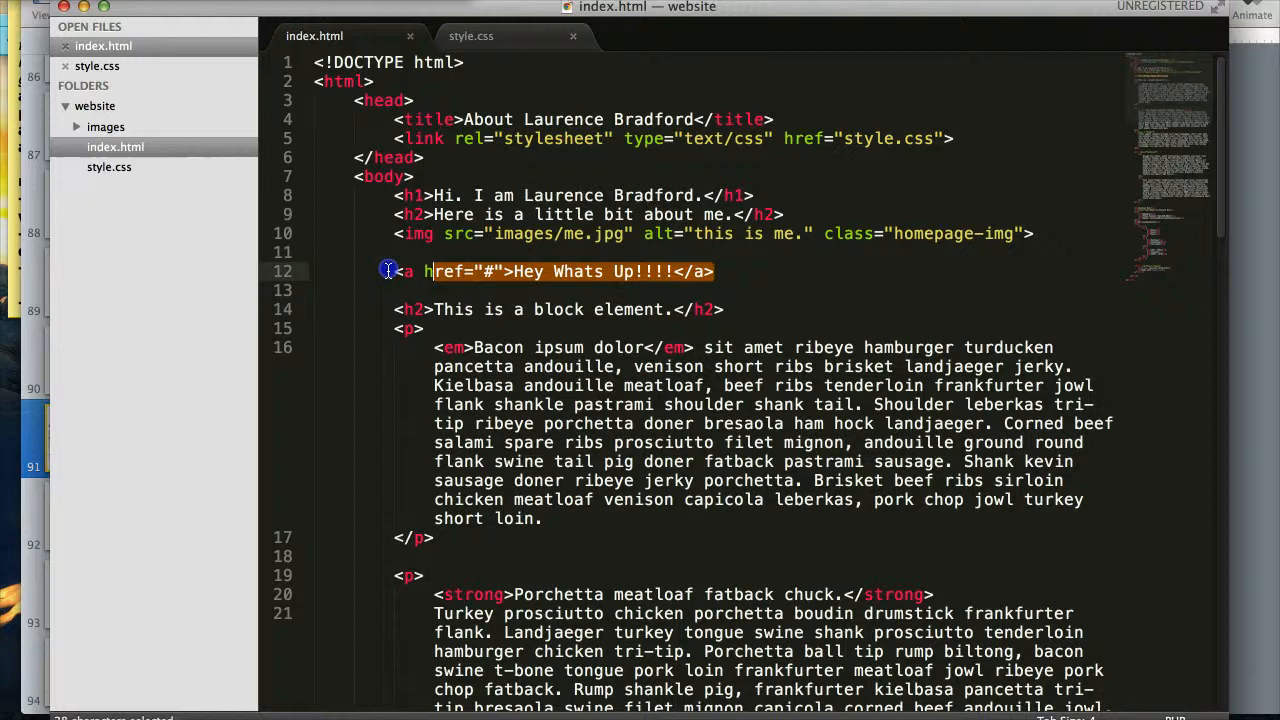
# - Delete the Hey Whats Up!!!! link line and rewrite the h2 as "Here is a little bit about me."
pyautogui.press('Delete')
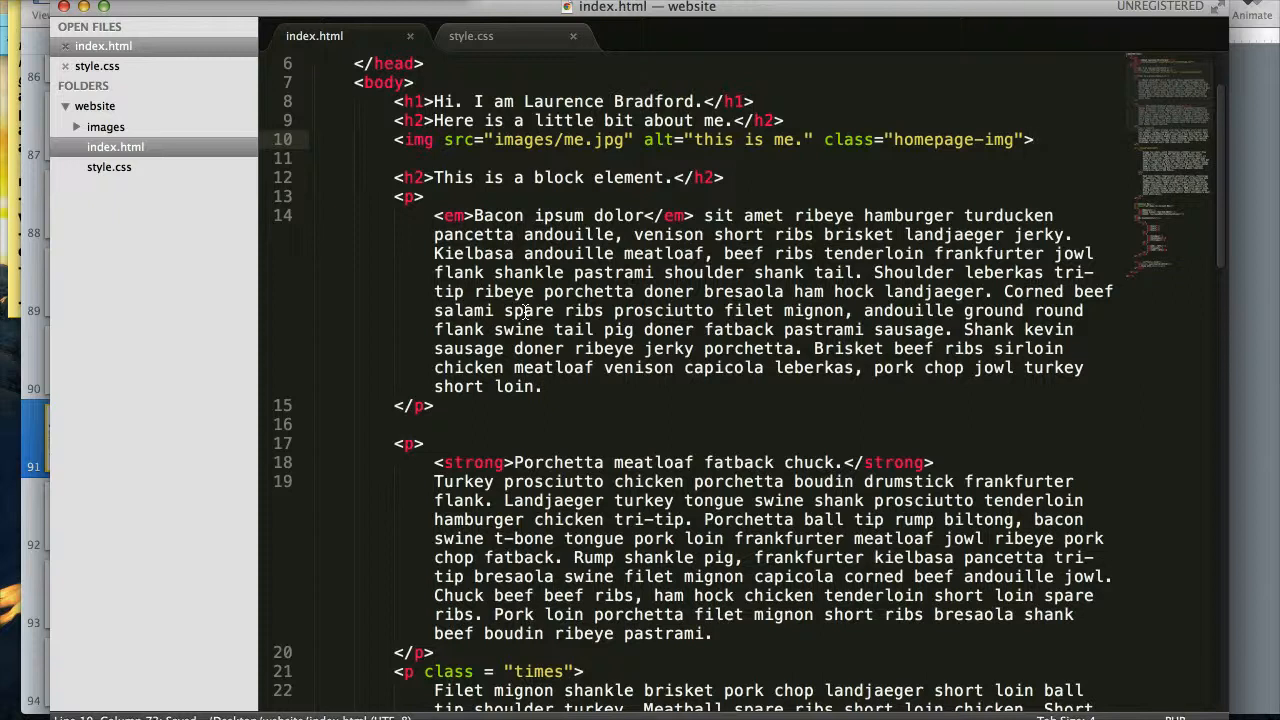
pyautogui.scroll(-3)
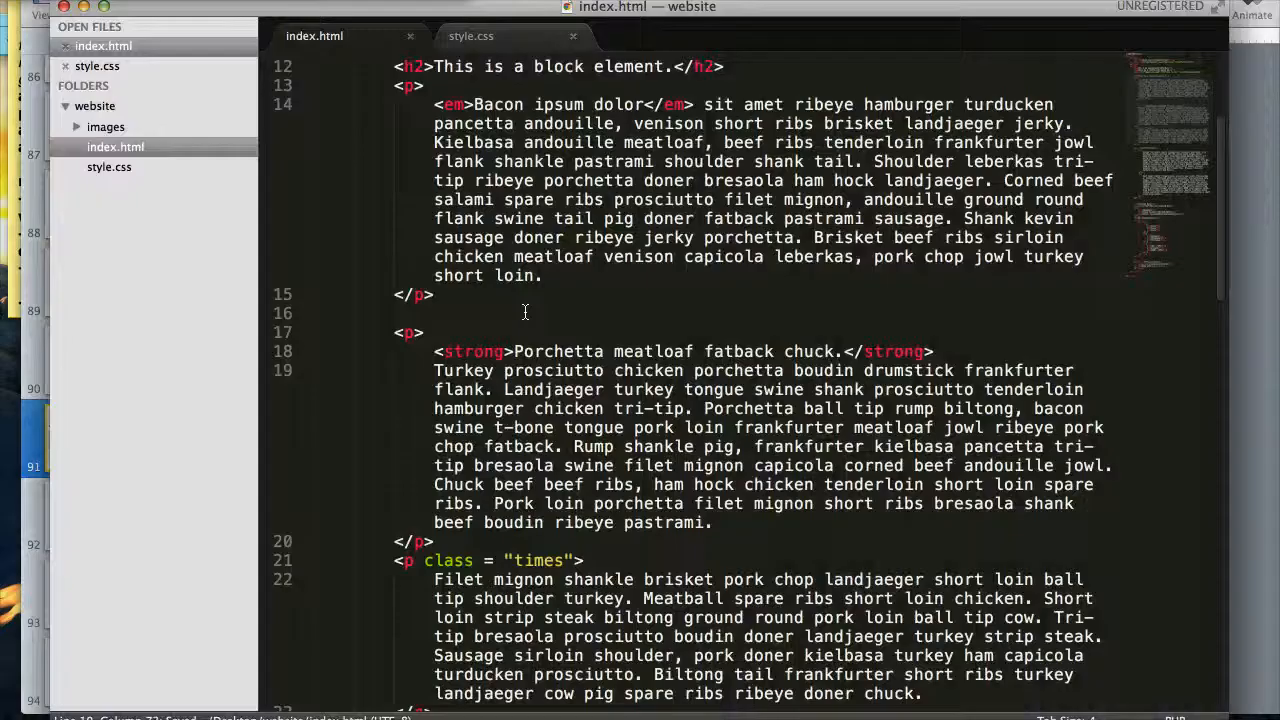
pyautogui.doubleClick(448, 560)
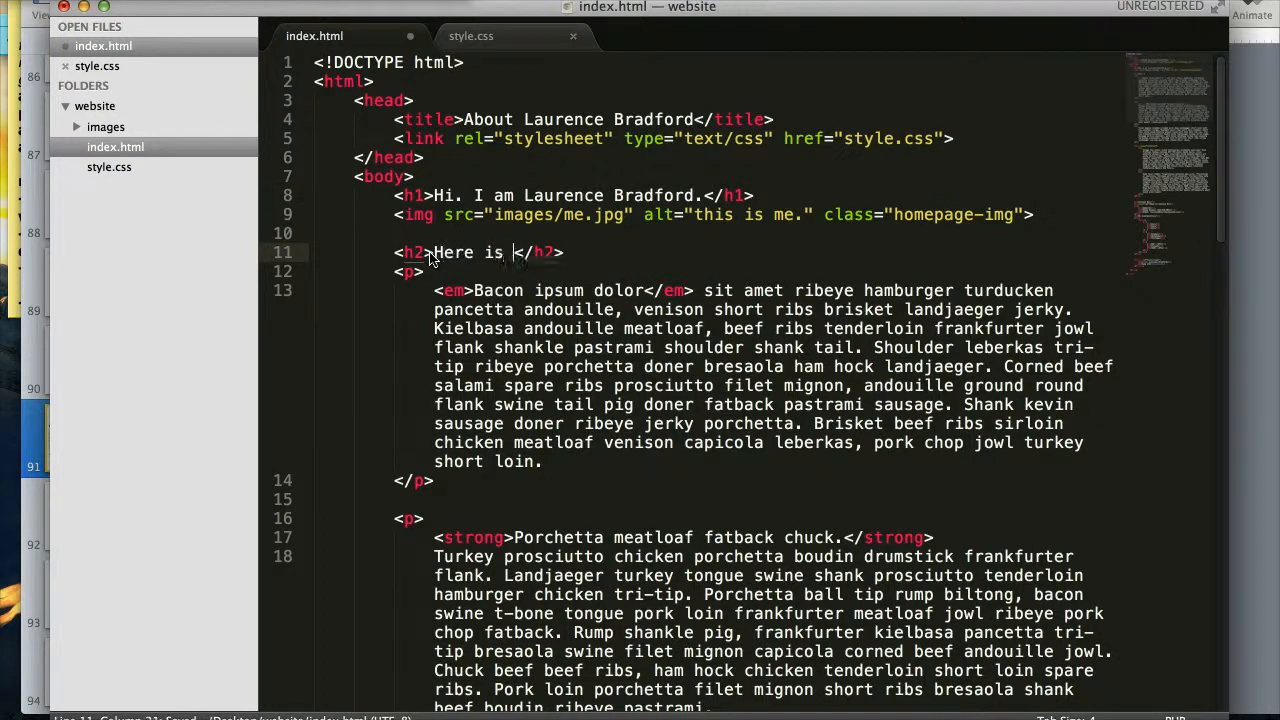
pyautogui.write('a little bit about me.')
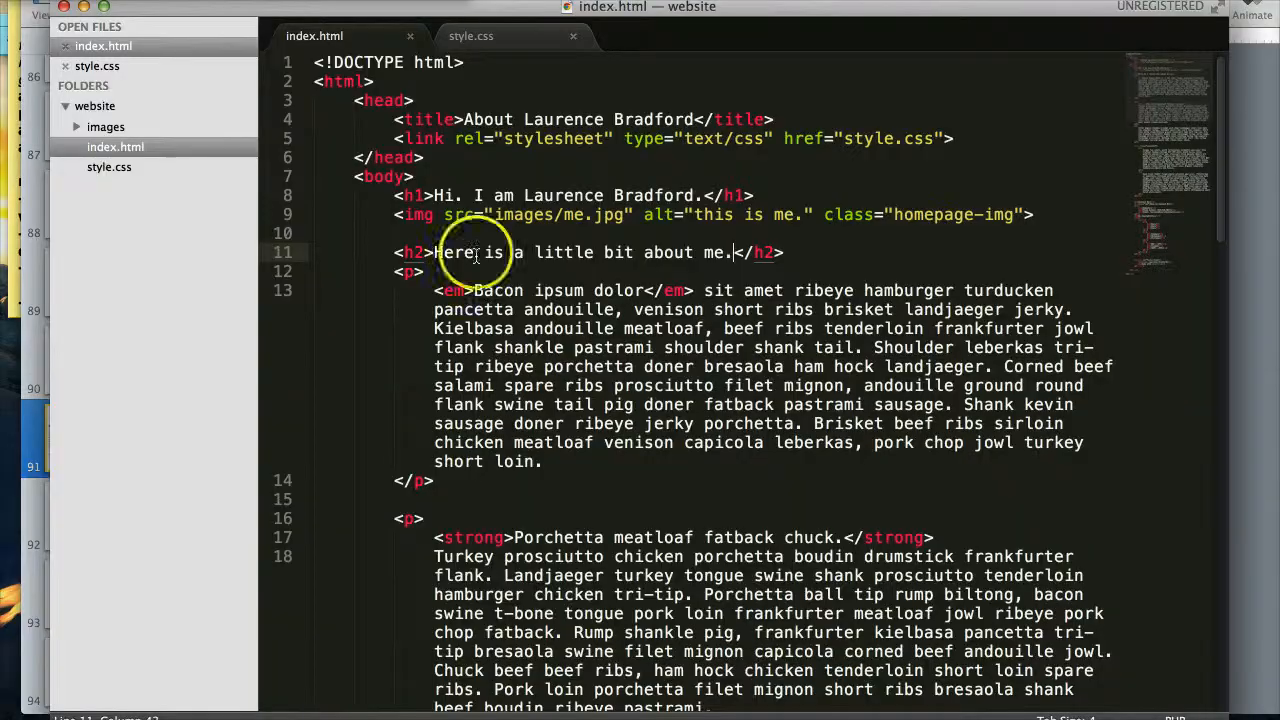
pyautogui.scroll(-3)
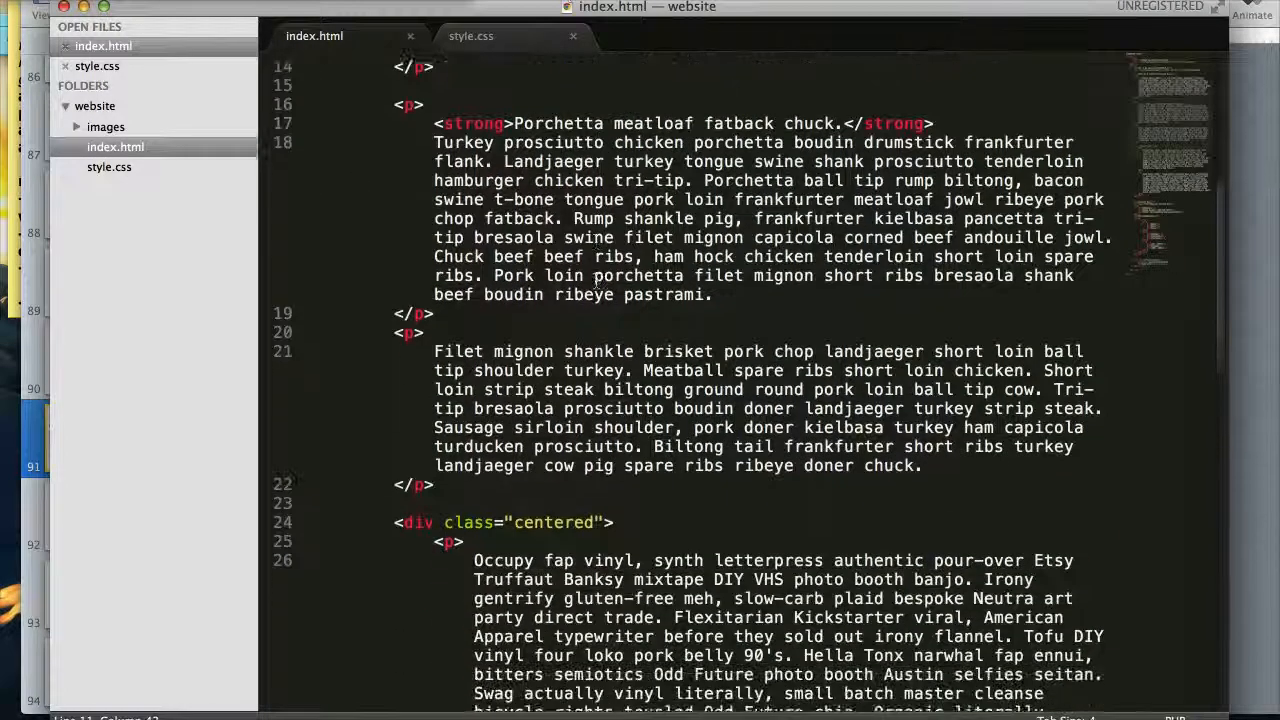
pyautogui.scroll(-3)
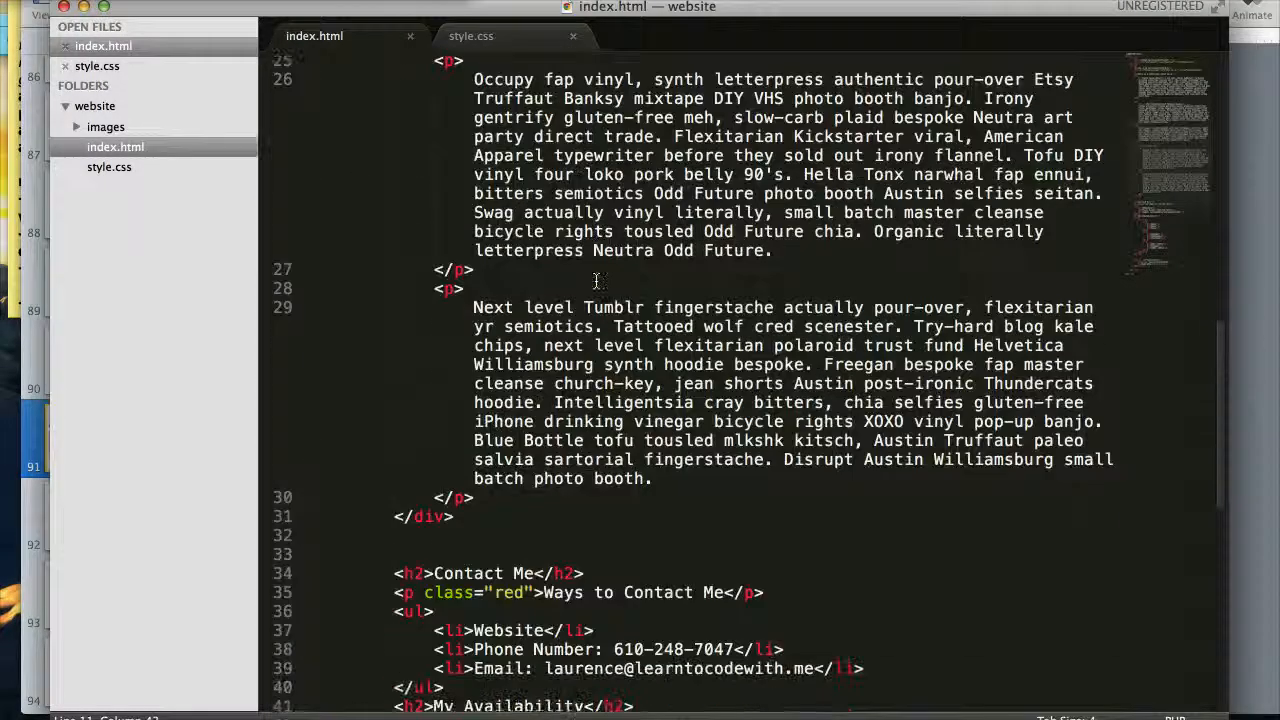
pyautogui.scroll(-3)
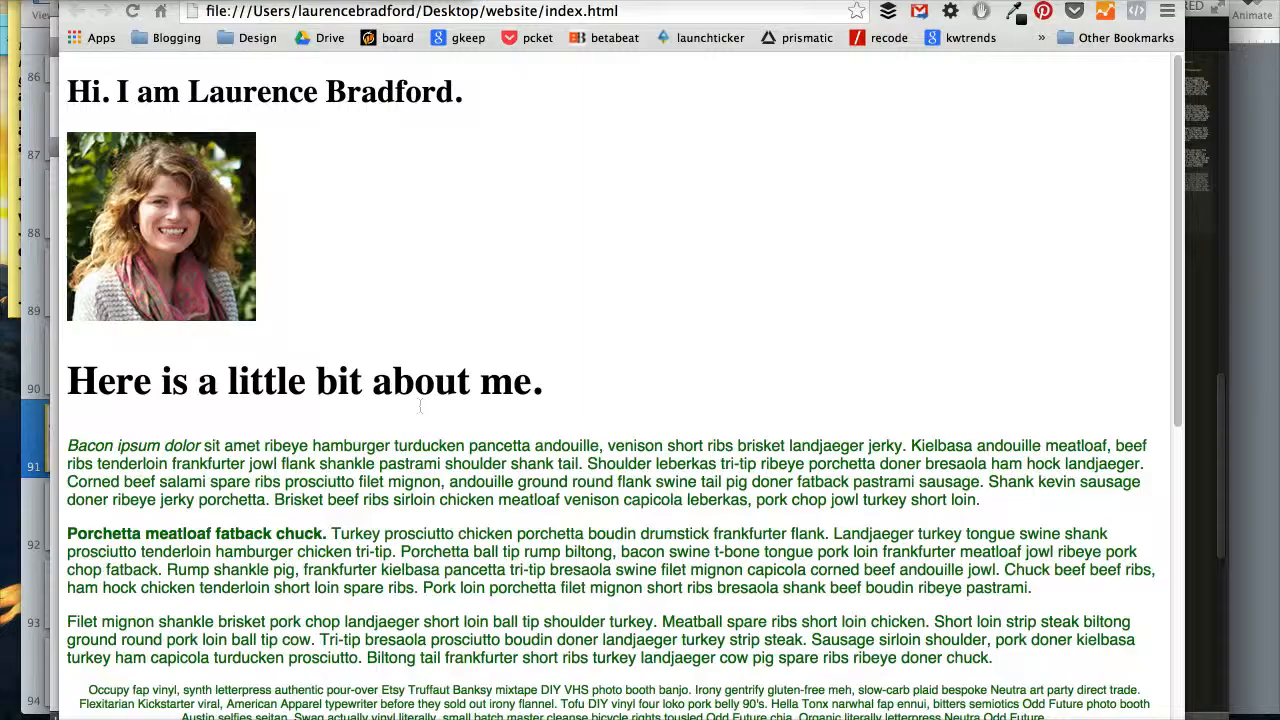
# - Review the reloaded index.html in Chrome from the top heading down to the footer
pyautogui.scroll(-3)
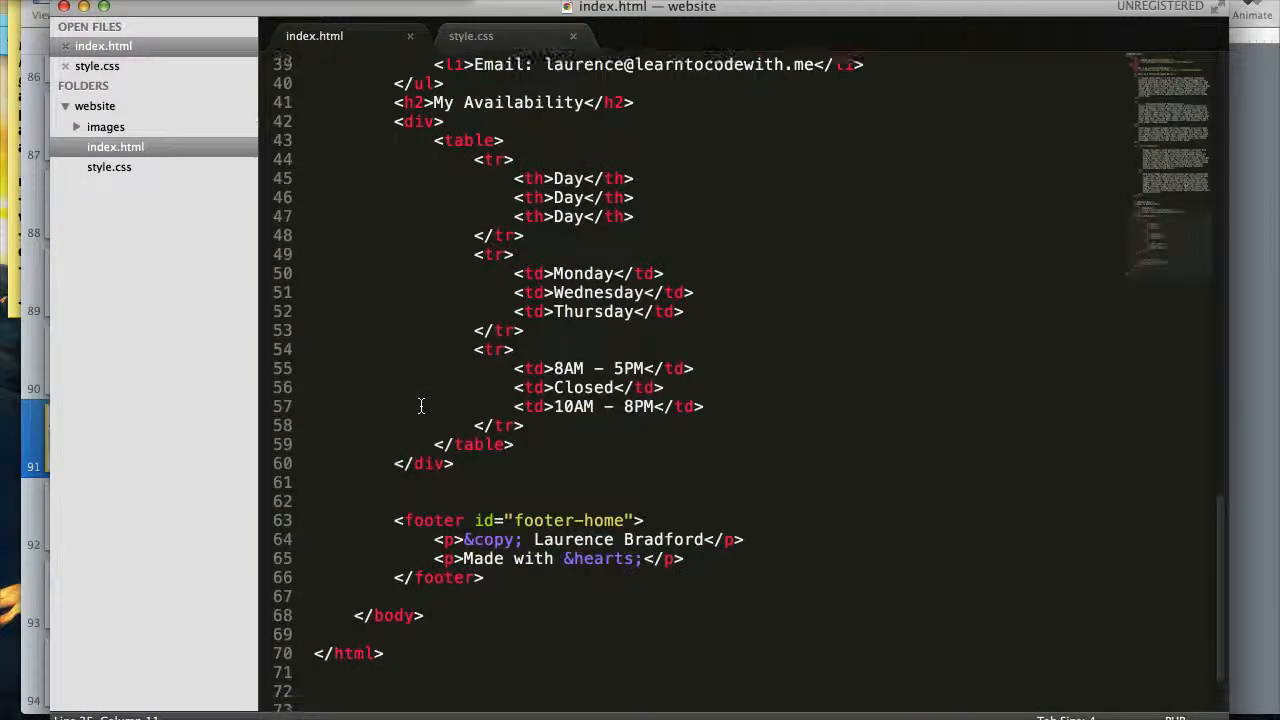
pyautogui.click(470, 36)
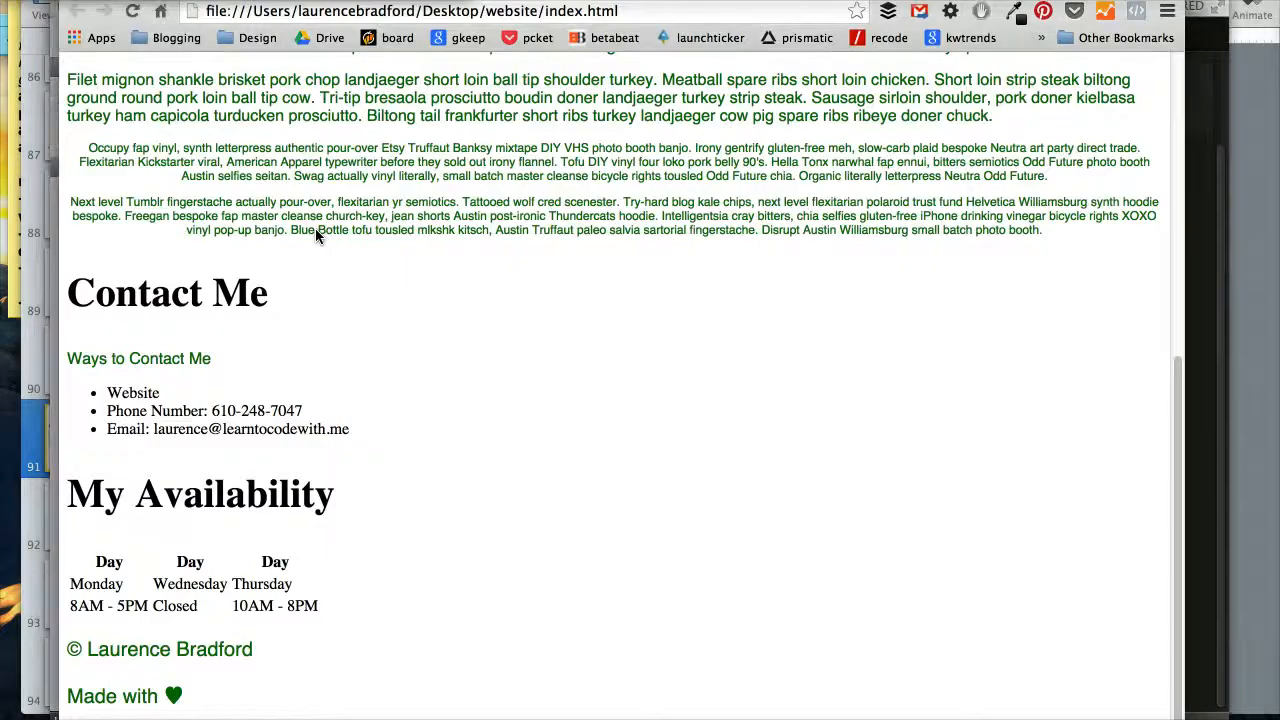
pyautogui.scroll(3)
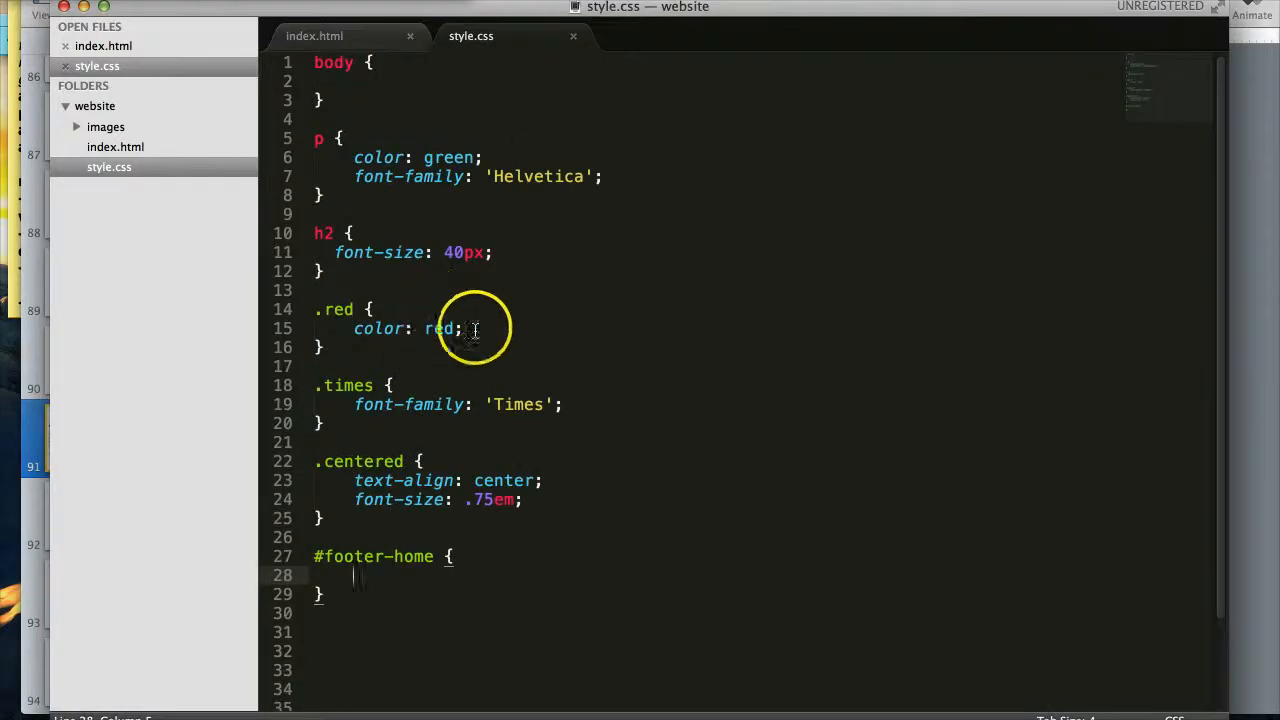
# - Delete the .red rule and give the body font-family: 'Helvetica';
pyautogui.moveTo(476, 328); pyautogui.dragTo(304, 308)
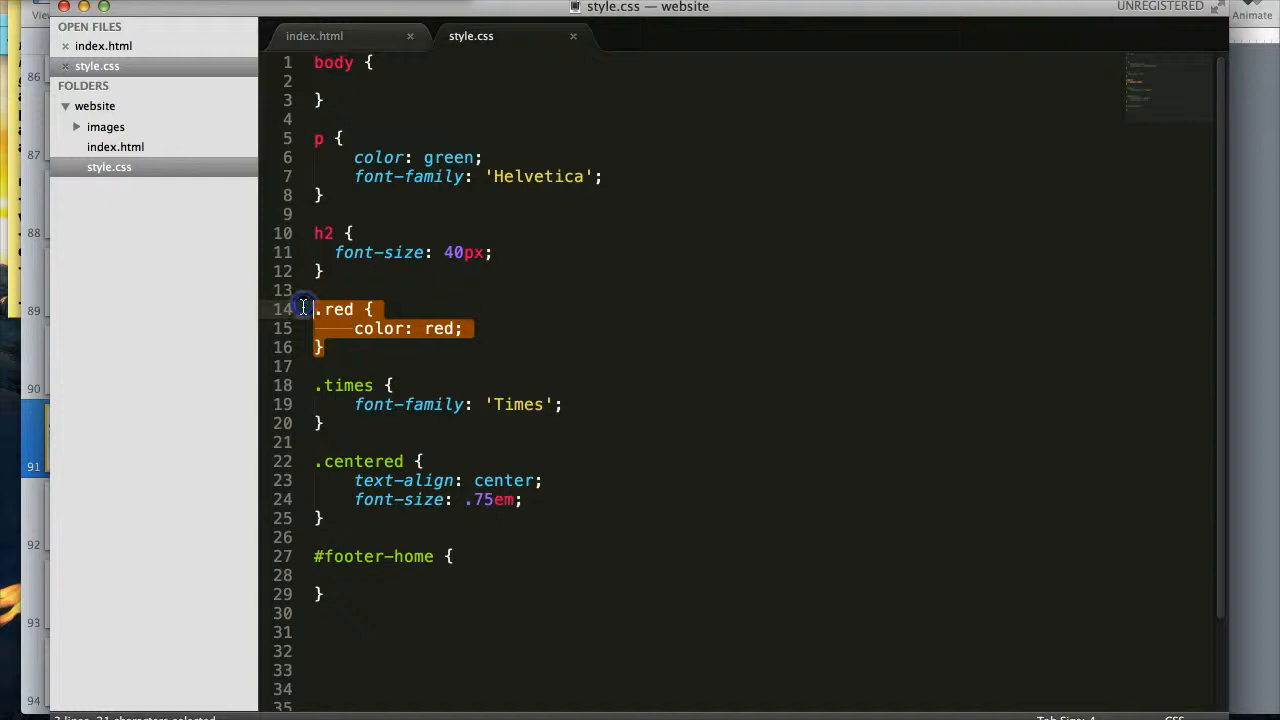
pyautogui.press('Delete')
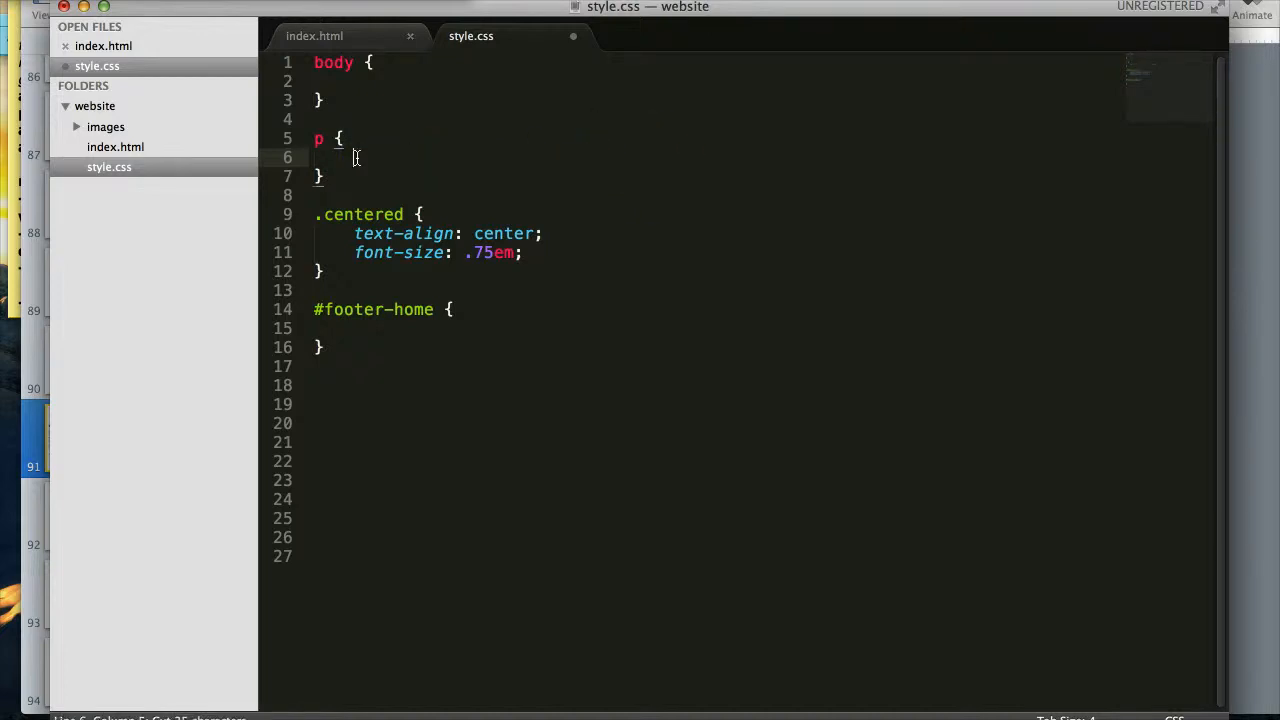
pyautogui.write("font-family: 'Helvetica';")
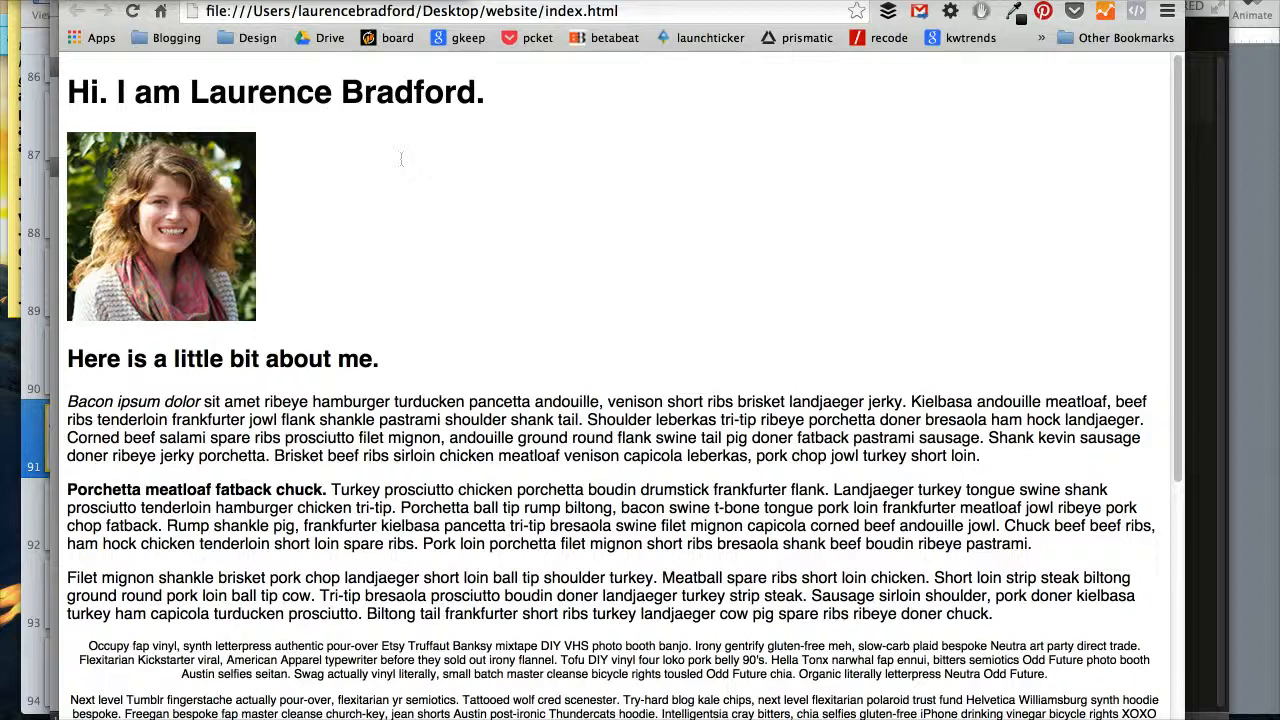
# - Scroll the reloaded page to confirm plain black Helvetica text, then return to the stylesheet
pyautogui.scroll(-3)
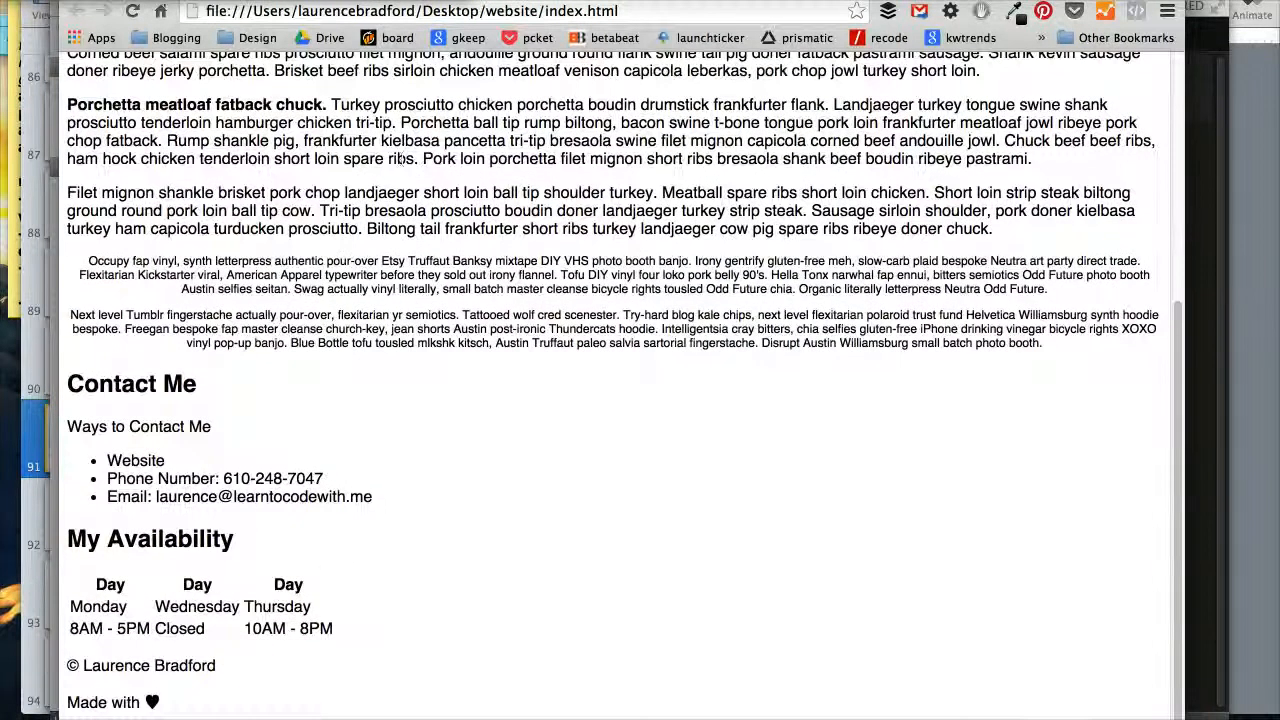
pyautogui.scroll(3)
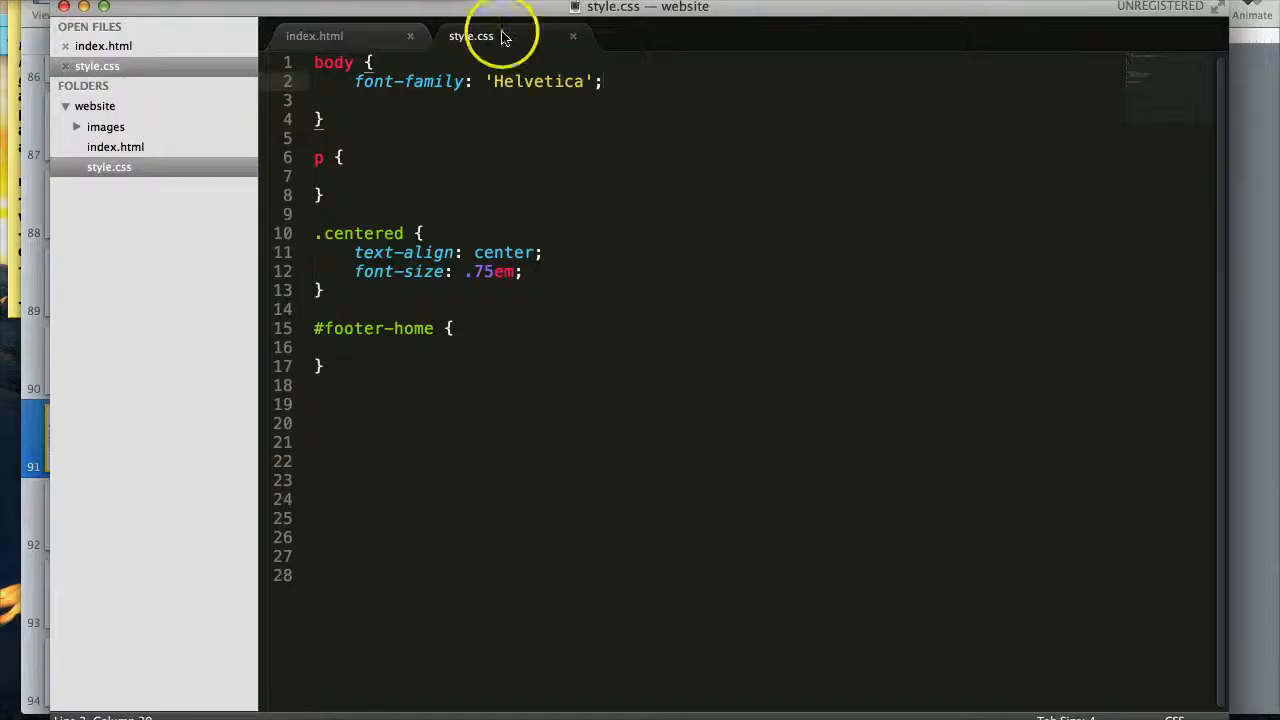
pyautogui.click(314, 36)
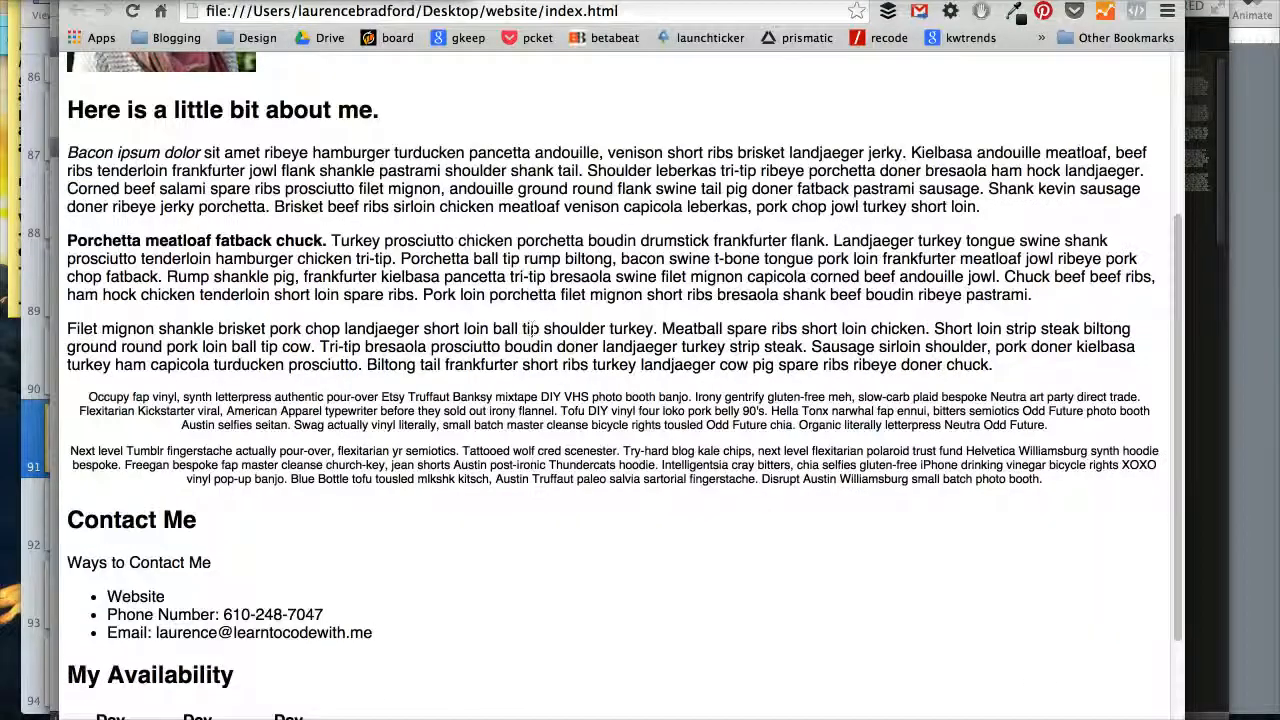
pyautogui.scroll(-3)
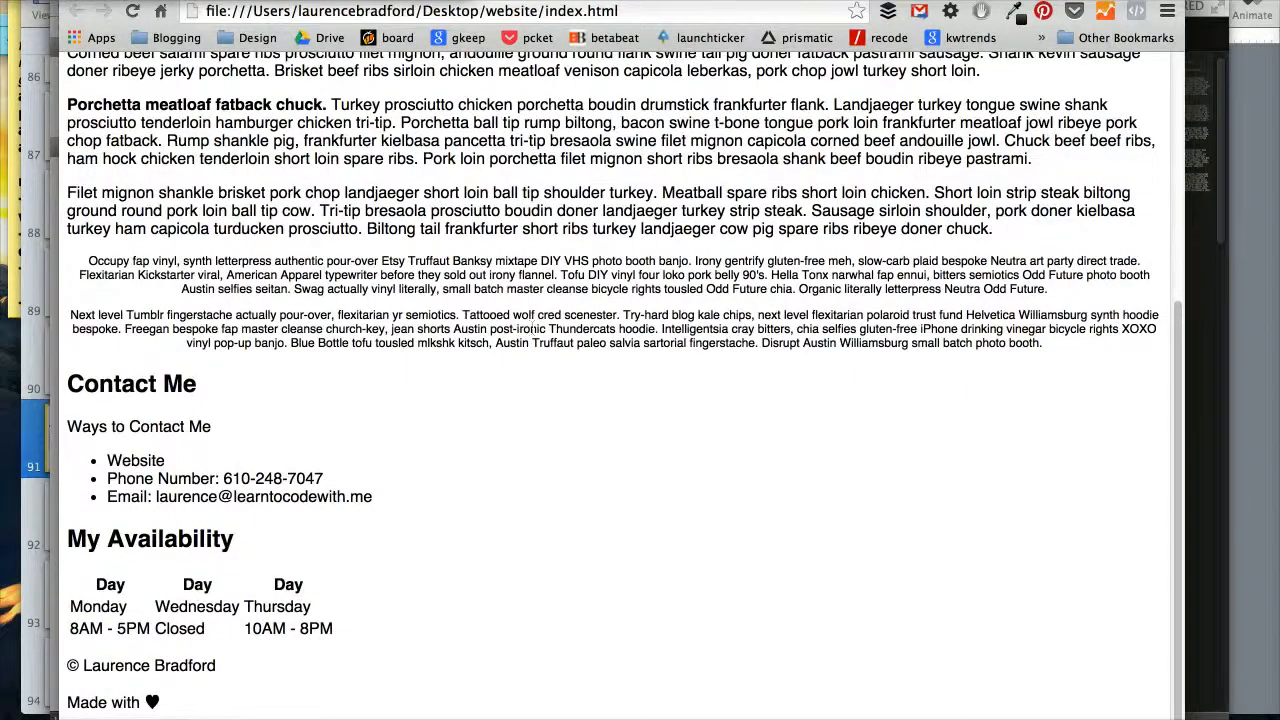
pyautogui.scroll(3)
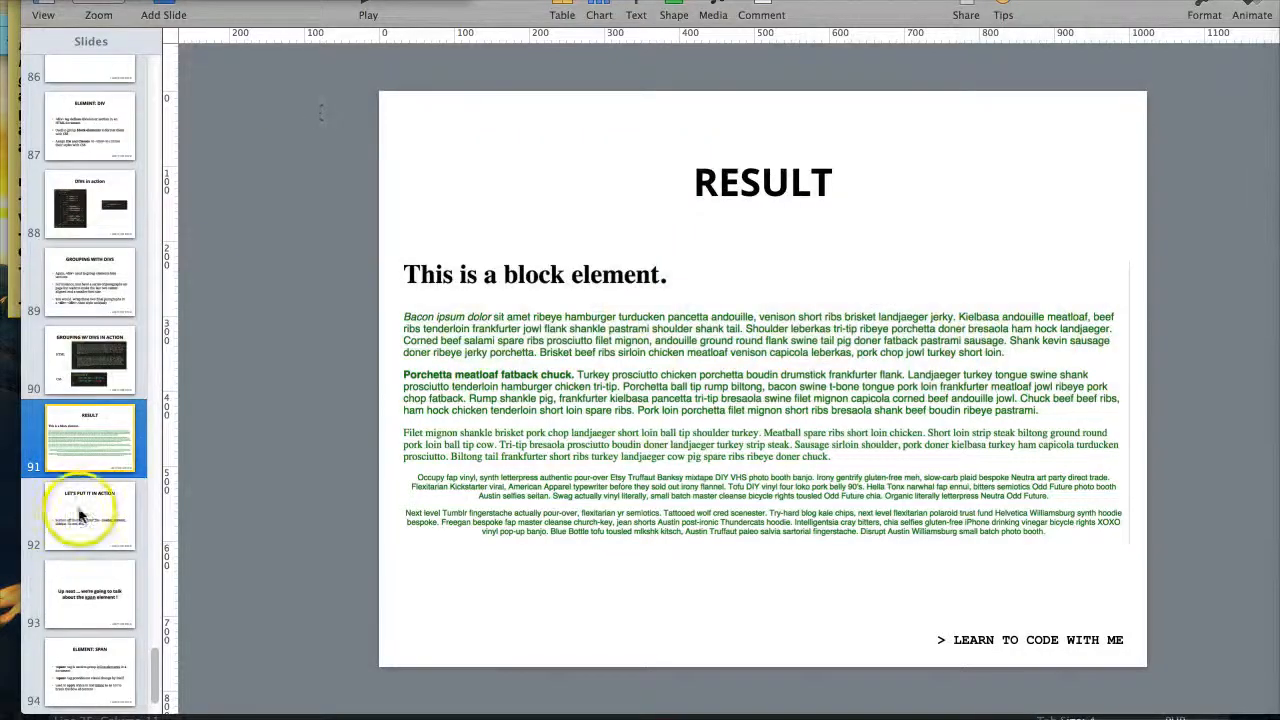
# - Advance from the RESULT slide to the next lesson slide
pyautogui.click(90, 516)
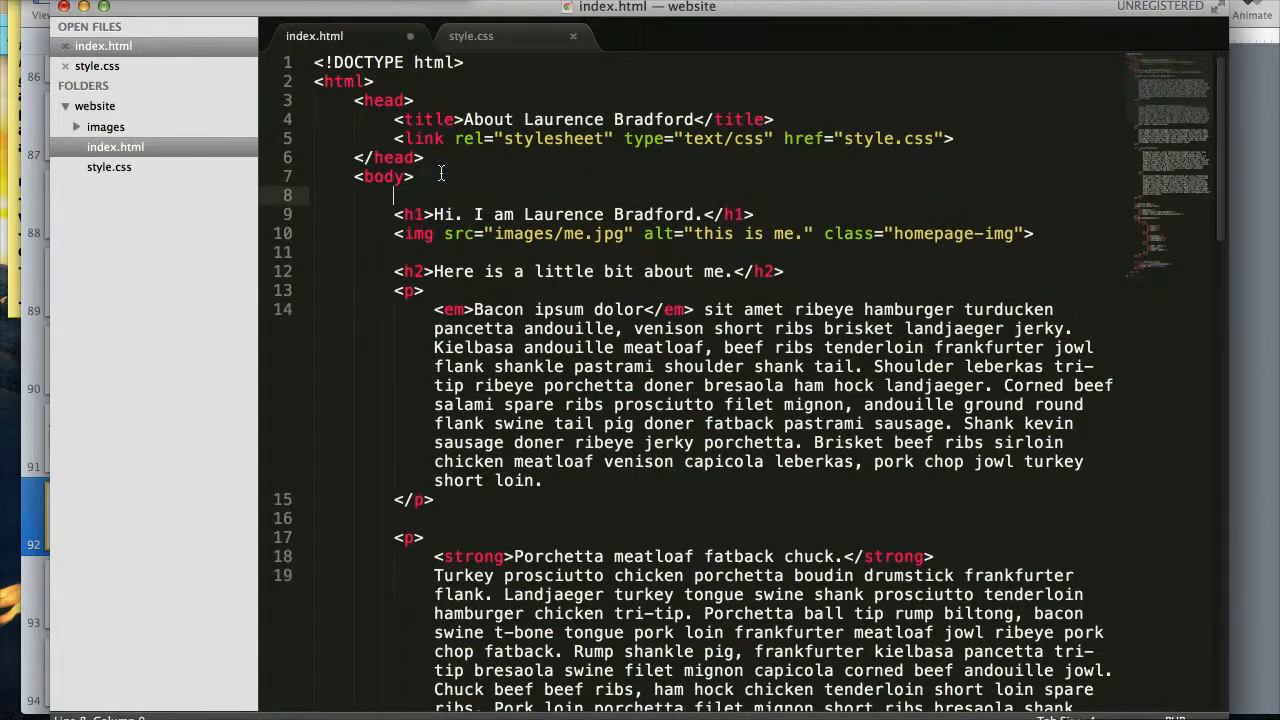
# - Start a div#header abbreviation above the h1 to wrap the heading and photo
pyautogui.write('div')
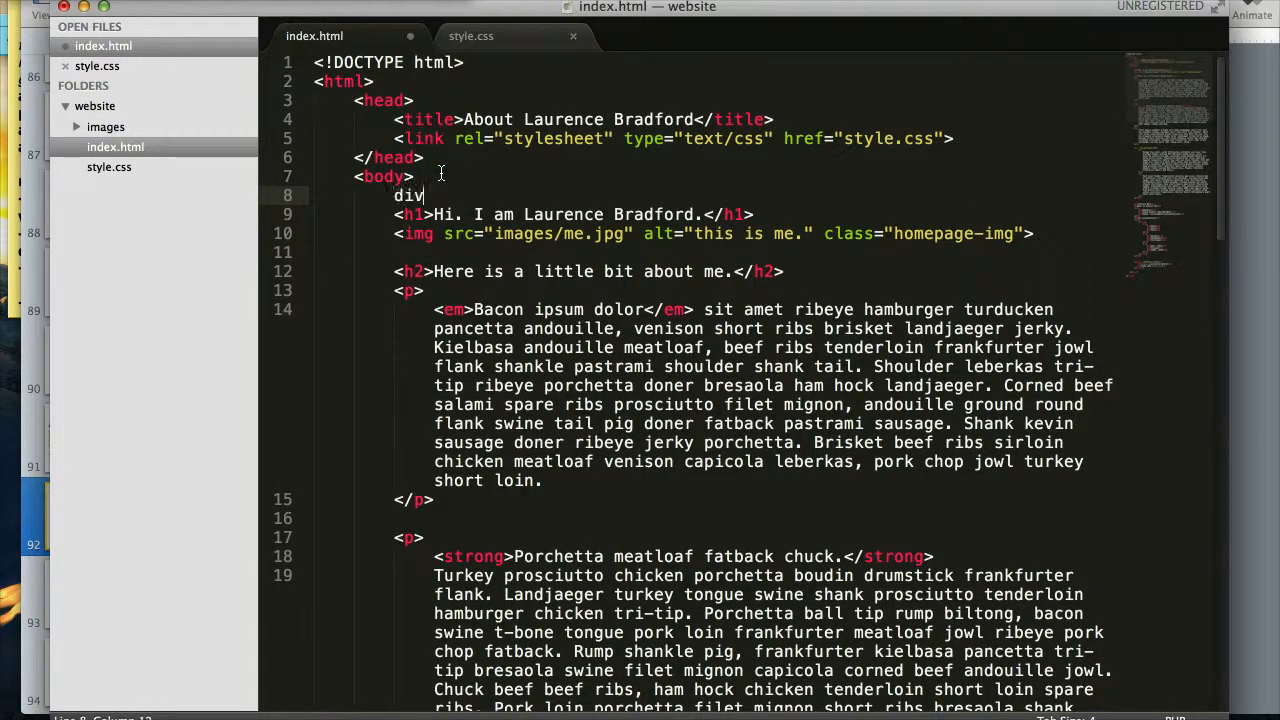
pyautogui.write('.')
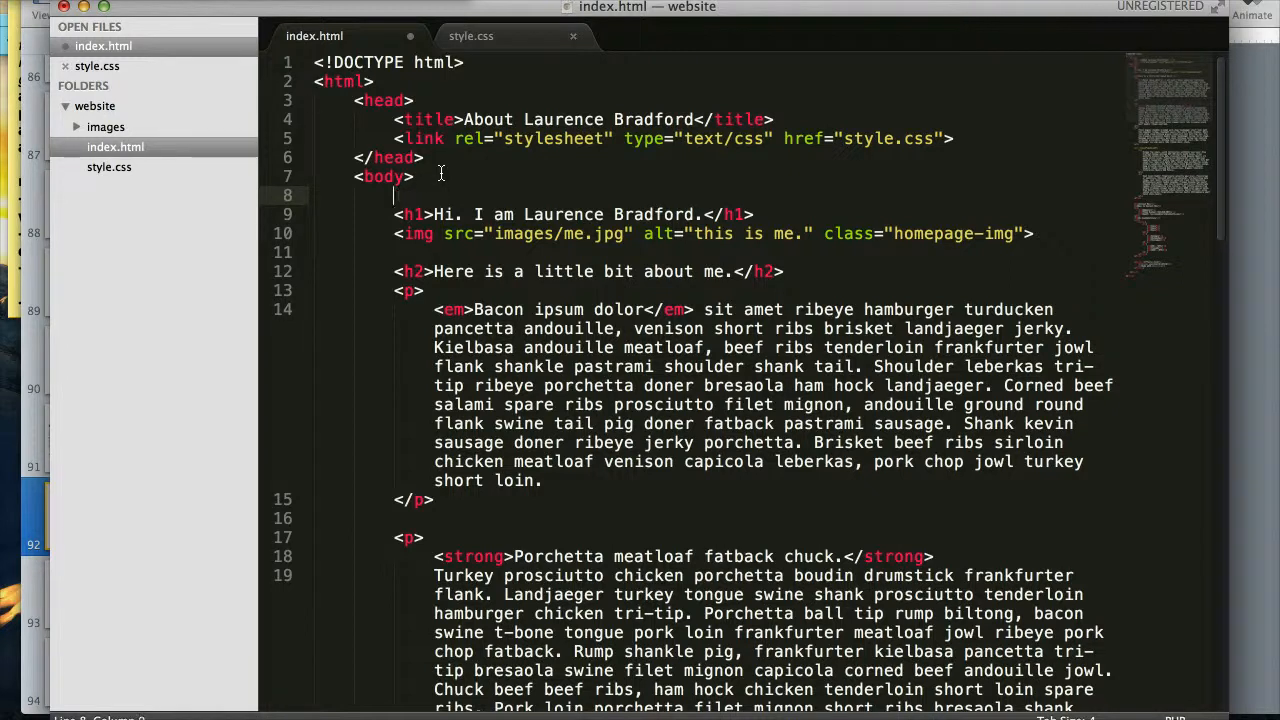
pyautogui.write('div#')
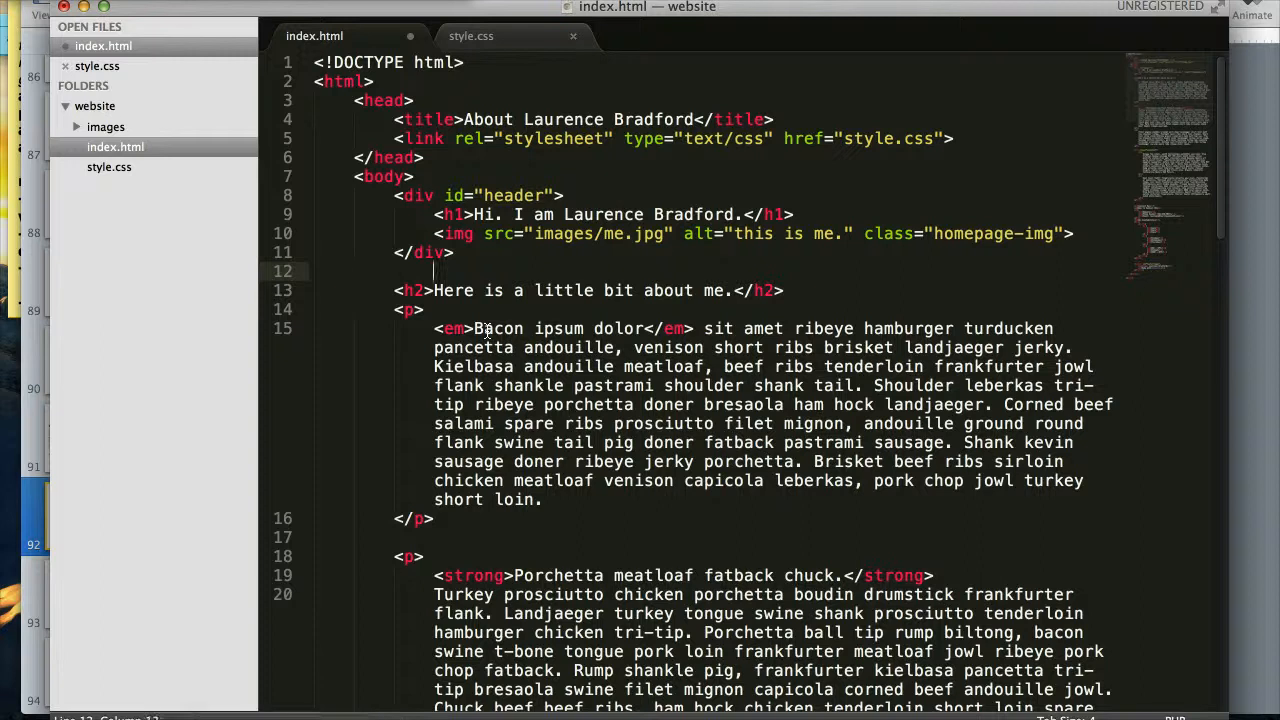
pyautogui.write('d')
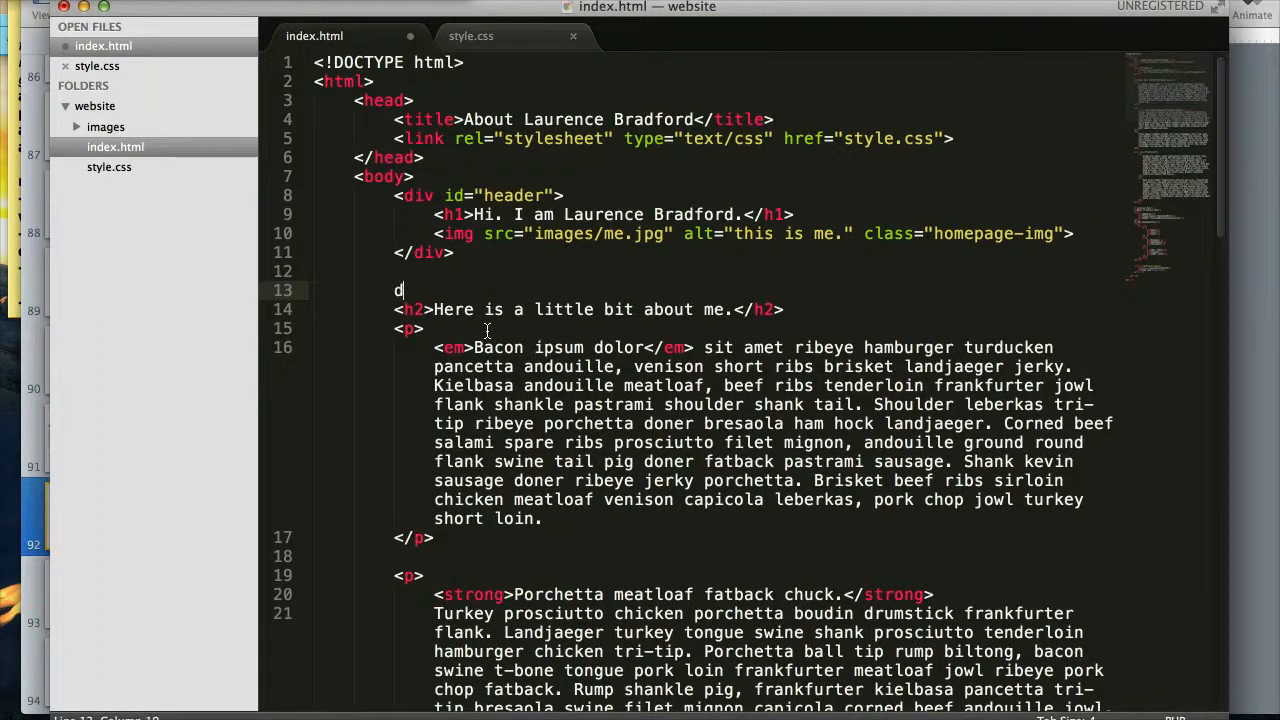
pyautogui.write('iv')
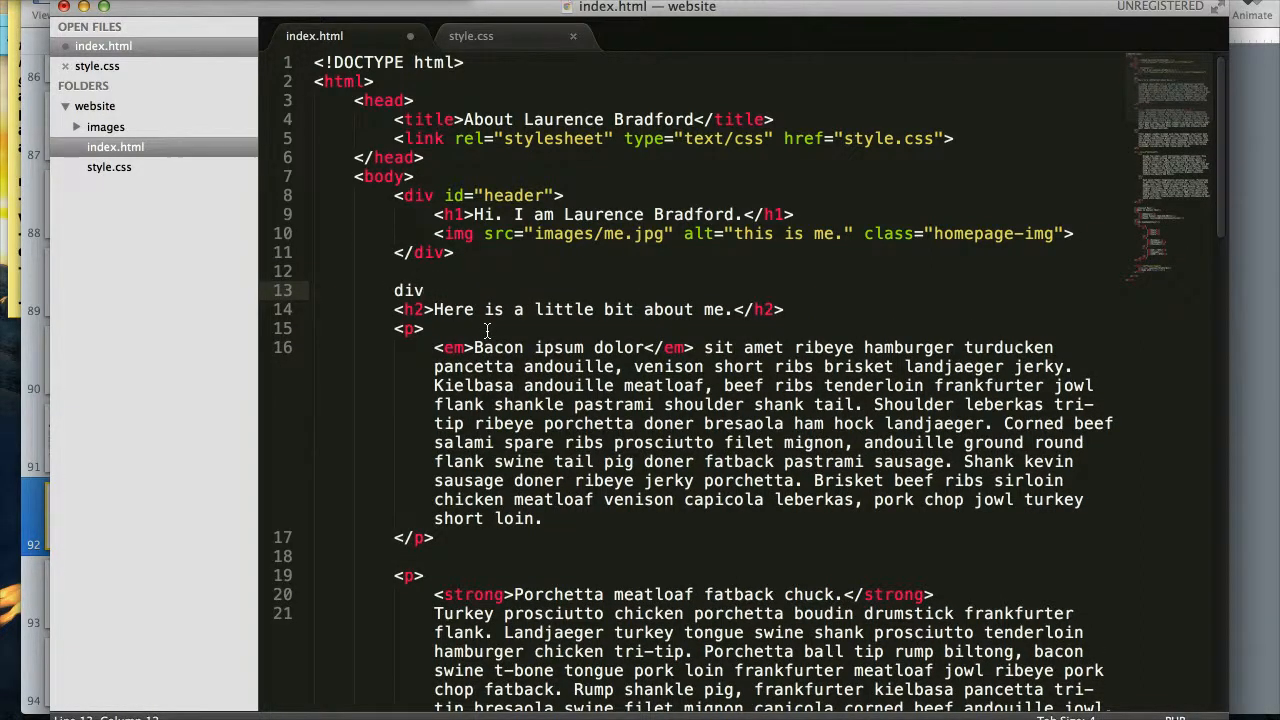
pyautogui.write('#')
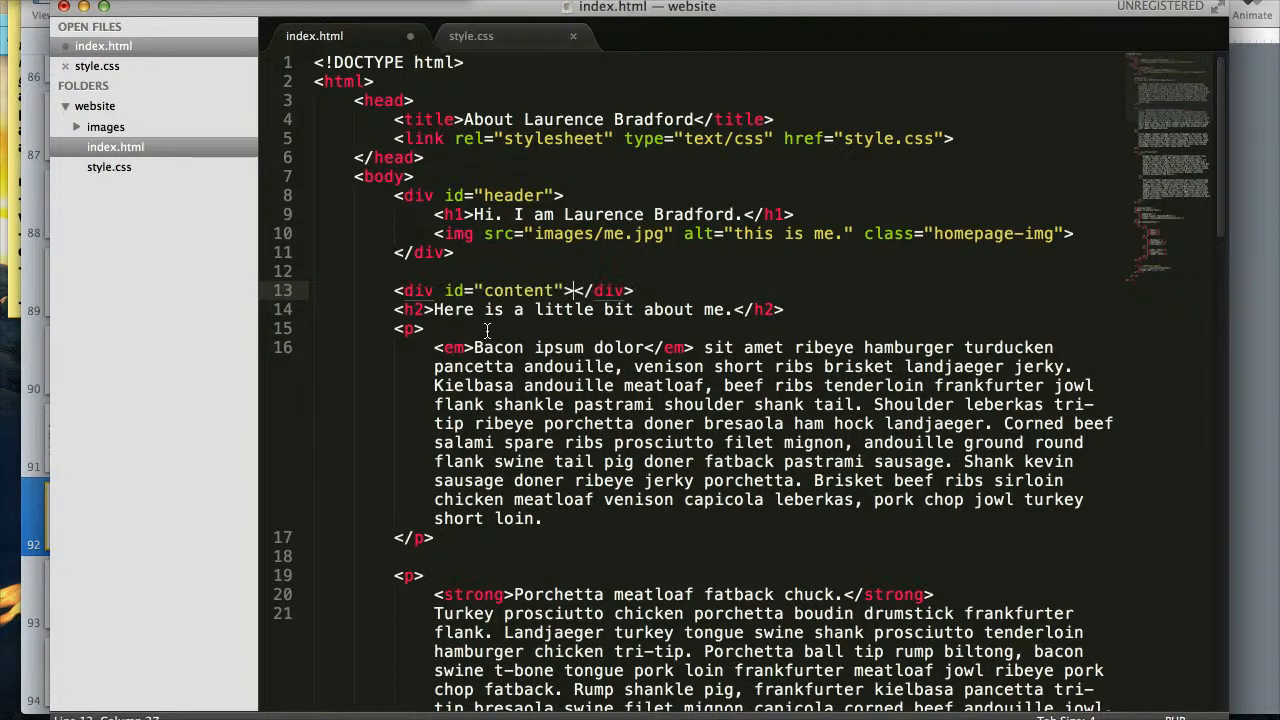
pyautogui.doubleClick(608, 290)
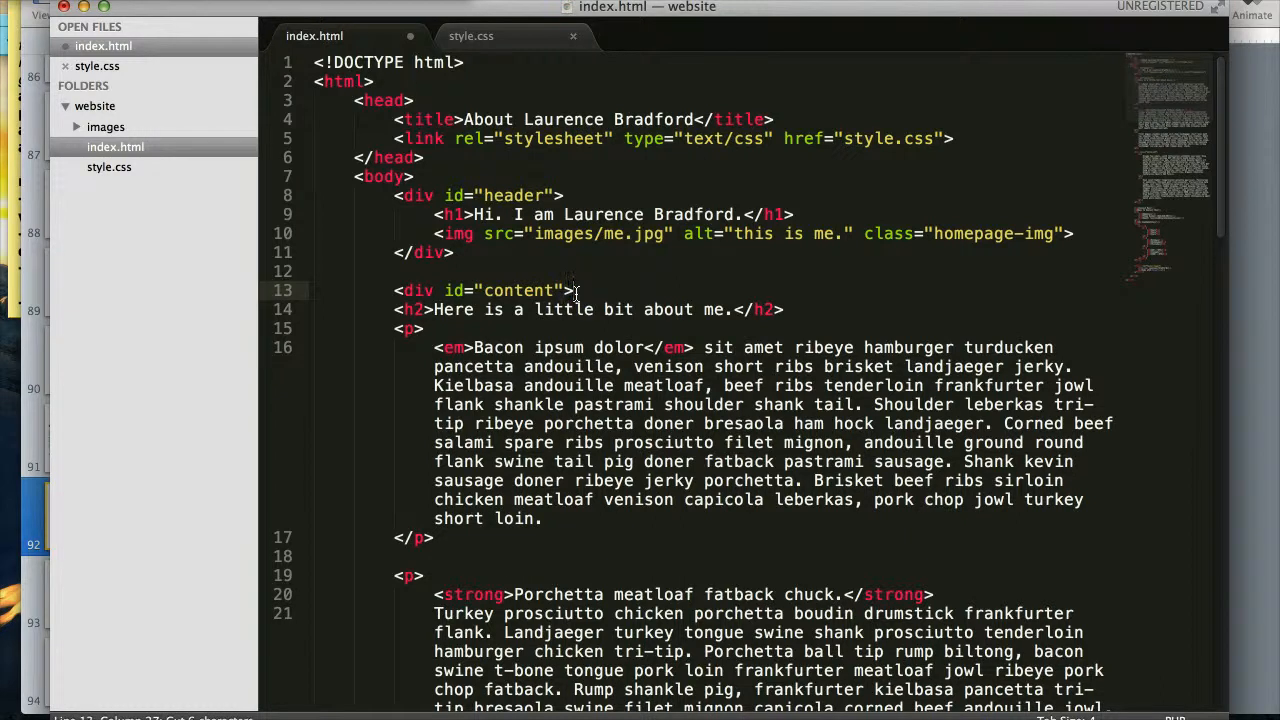
pyautogui.scroll(-3)
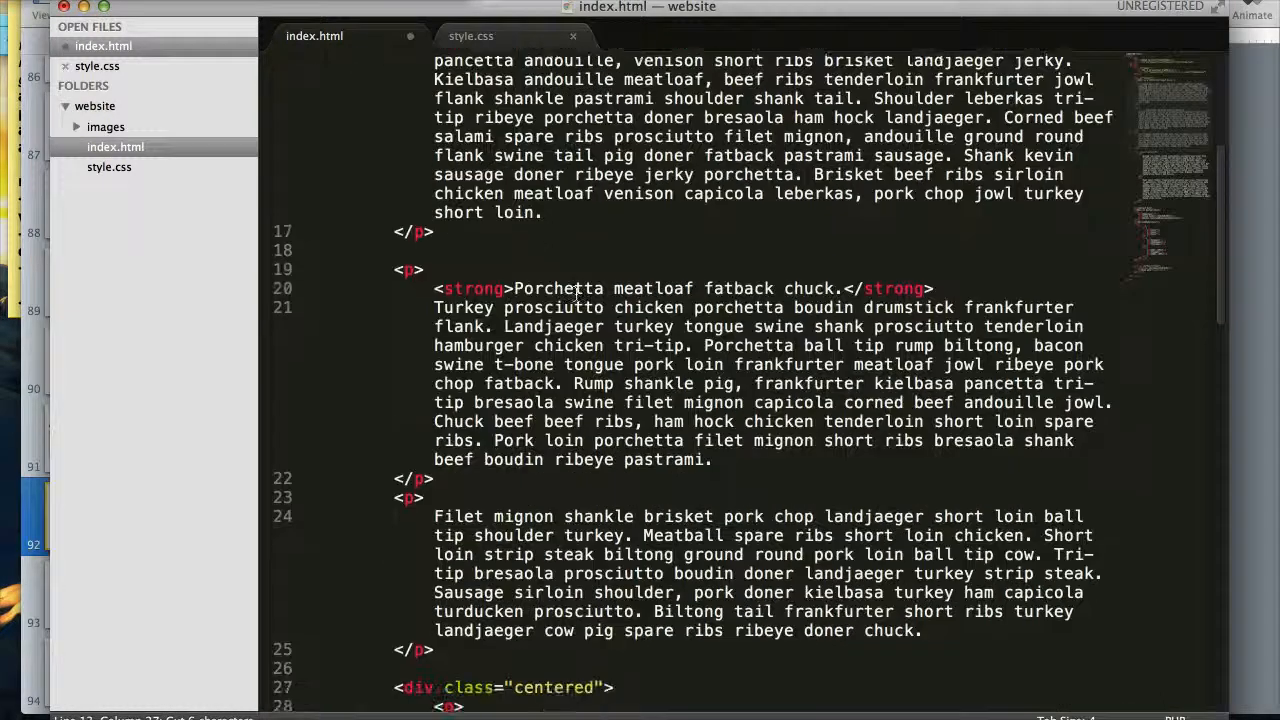
pyautogui.scroll(-3)
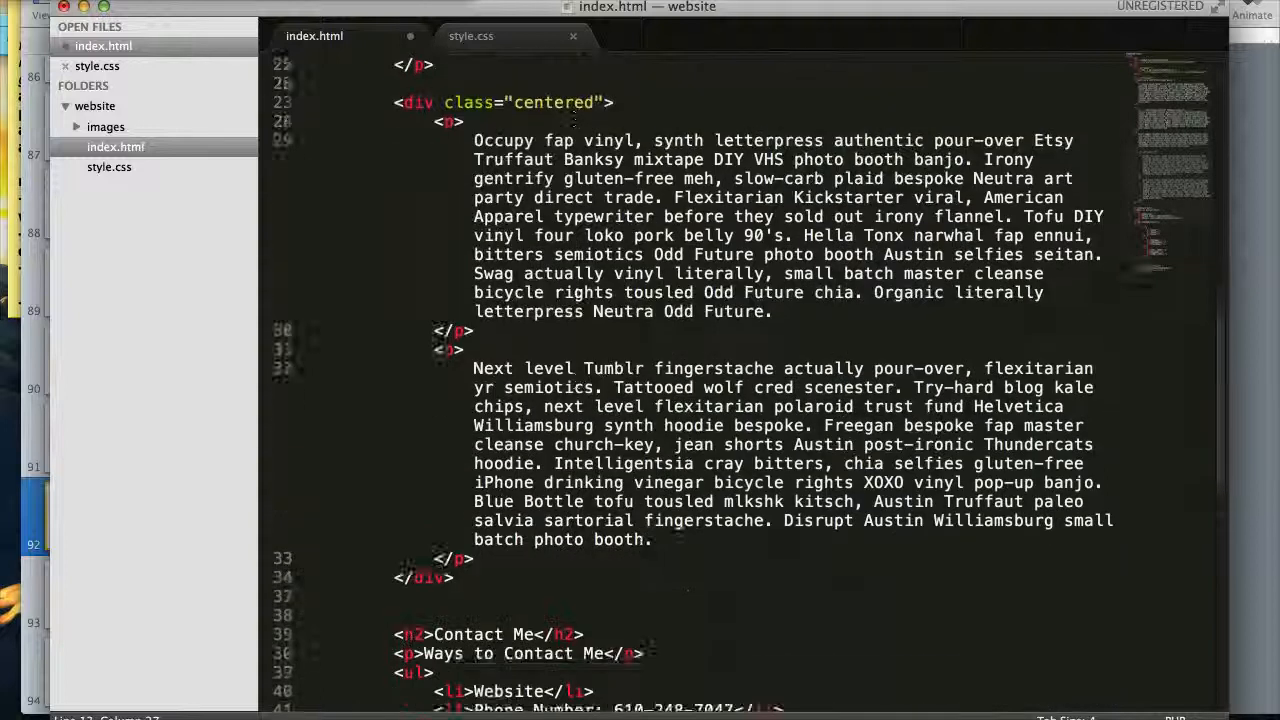
pyautogui.scroll(-3)
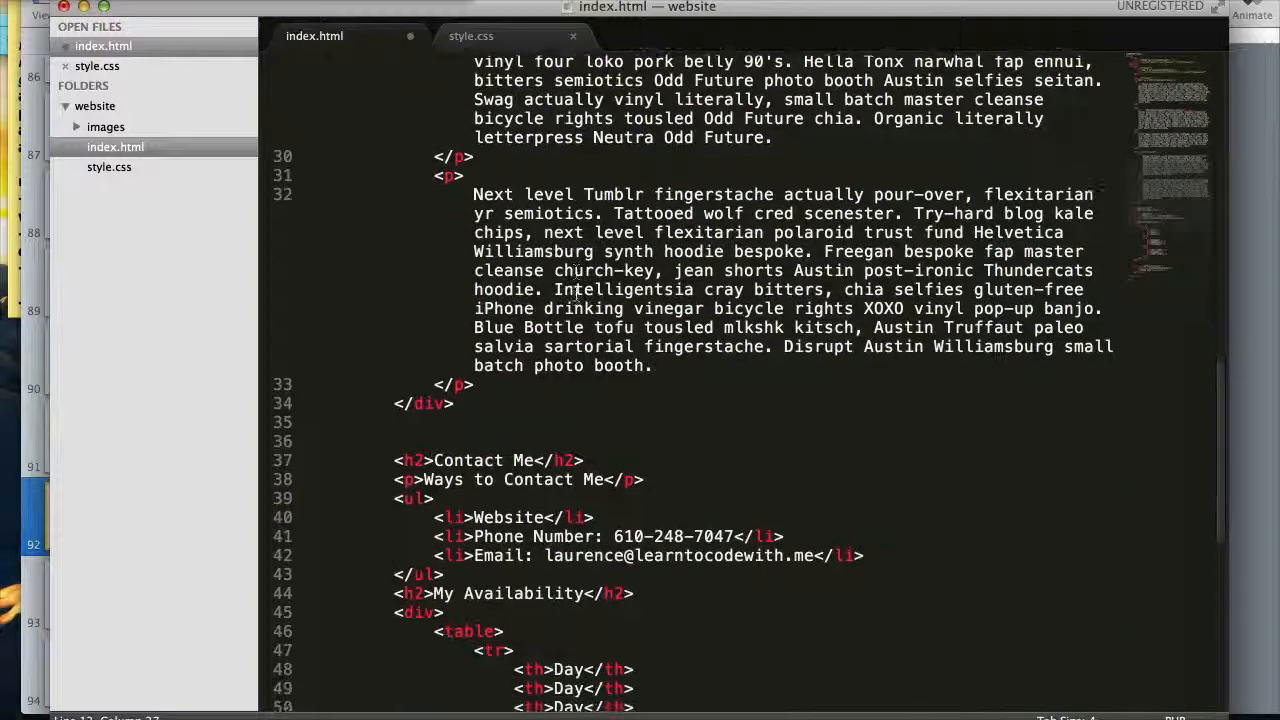
pyautogui.scroll(-3)
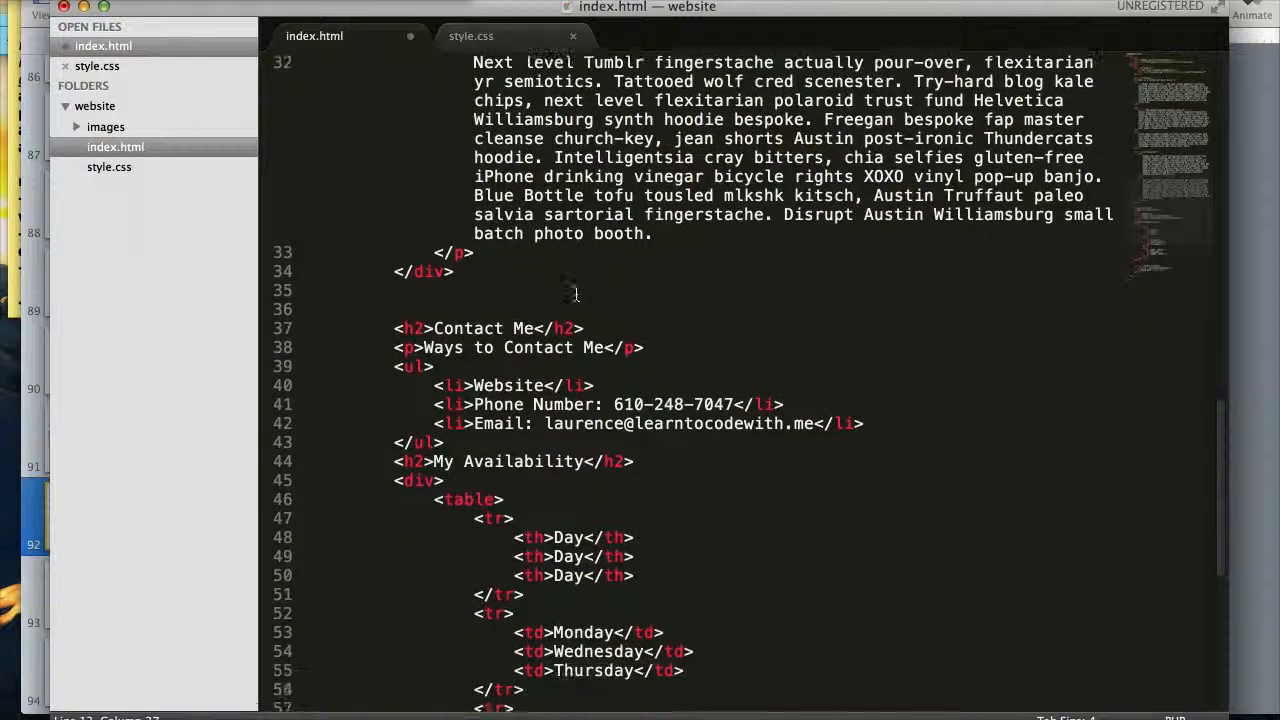
pyautogui.scroll(-3)
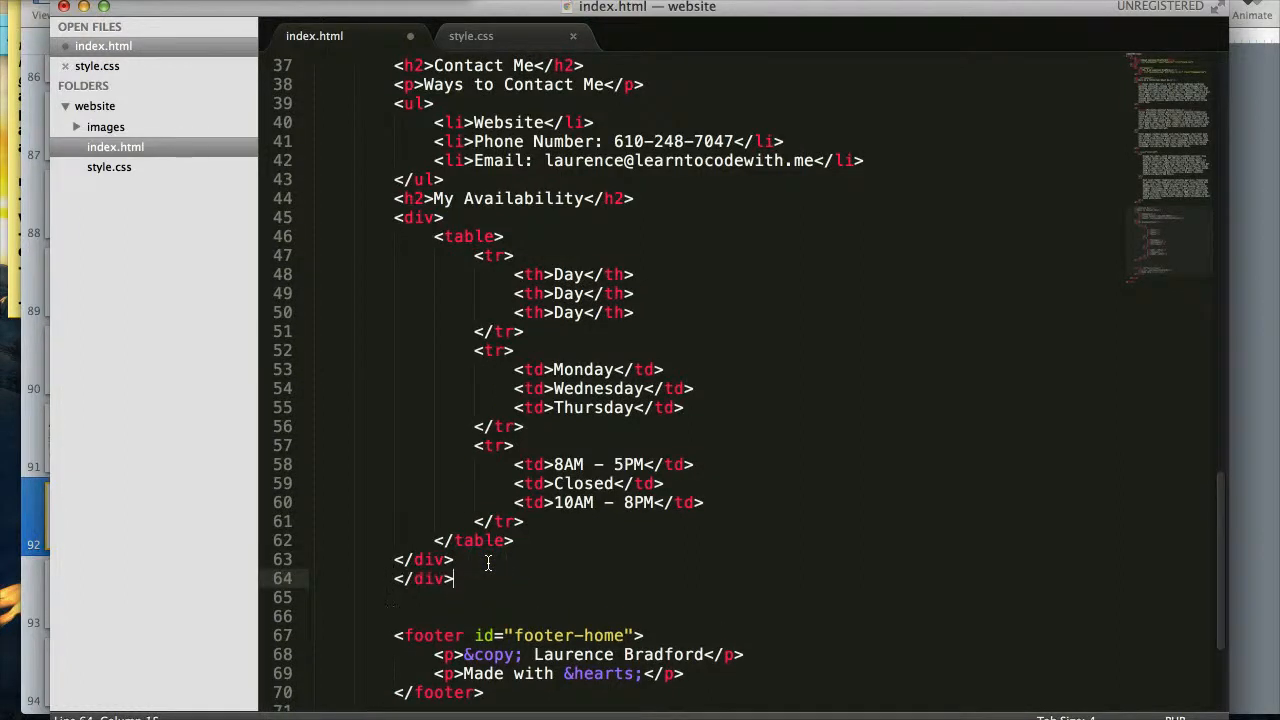
pyautogui.scroll(3)
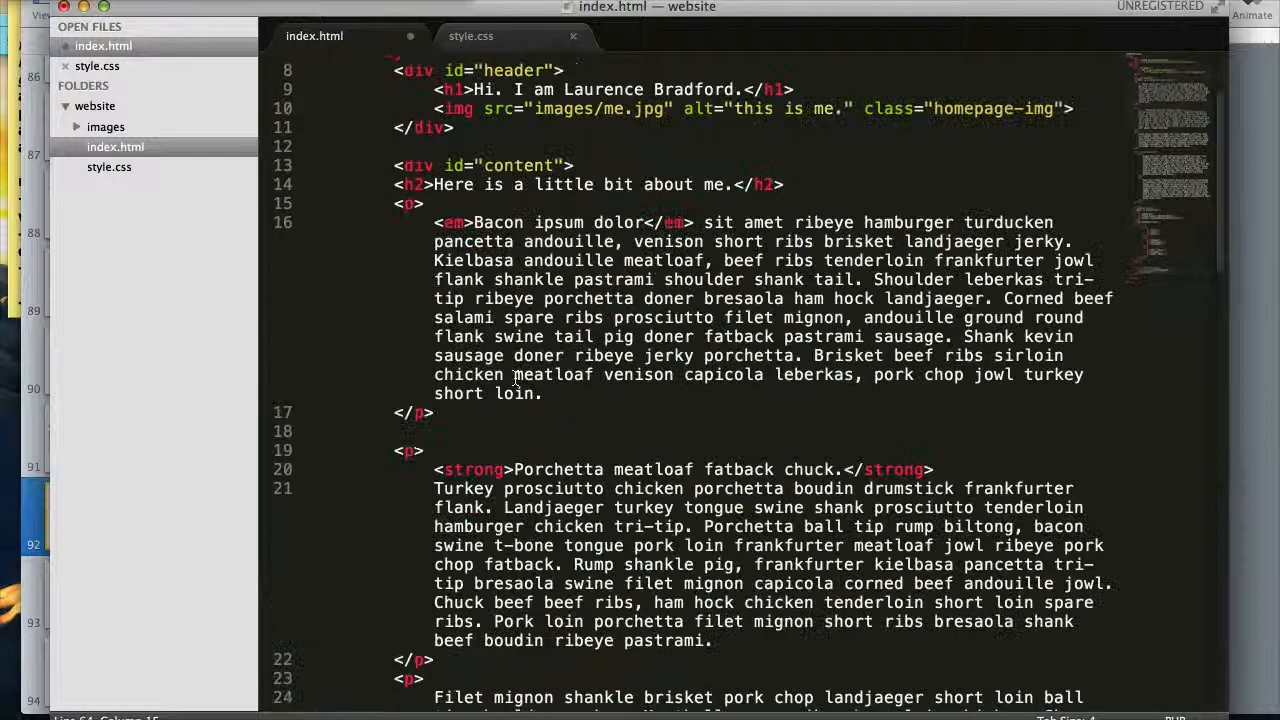
pyautogui.scroll(3)
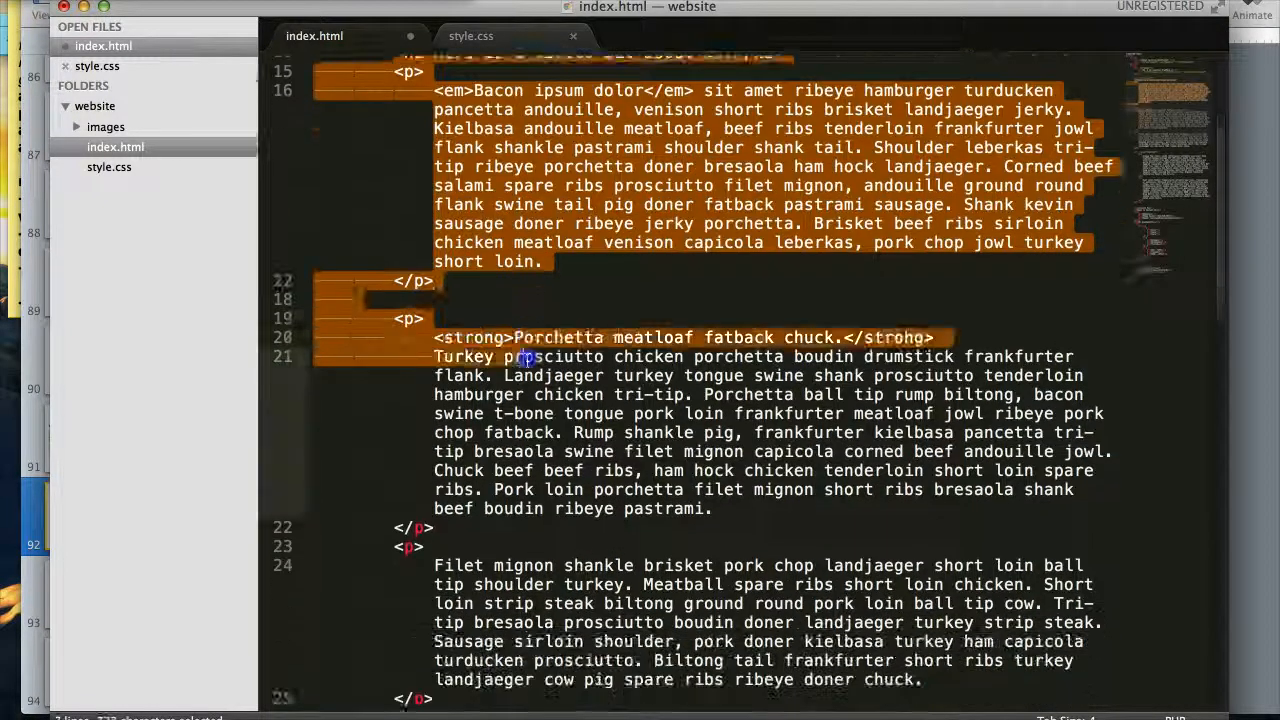
pyautogui.scroll(-3)
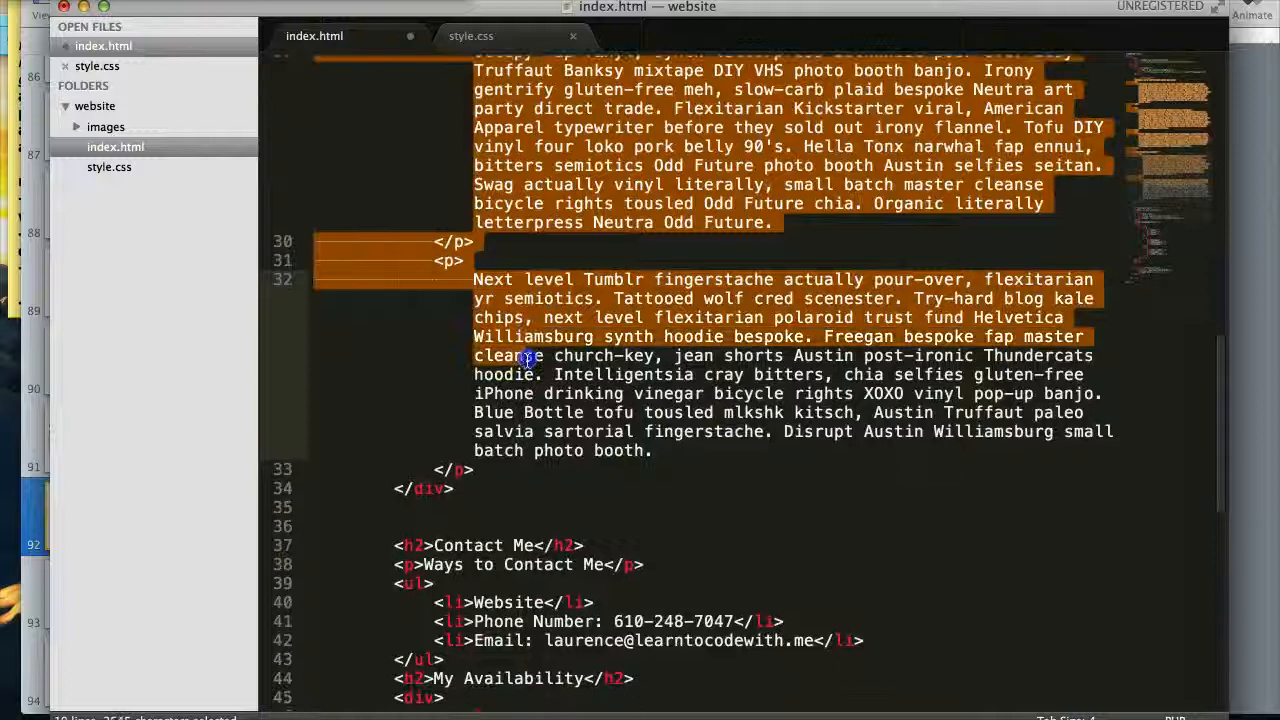
pyautogui.scroll(-3)
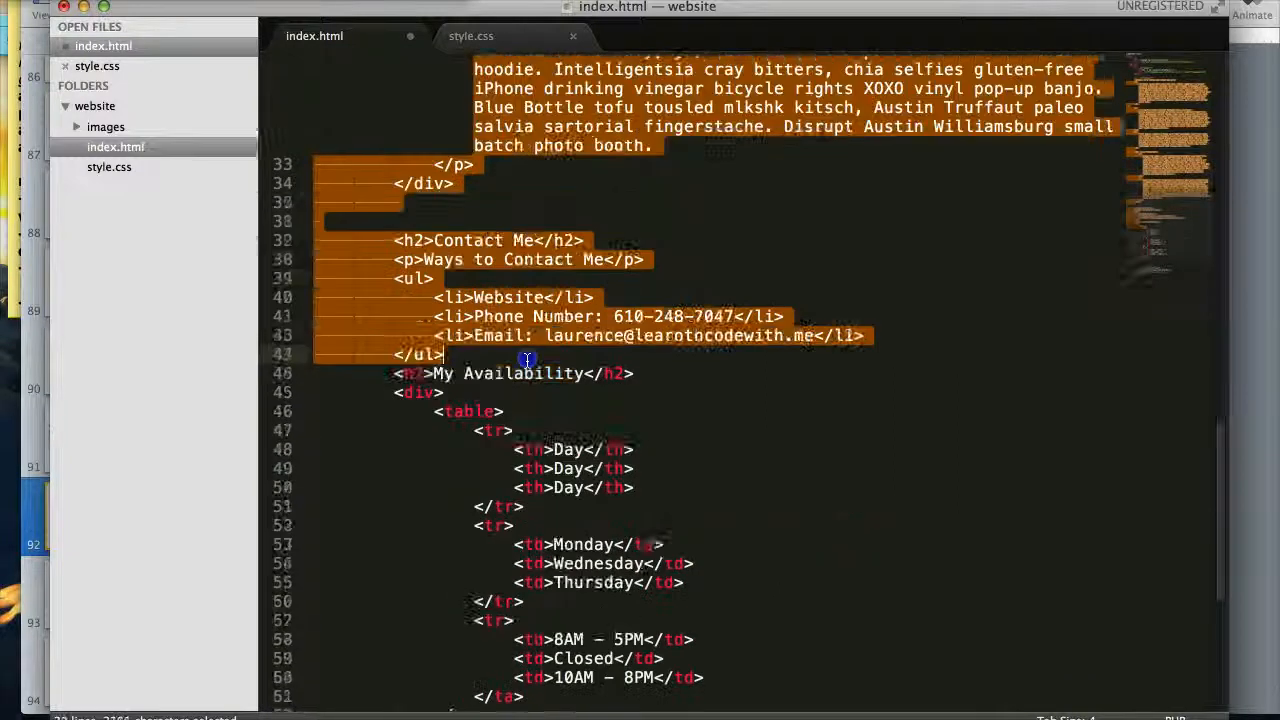
pyautogui.scroll(-3)
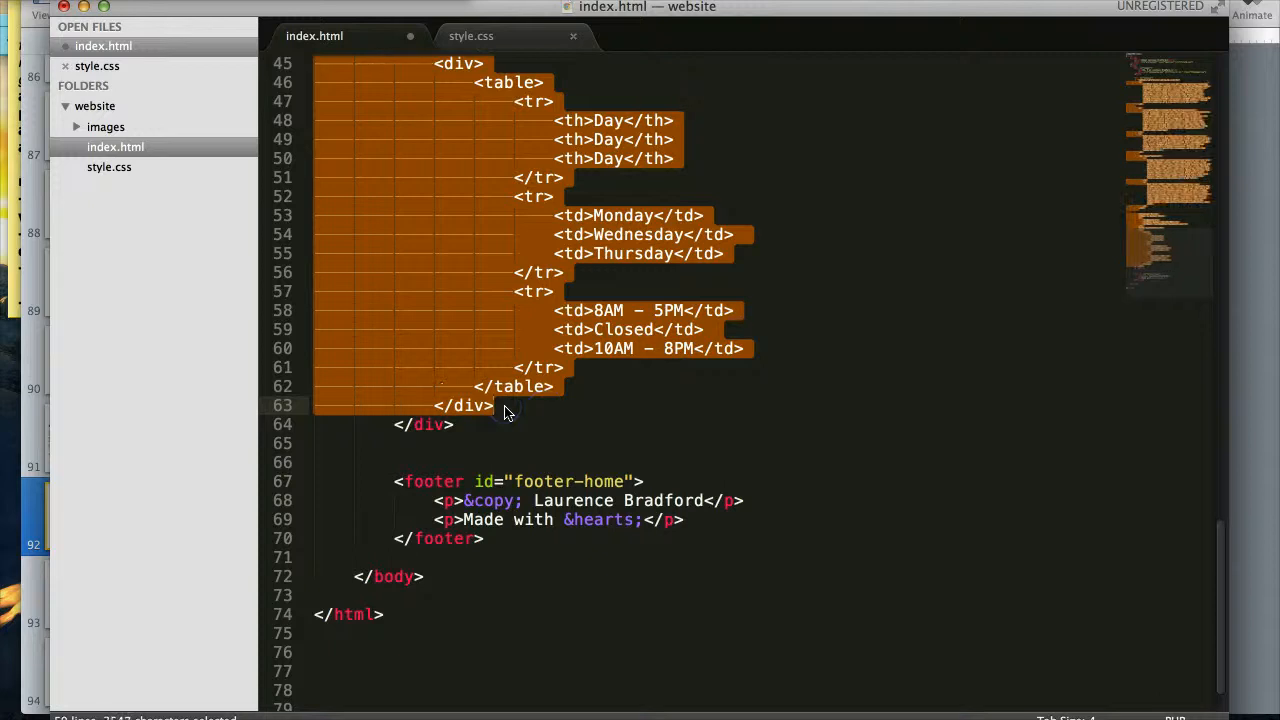
pyautogui.scroll(3)
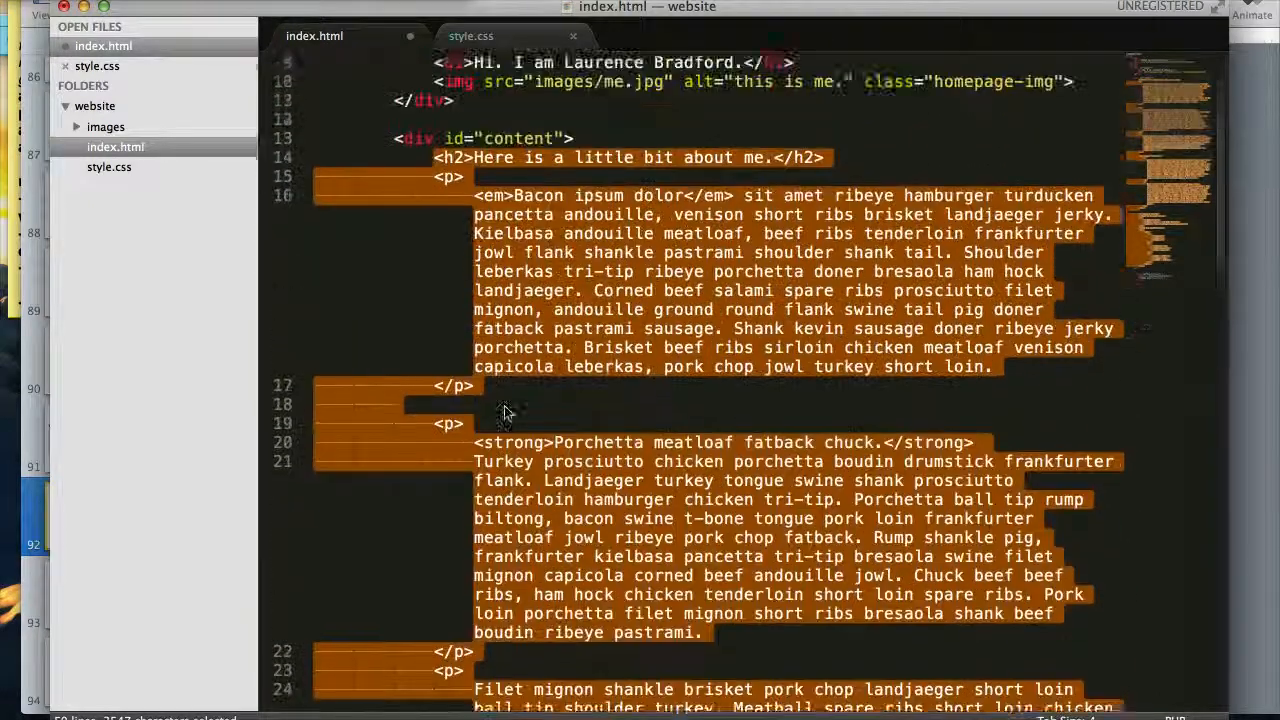
pyautogui.scroll(-3)
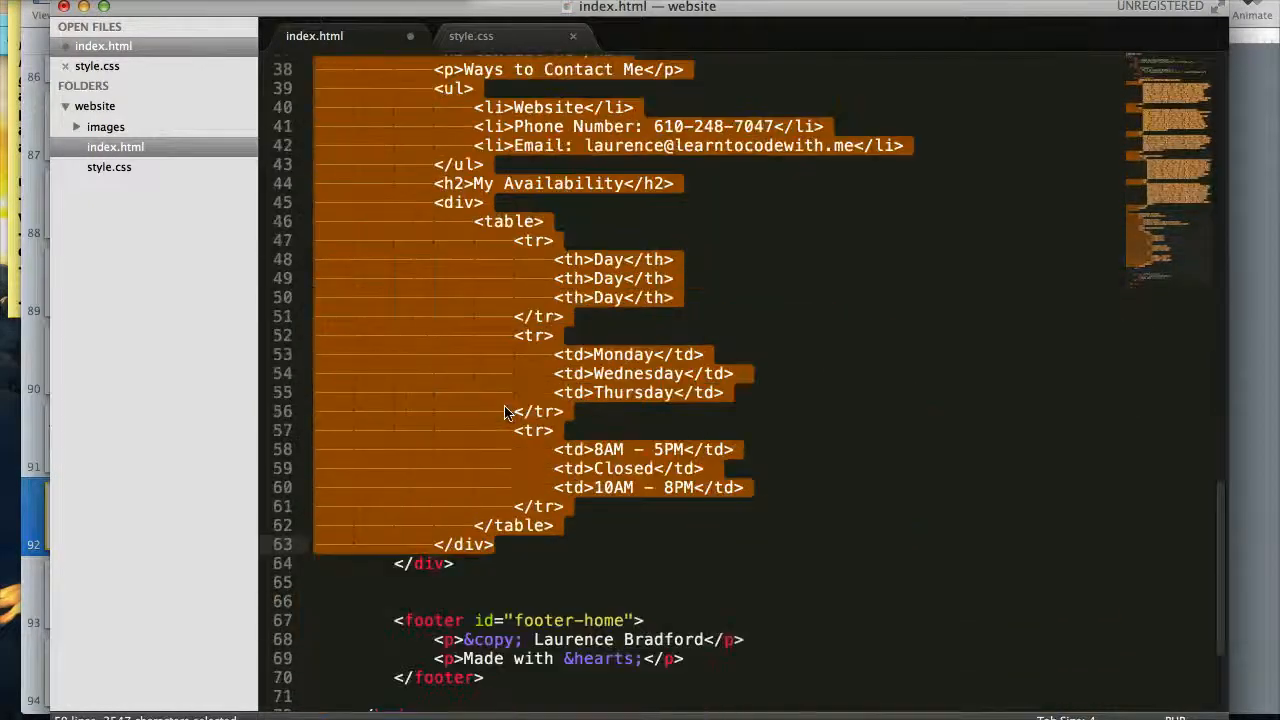
# - Add an <!-- end #content --> comment after the content section's closing </div>
pyautogui.click(462, 380)
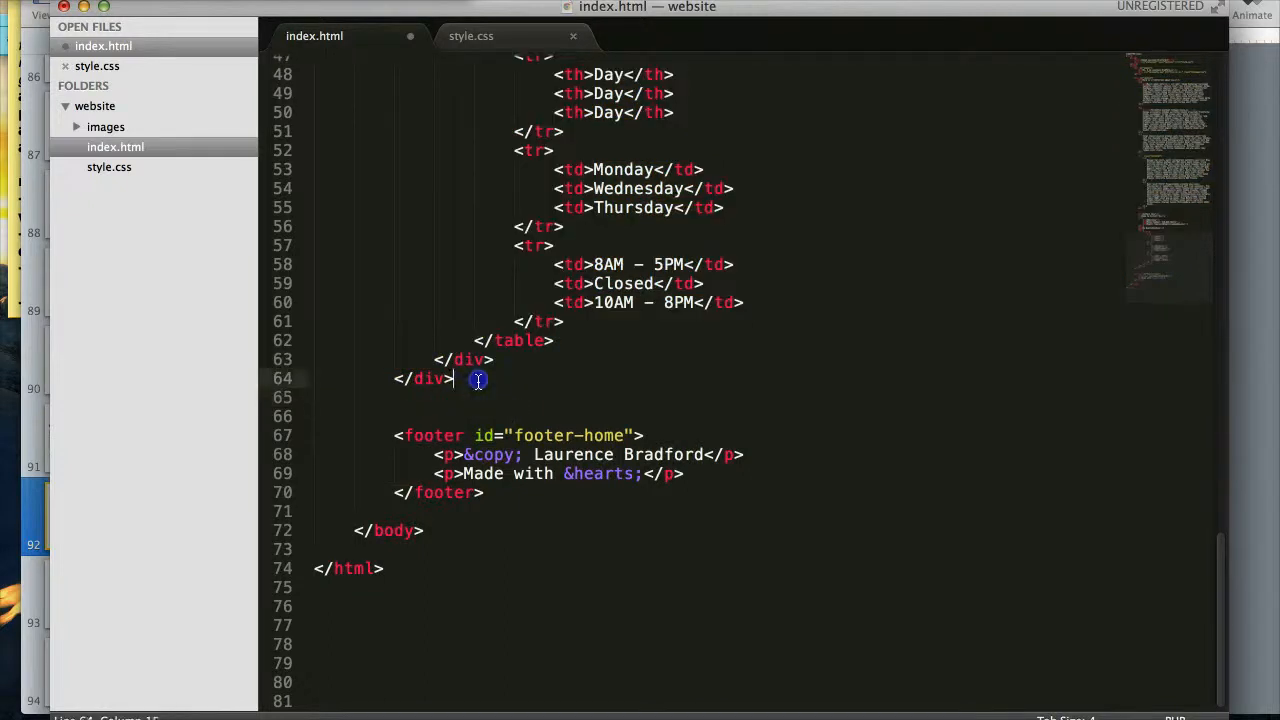
pyautogui.write('<')
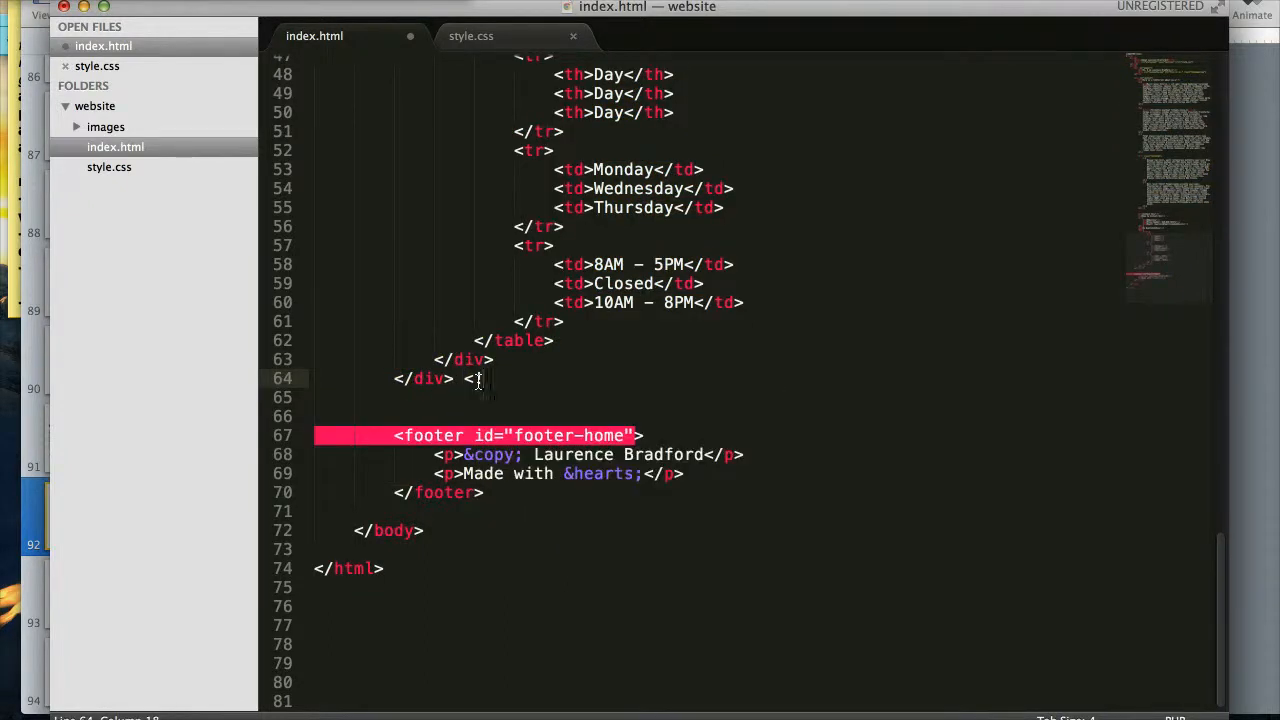
pyautogui.write('<!-- enq')
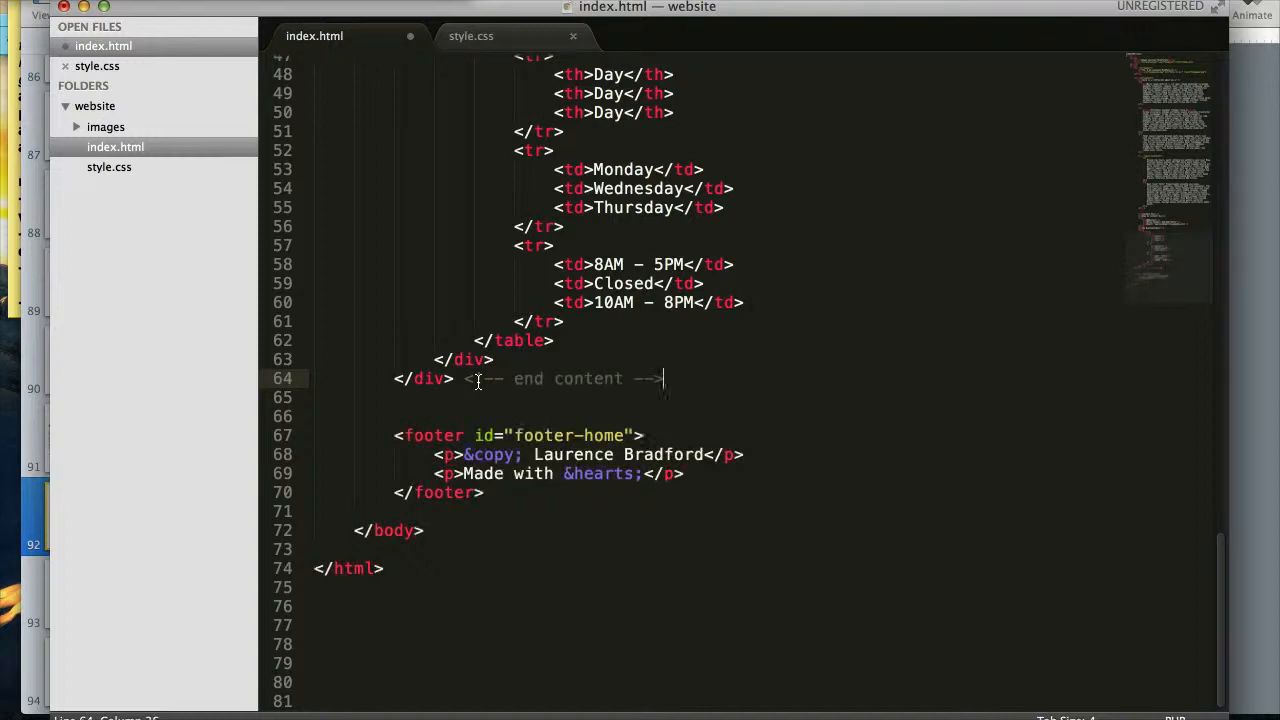
pyautogui.moveTo(556, 384)
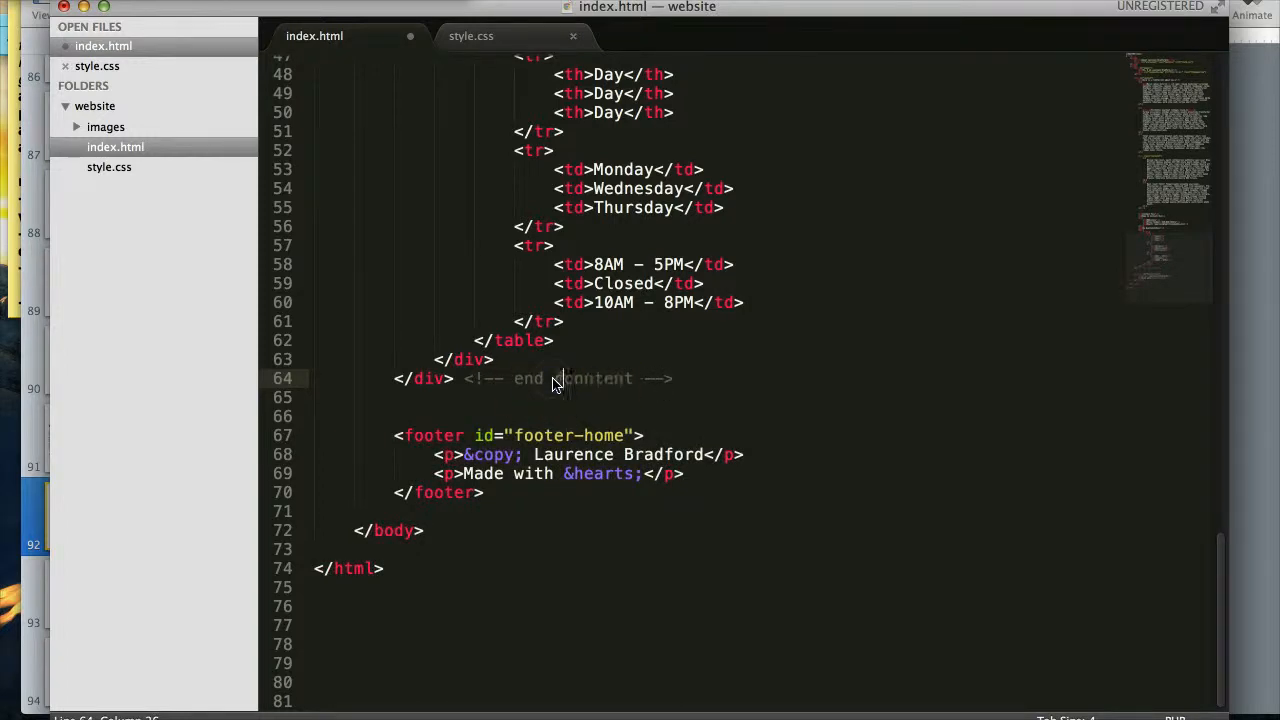
pyautogui.scroll(3)
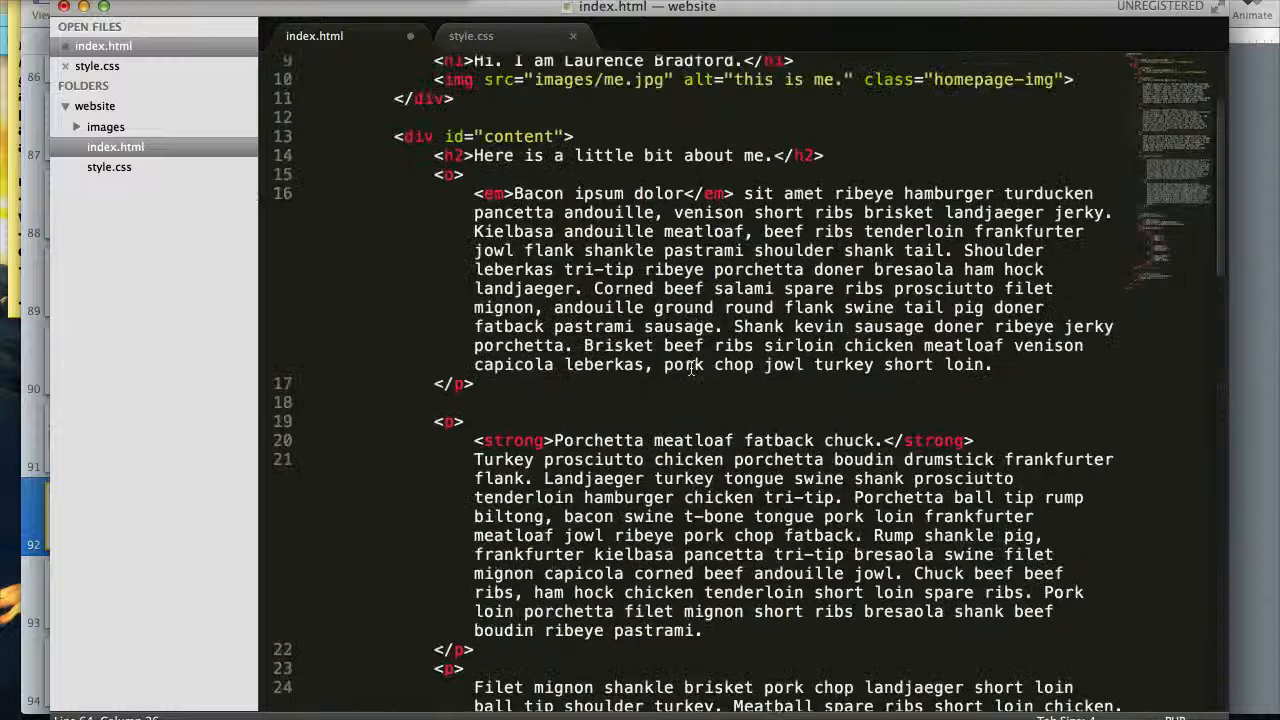
pyautogui.scroll(3)
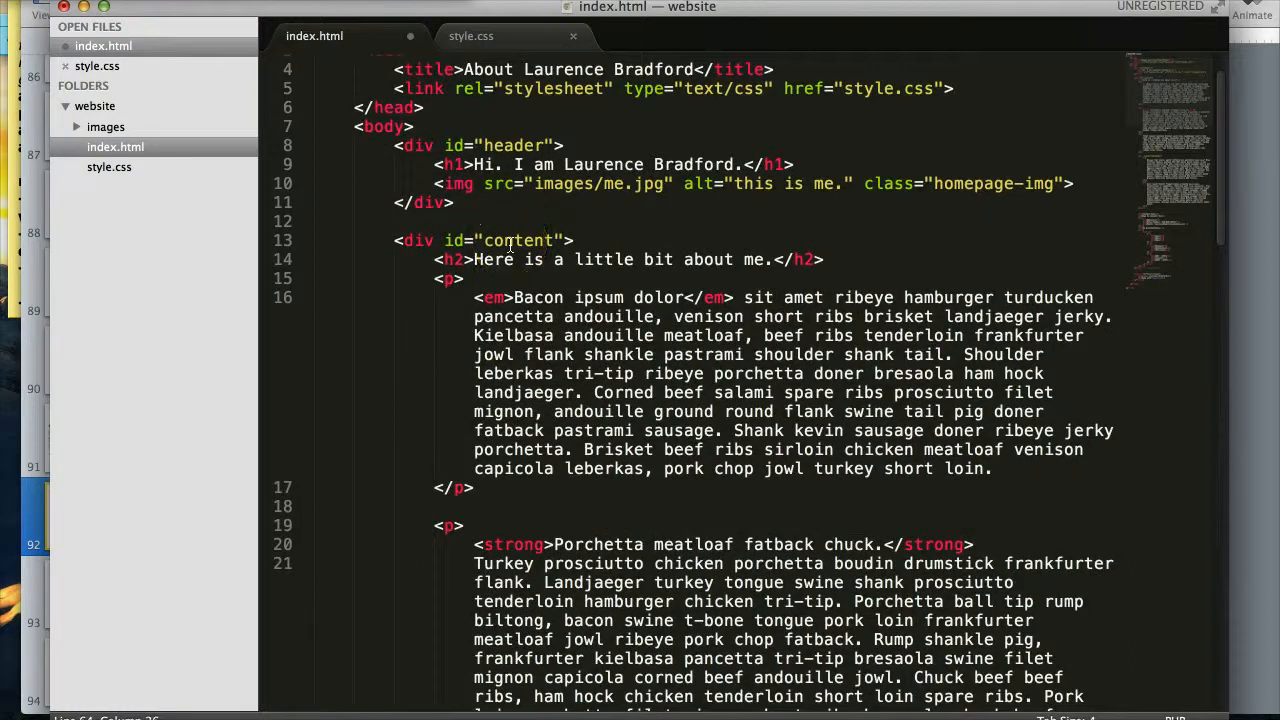
pyautogui.scroll(-3)
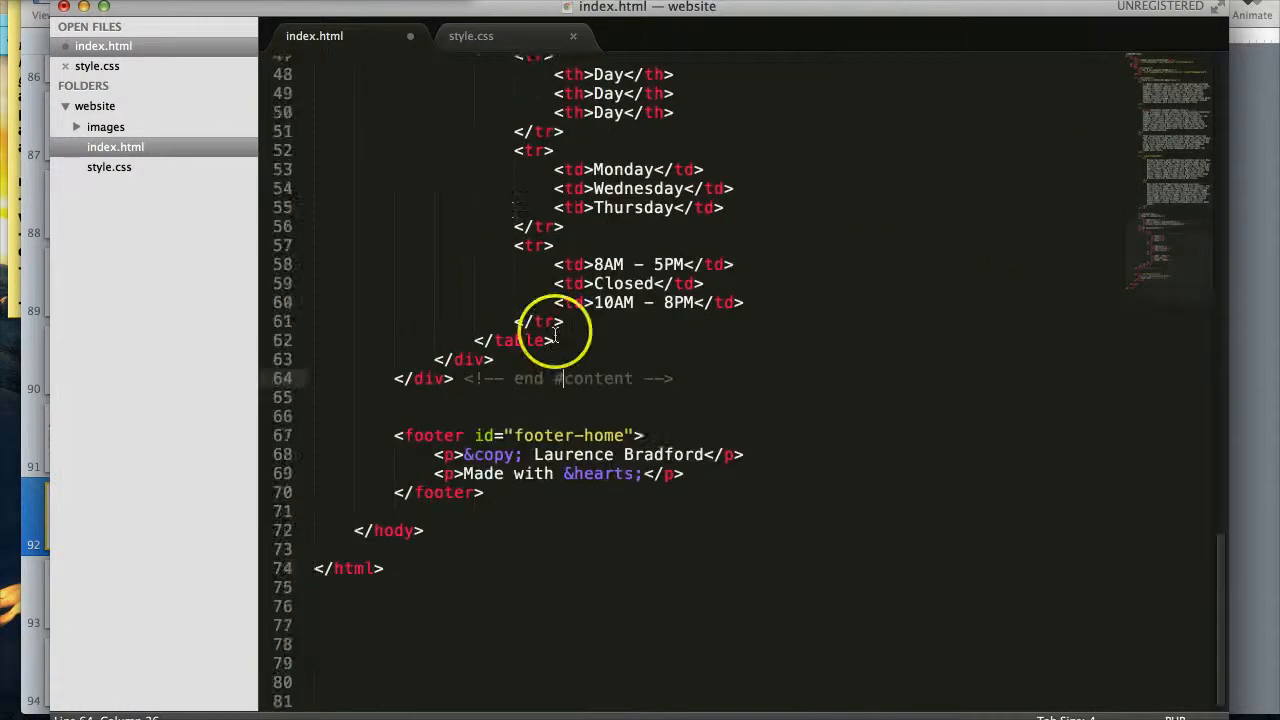
pyautogui.moveTo(590, 396)
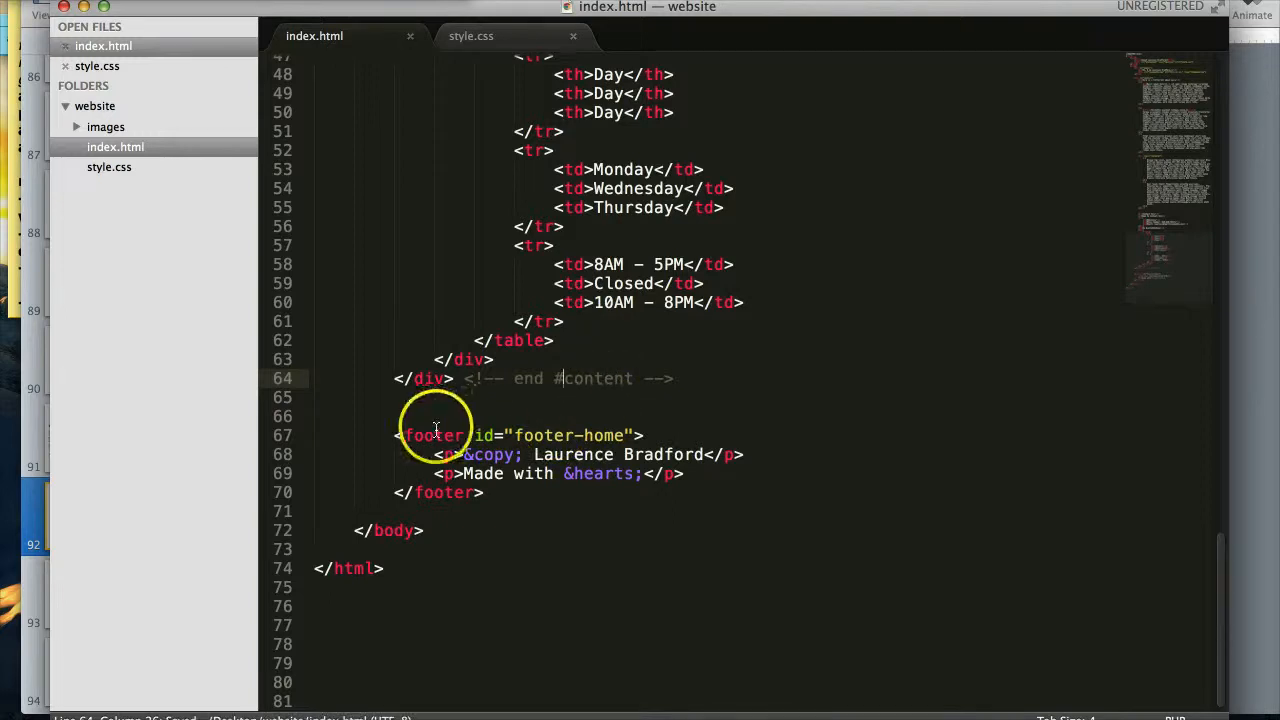
pyautogui.moveTo(608, 436)
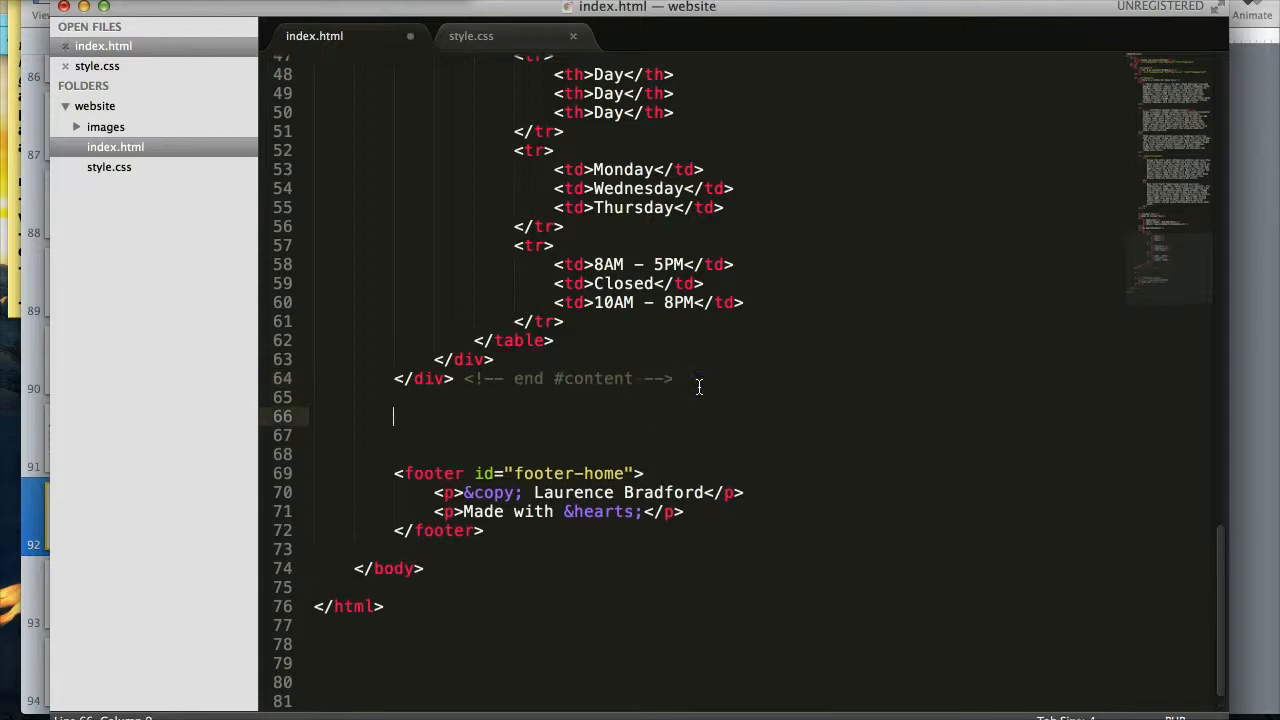
# - Add a div#sidebar containing <p>Sidebar here</p> before the footer
pyautogui.write('div')
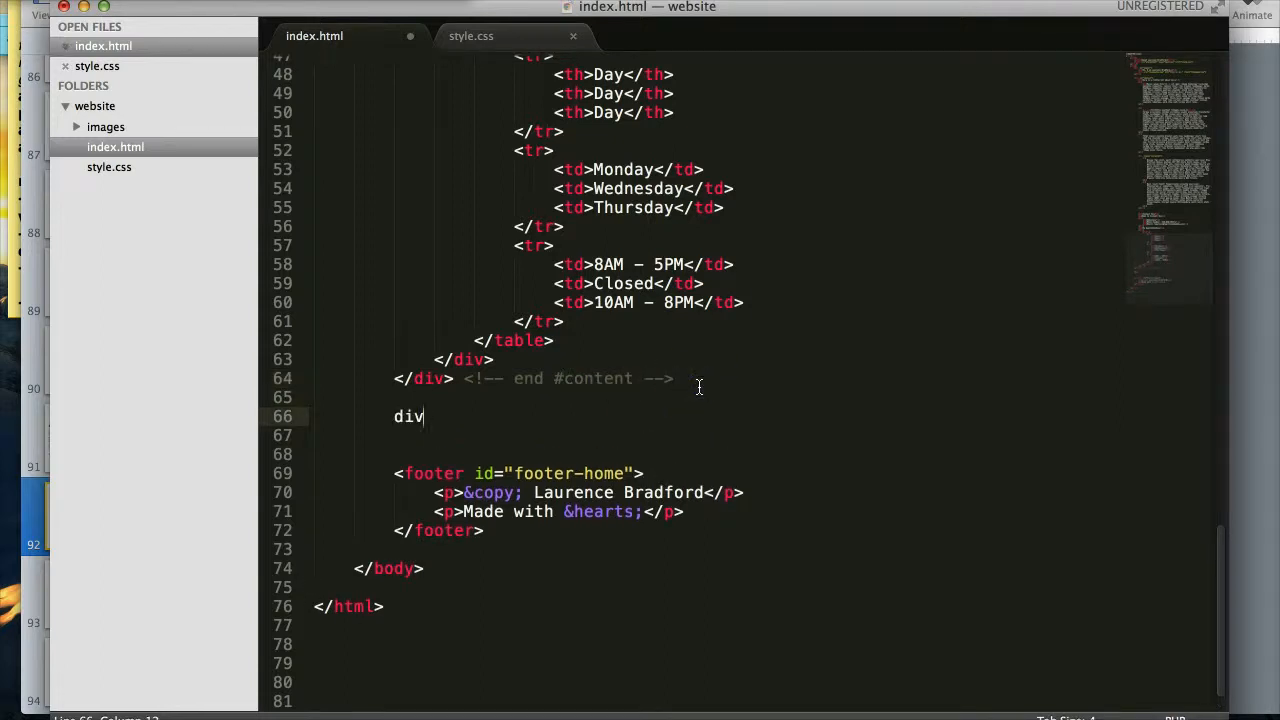
pyautogui.write('#sid')
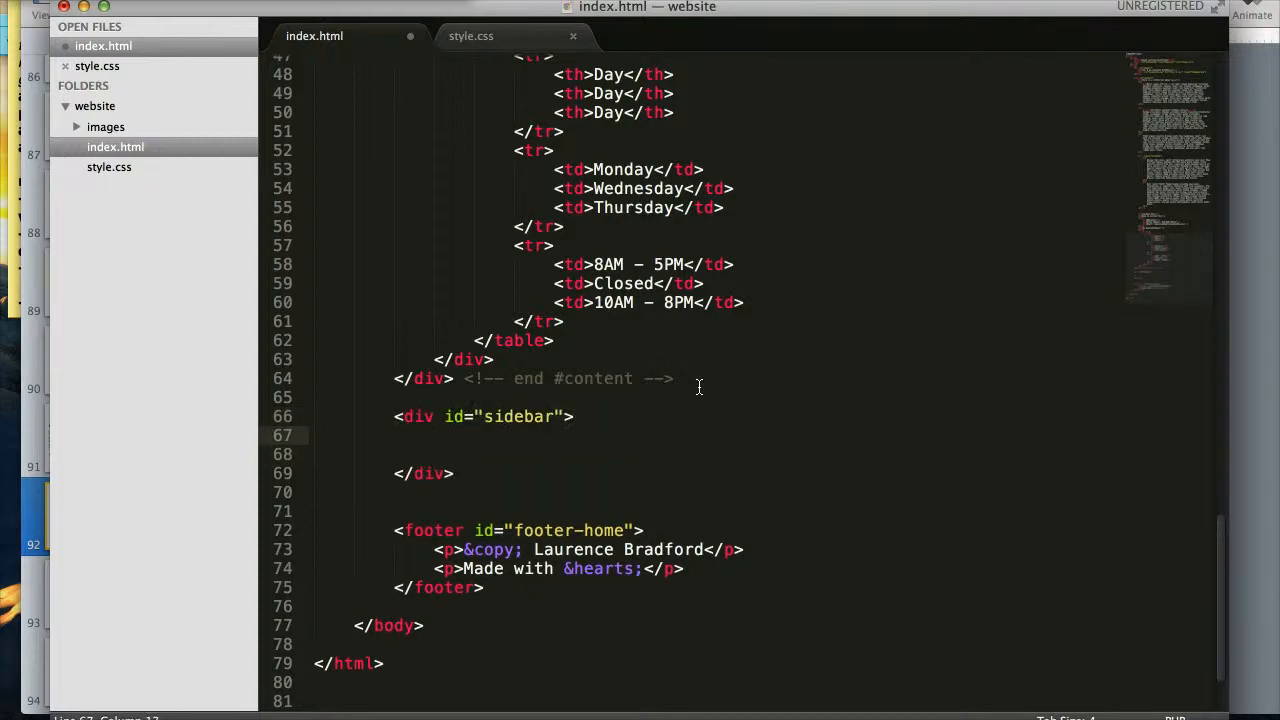
pyautogui.write('<p>Su</p>')
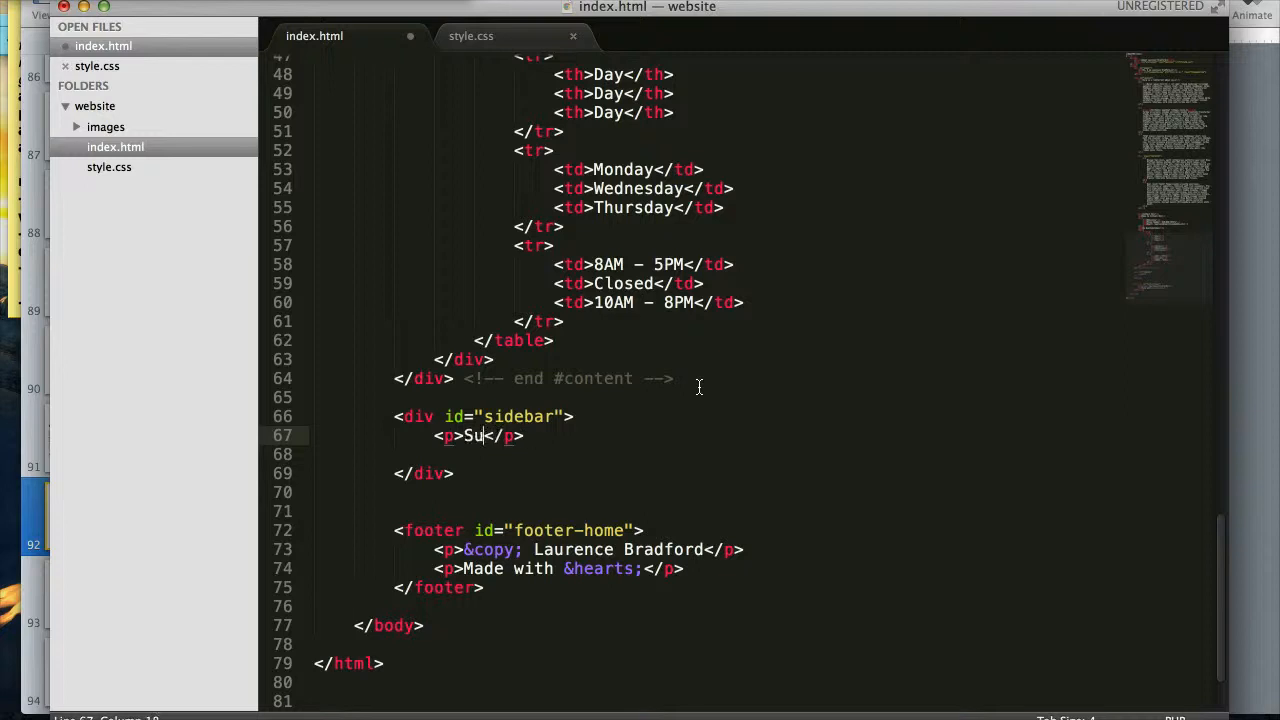
pyautogui.write('Sidebar he')
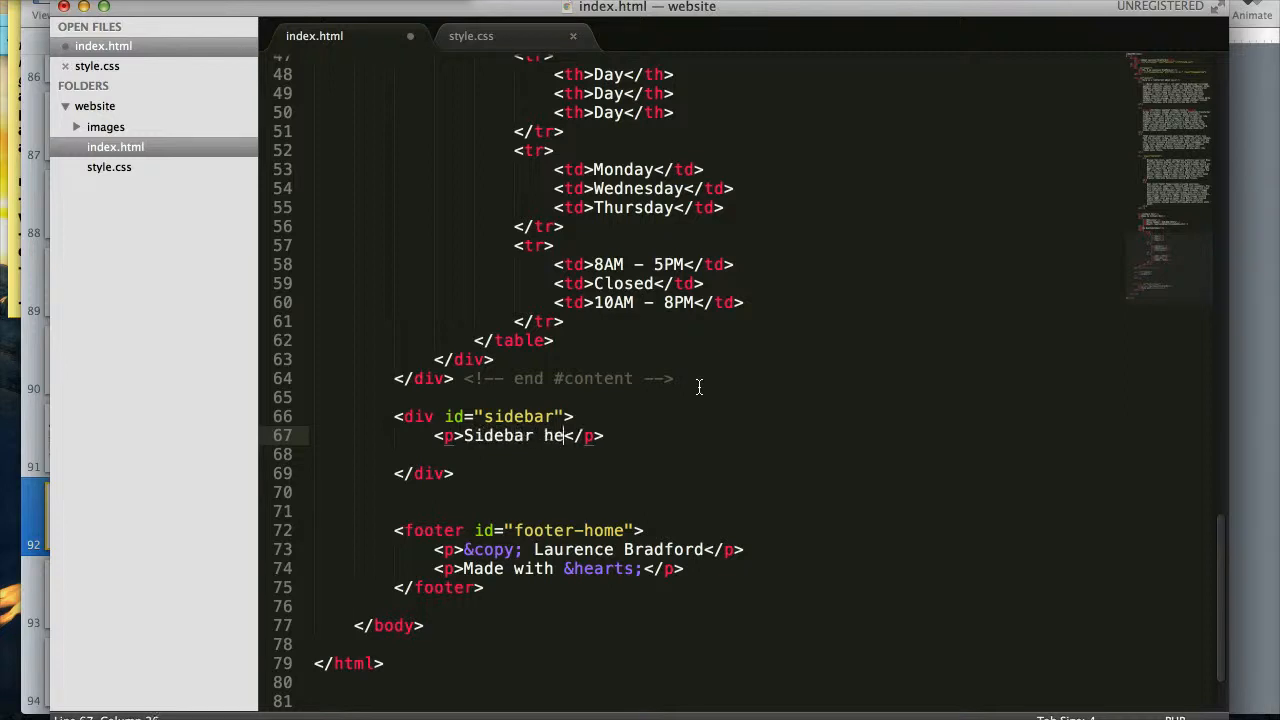
pyautogui.write('re')
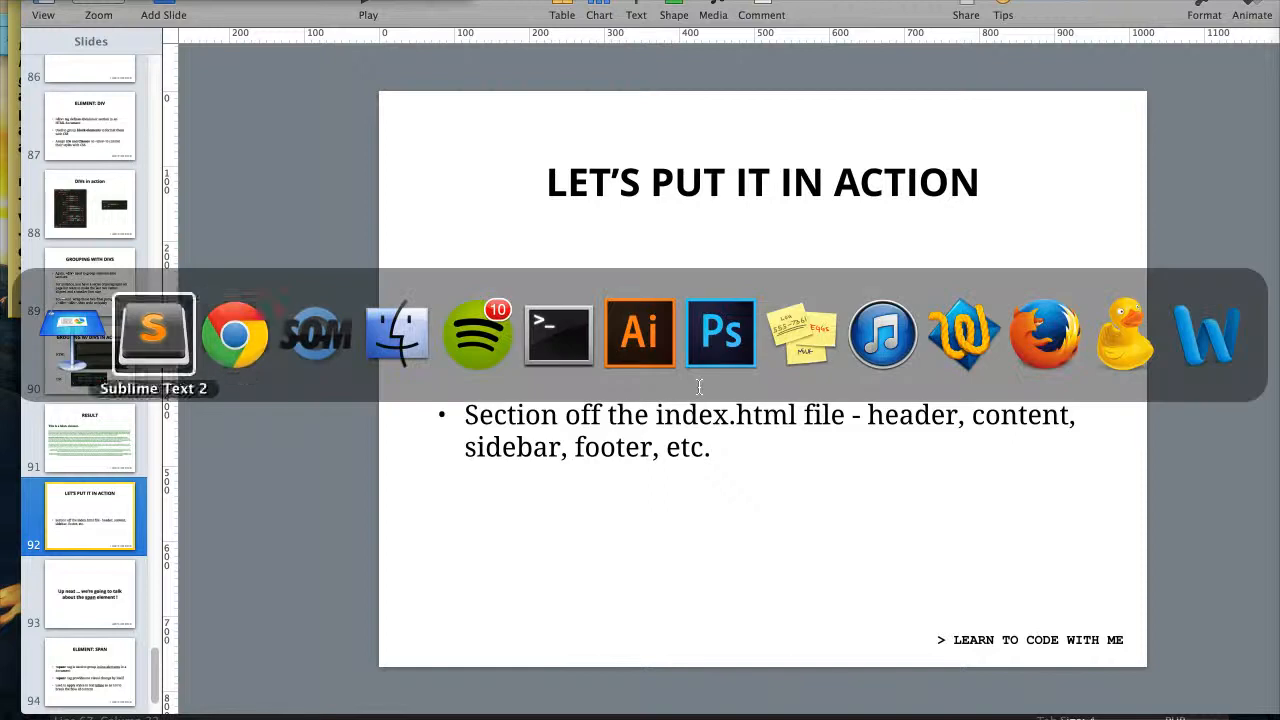
# - Switch to Chrome and scroll to find Sidebar here between the availability table and footer
pyautogui.click(236, 332)
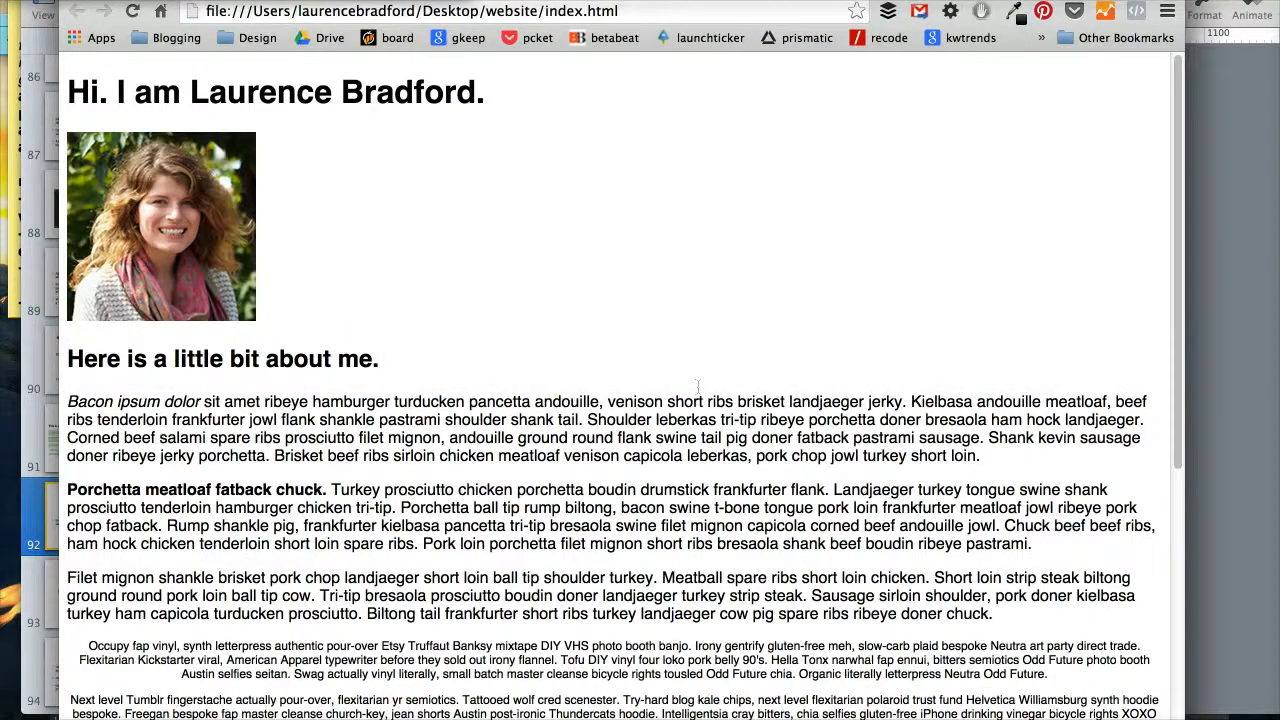
pyautogui.scroll(-3)
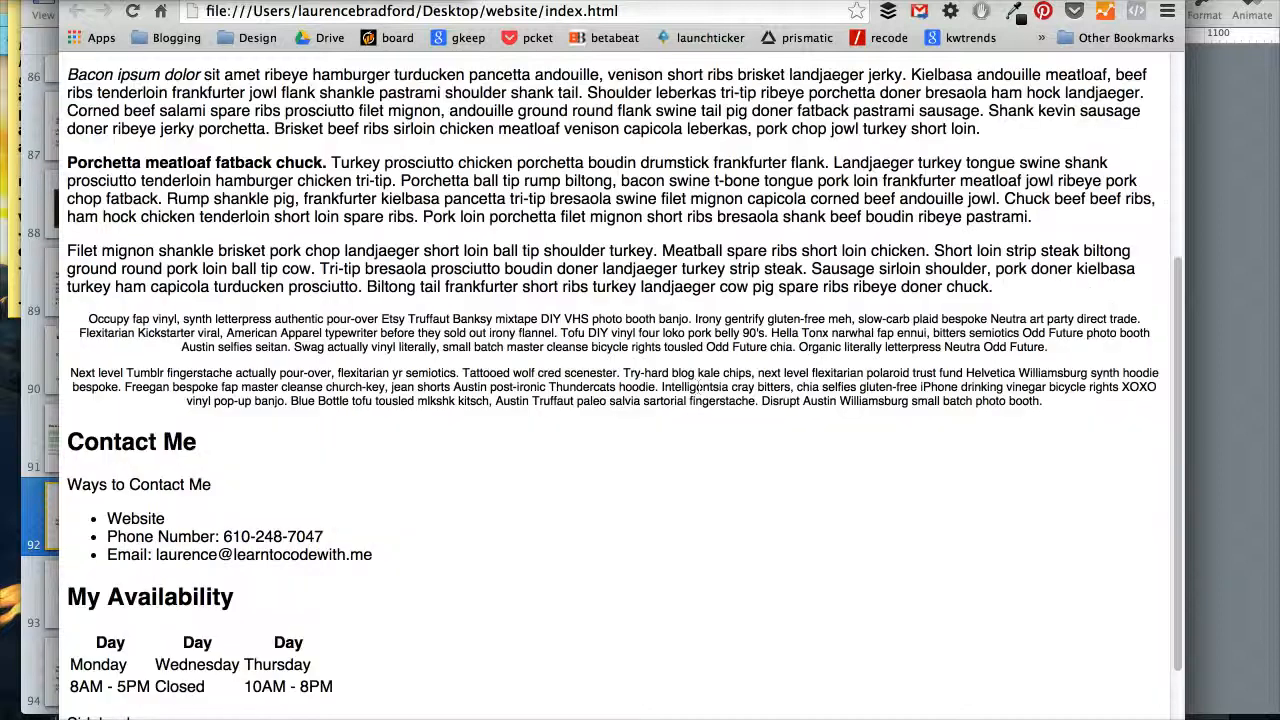
pyautogui.scroll(-3)
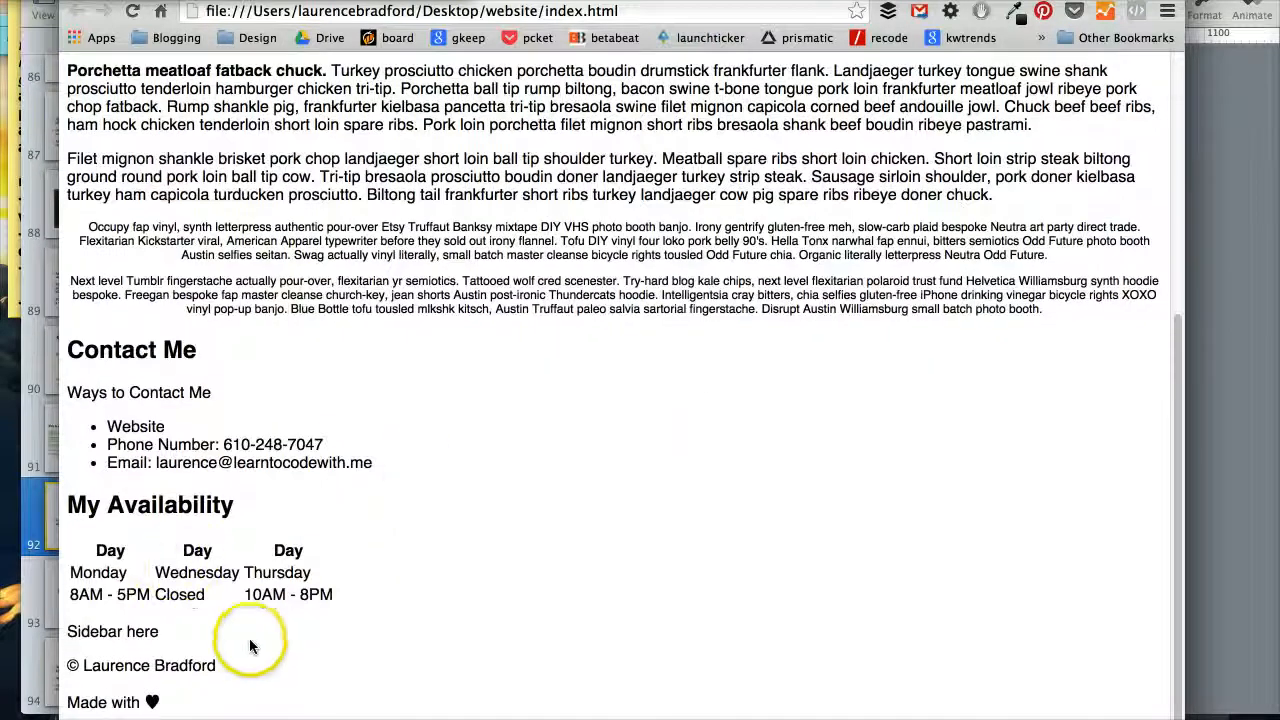
pyautogui.scroll(3)
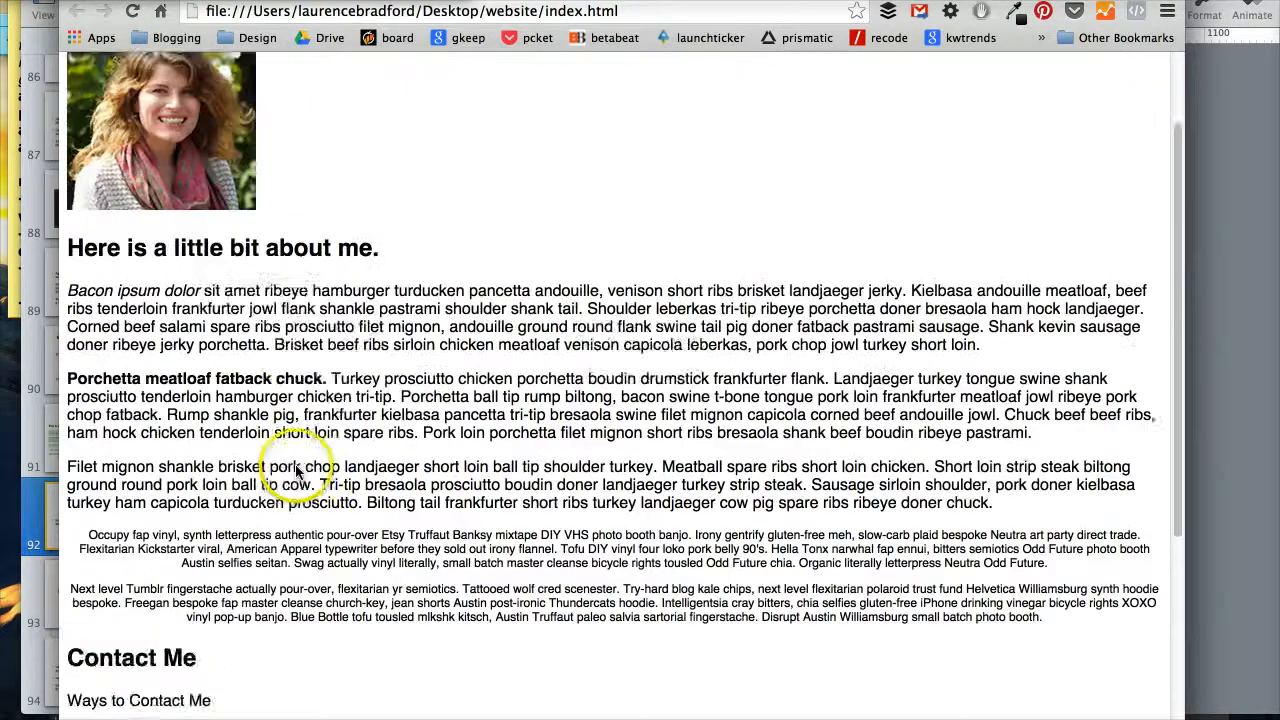
pyautogui.scroll(3)
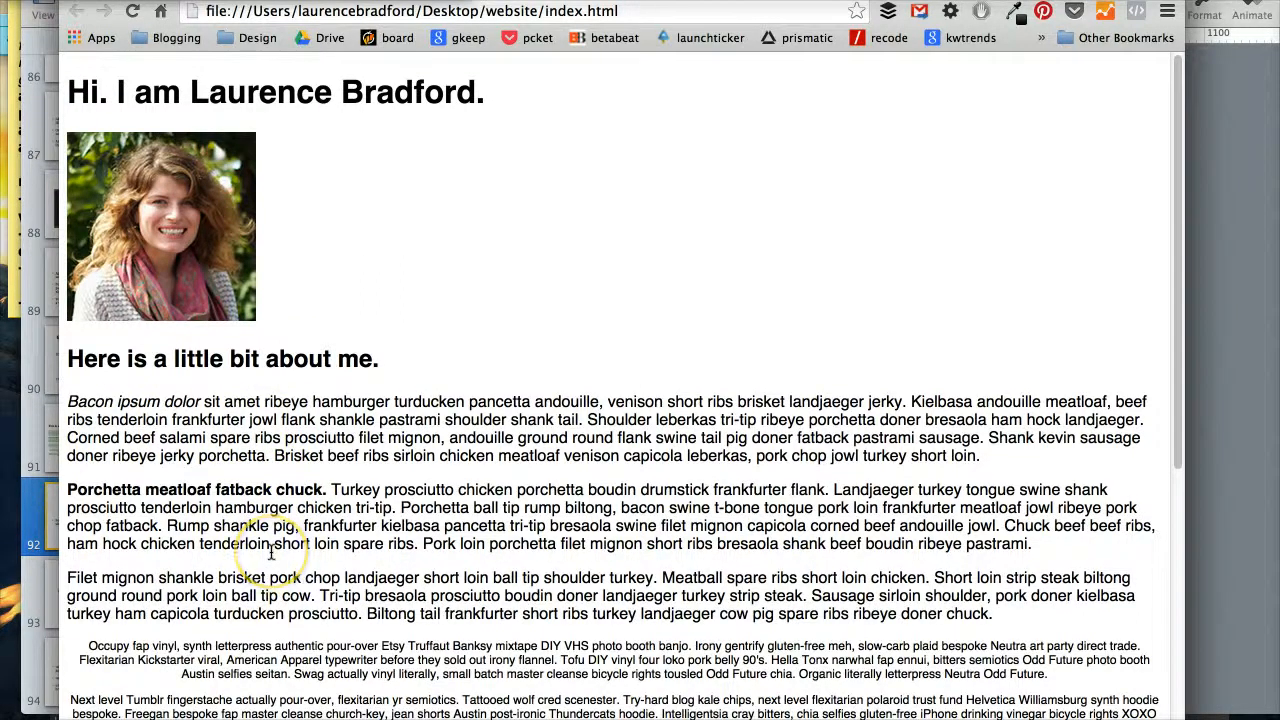
pyautogui.moveTo(160, 568)
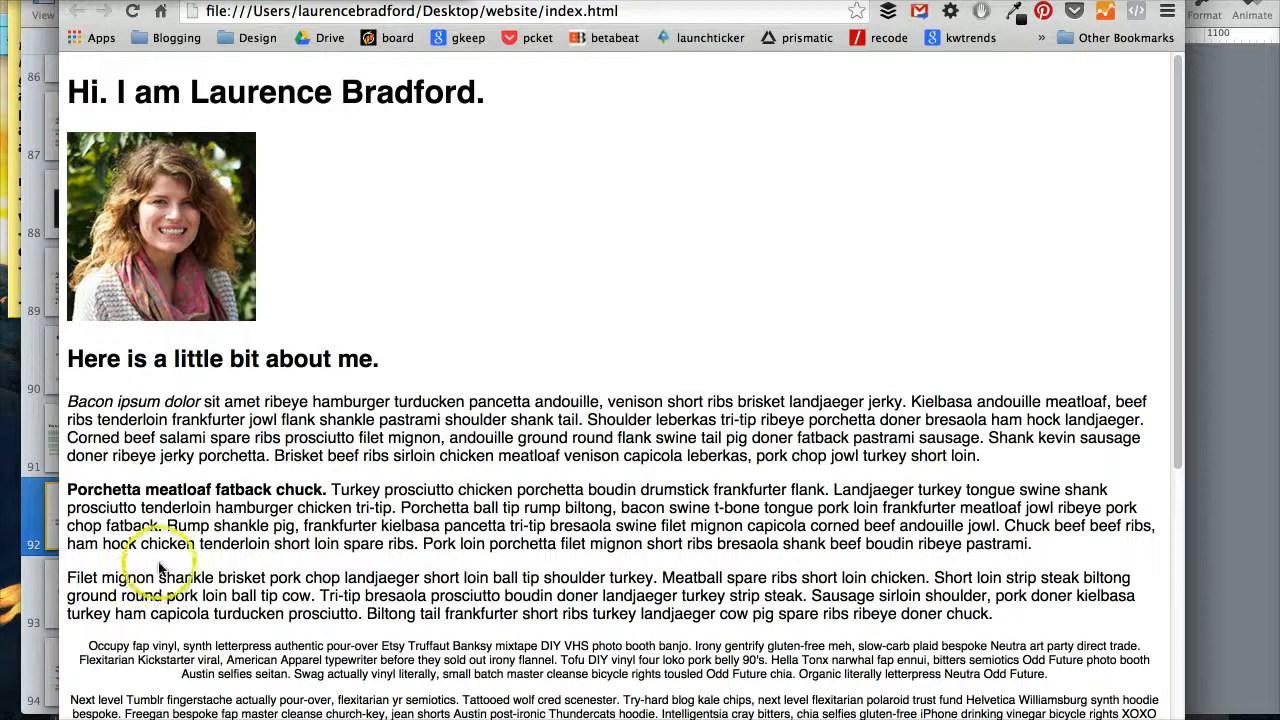